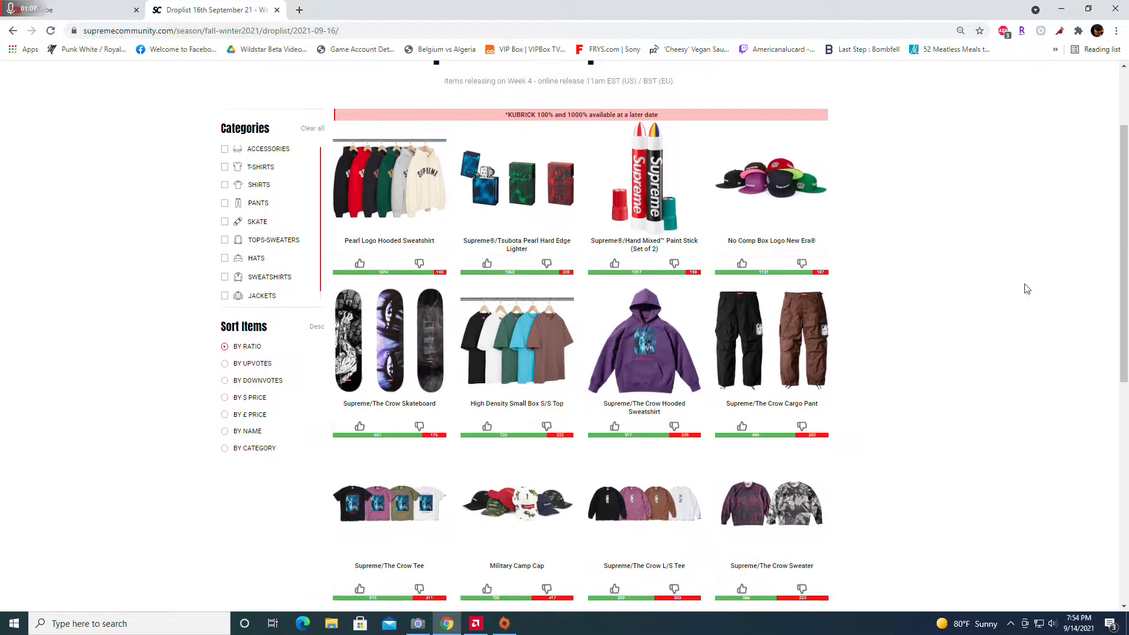
View the Studded Velvet Hooded Work Jacket page and its enlarged photos, then return to the droplist
scroll("down", 3)
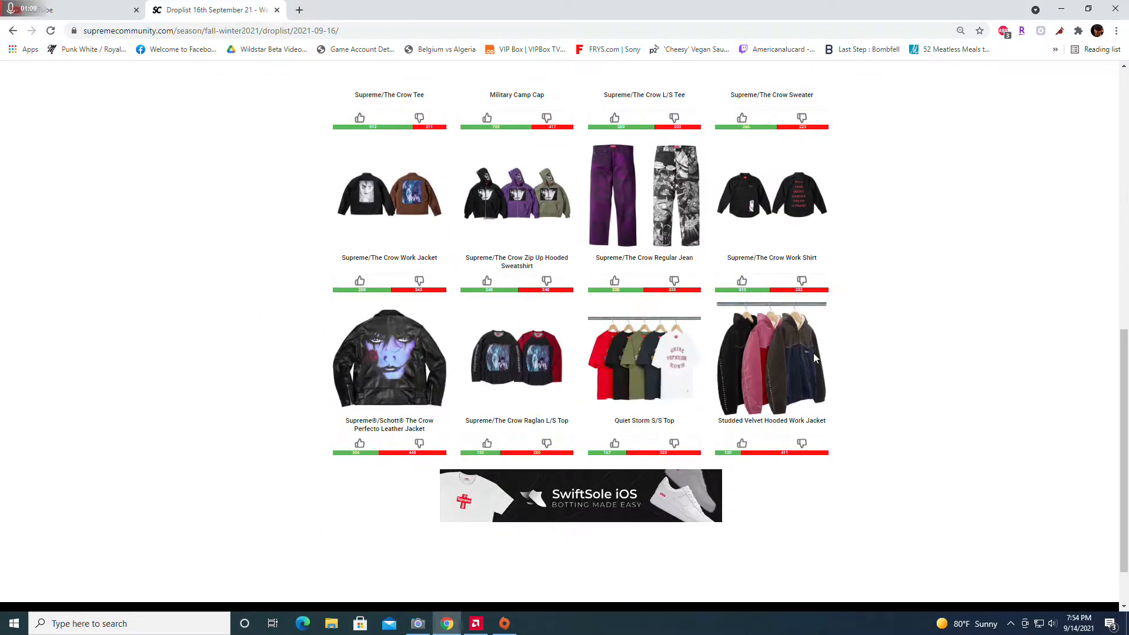
left_click(771, 360)
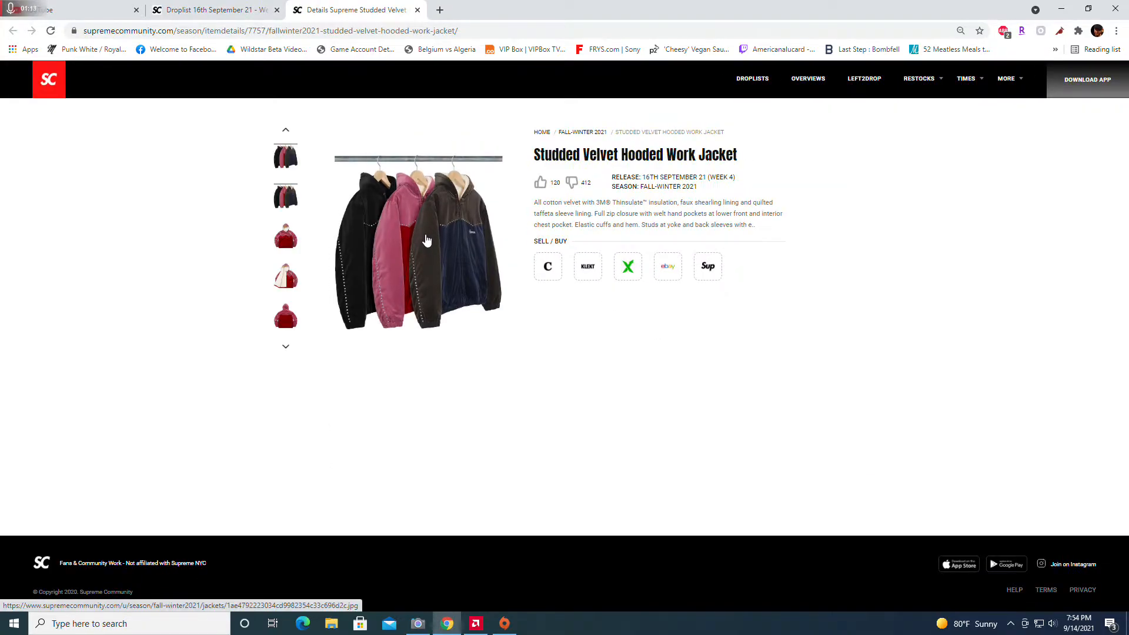
left_click(427, 241)
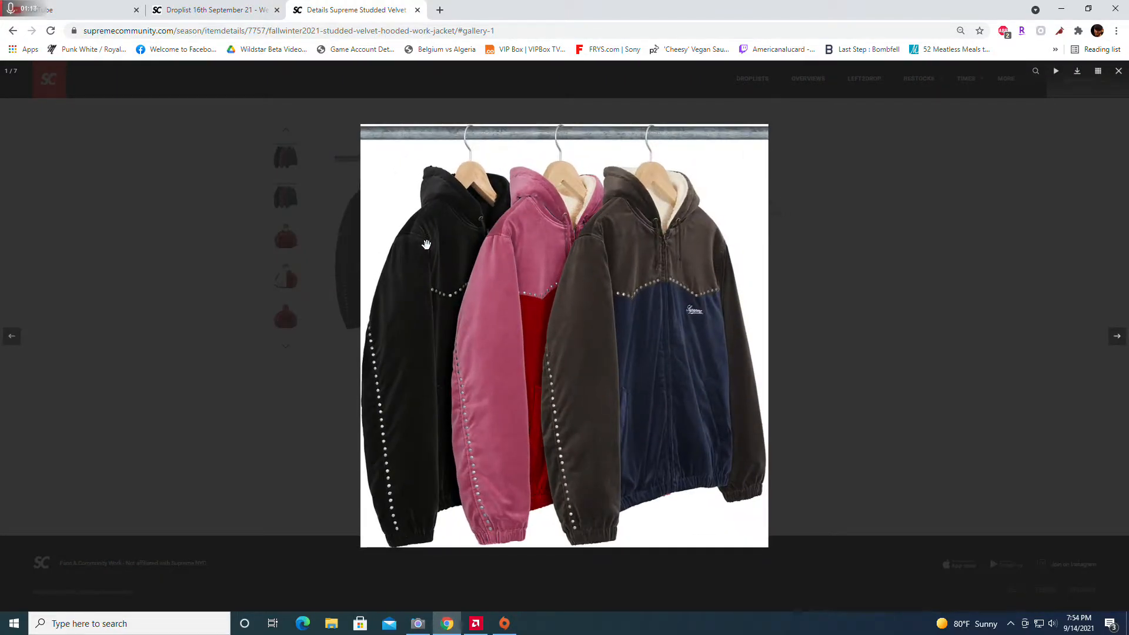
left_click(1117, 71)
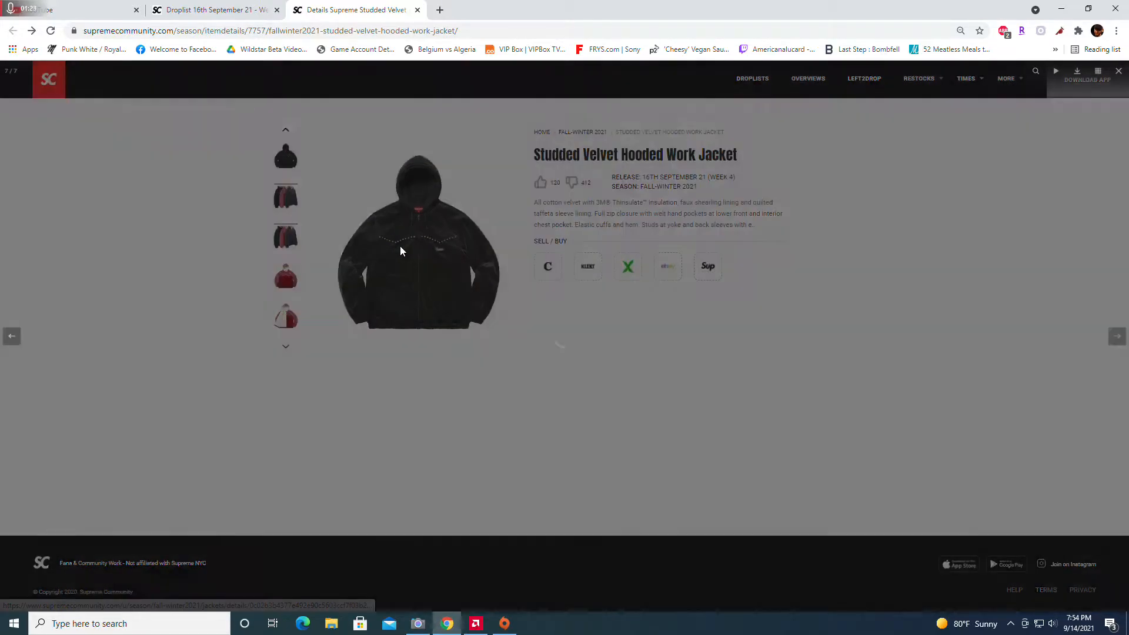
left_click(418, 245)
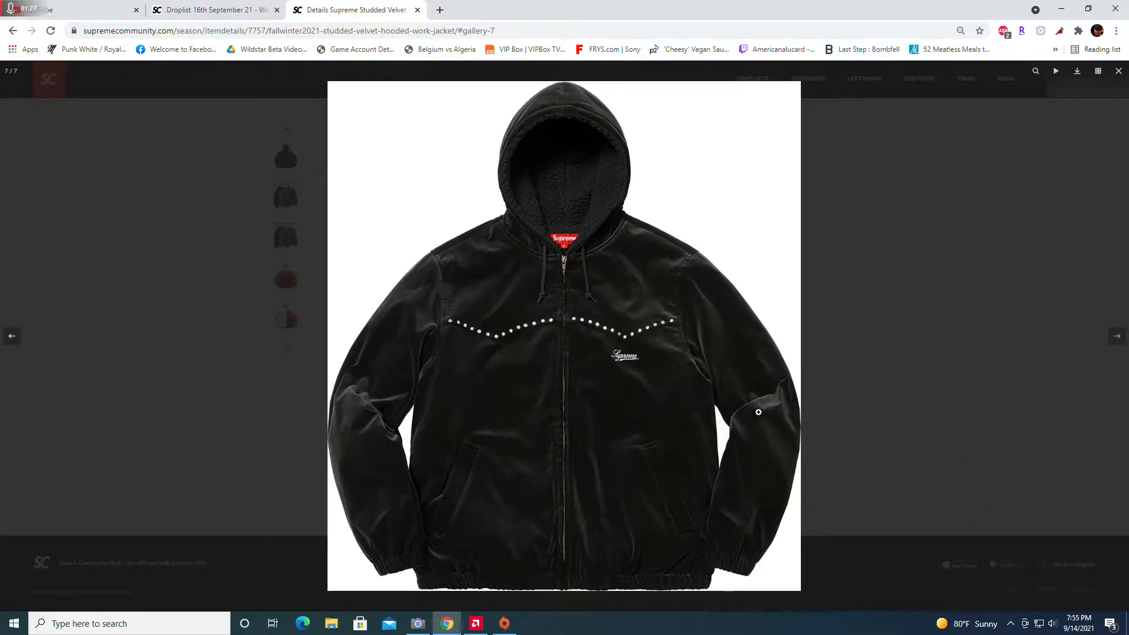
mouse_move(895, 310)
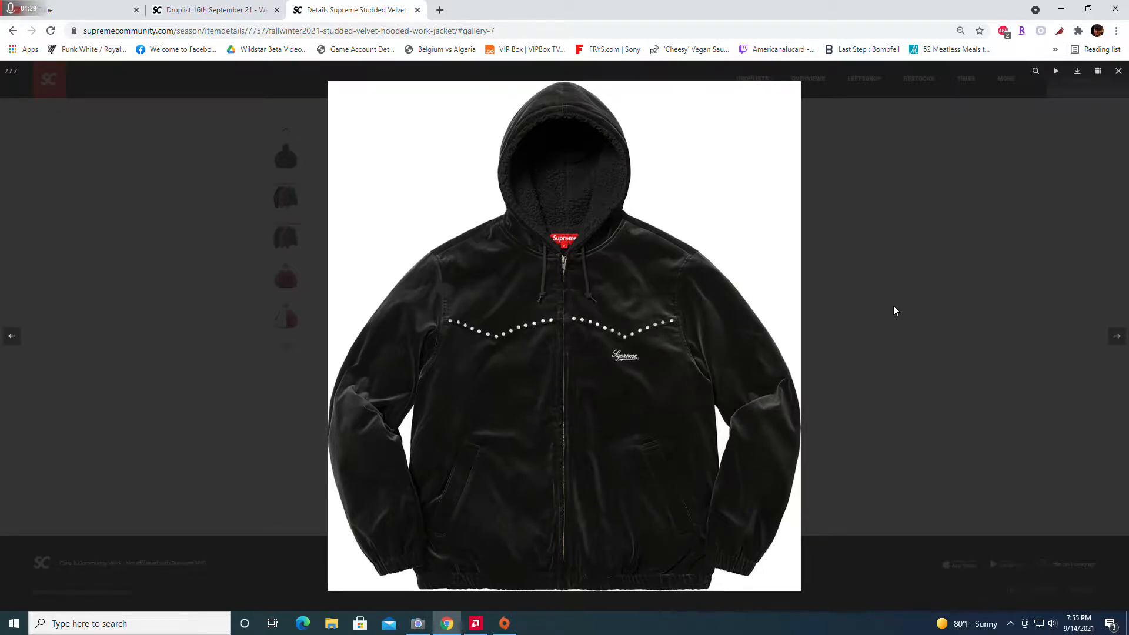
left_click(1117, 71)
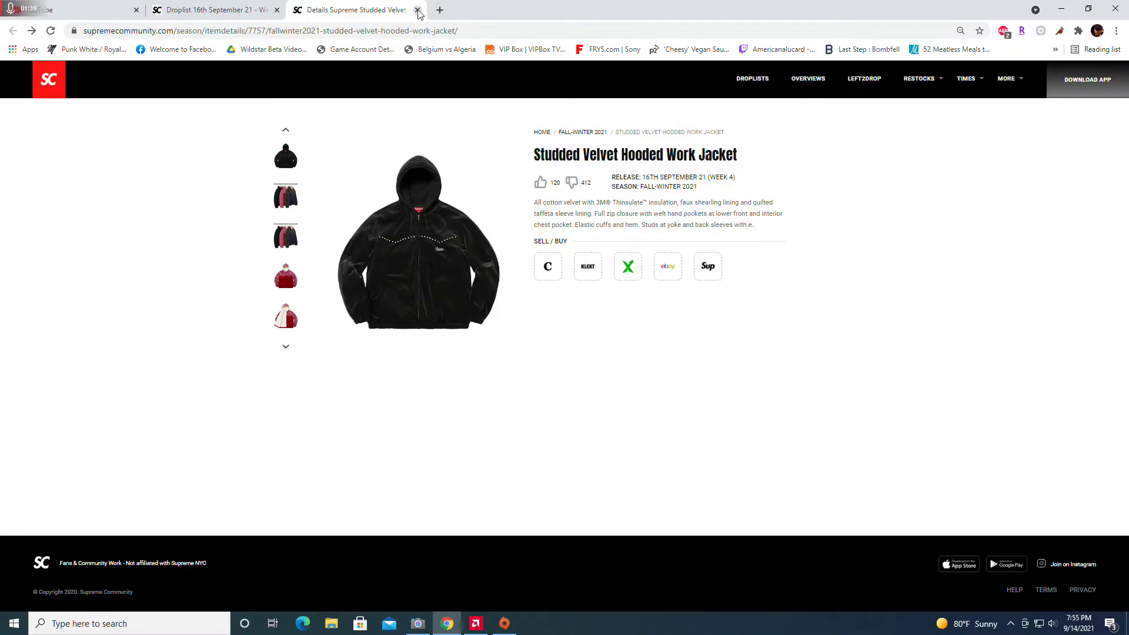
left_click(418, 10)
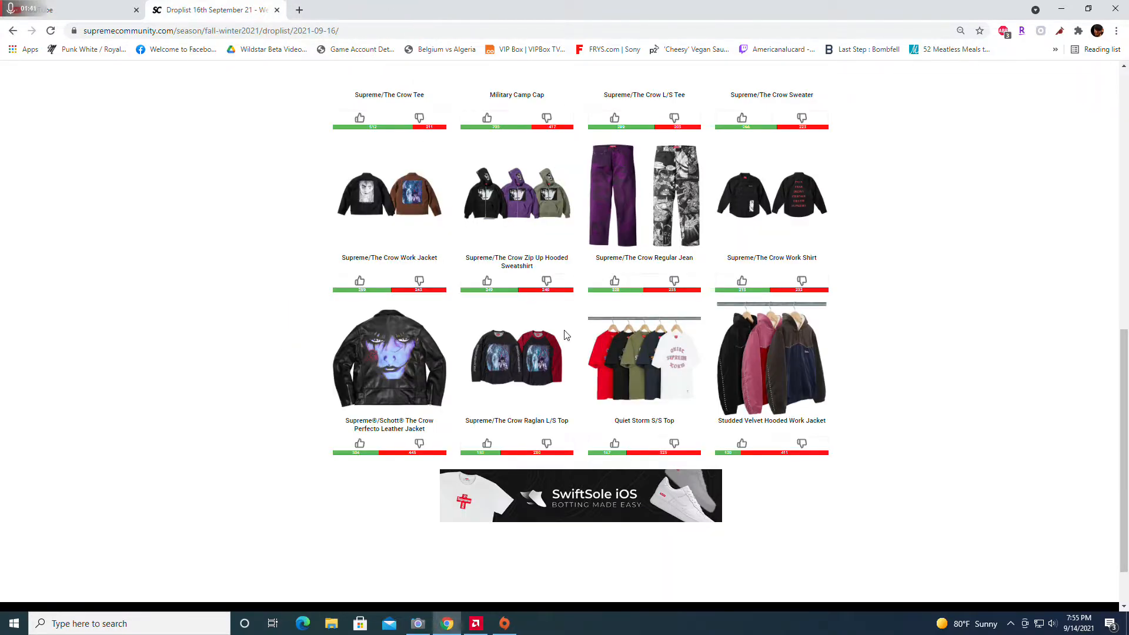
View the Quiet Storm S/S Top page with its gallery and the black tee photo enlarged
left_click(643, 359)
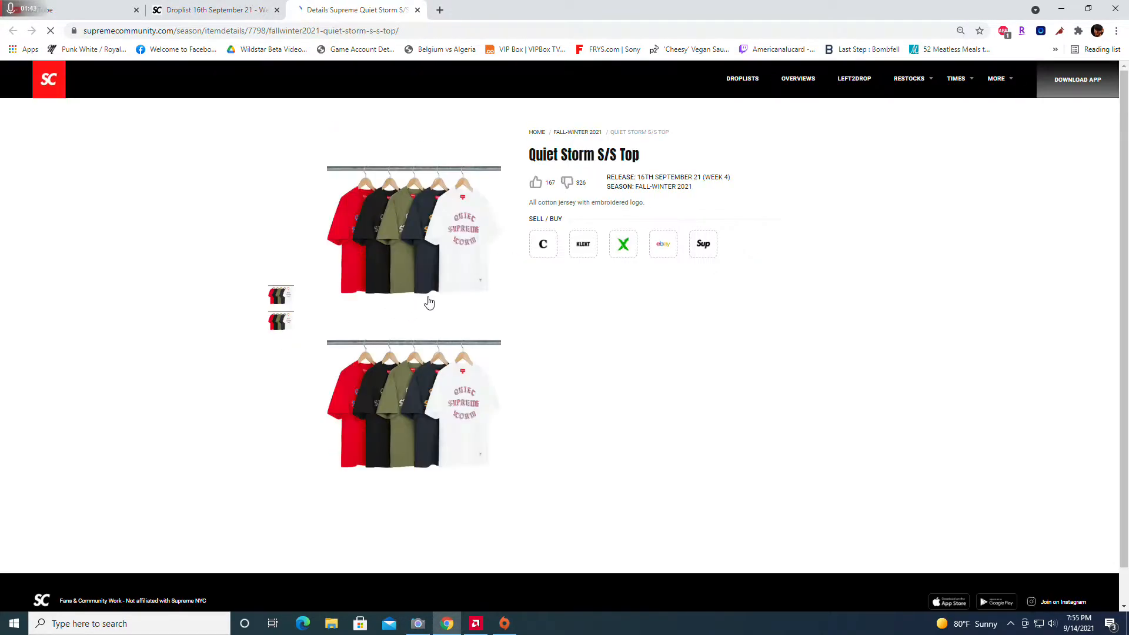
left_click(413, 231)
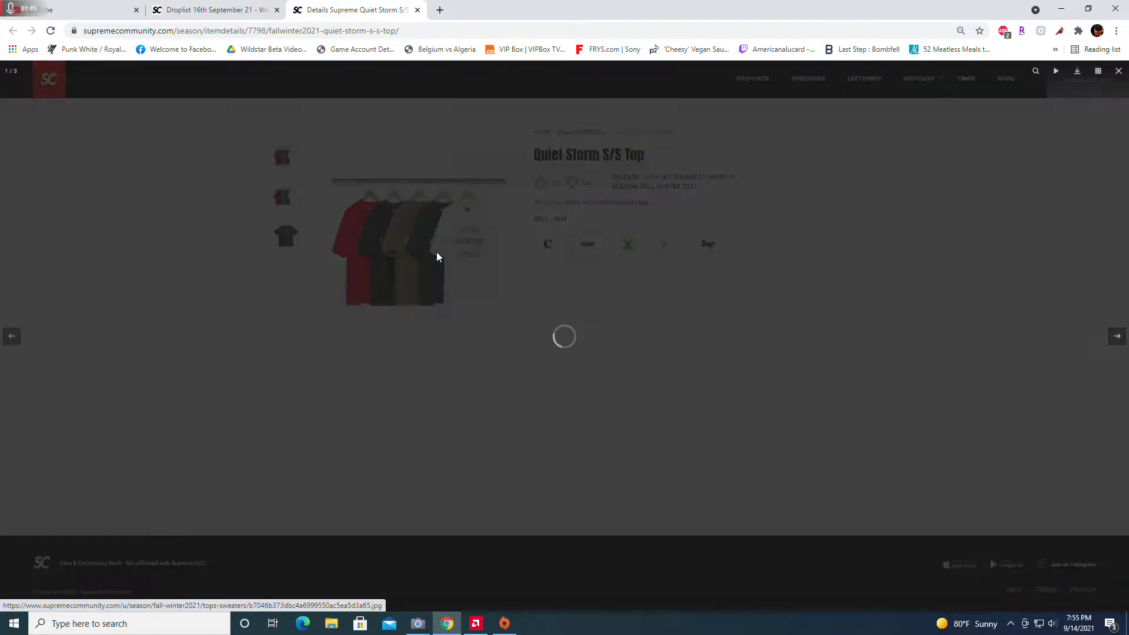
left_click(393, 245)
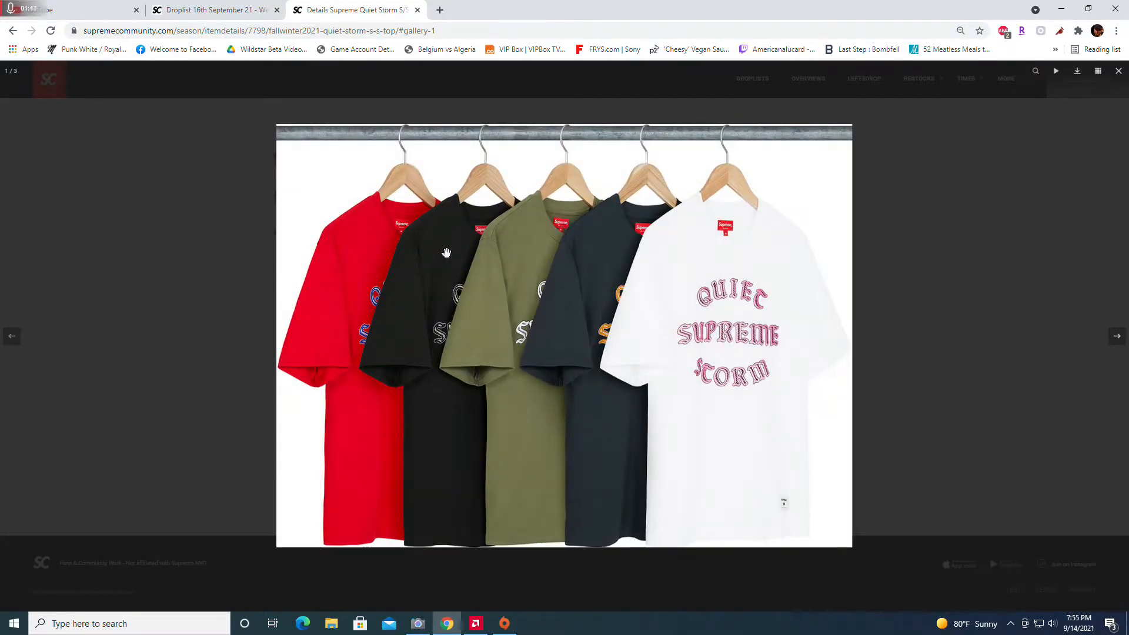
mouse_move(223, 284)
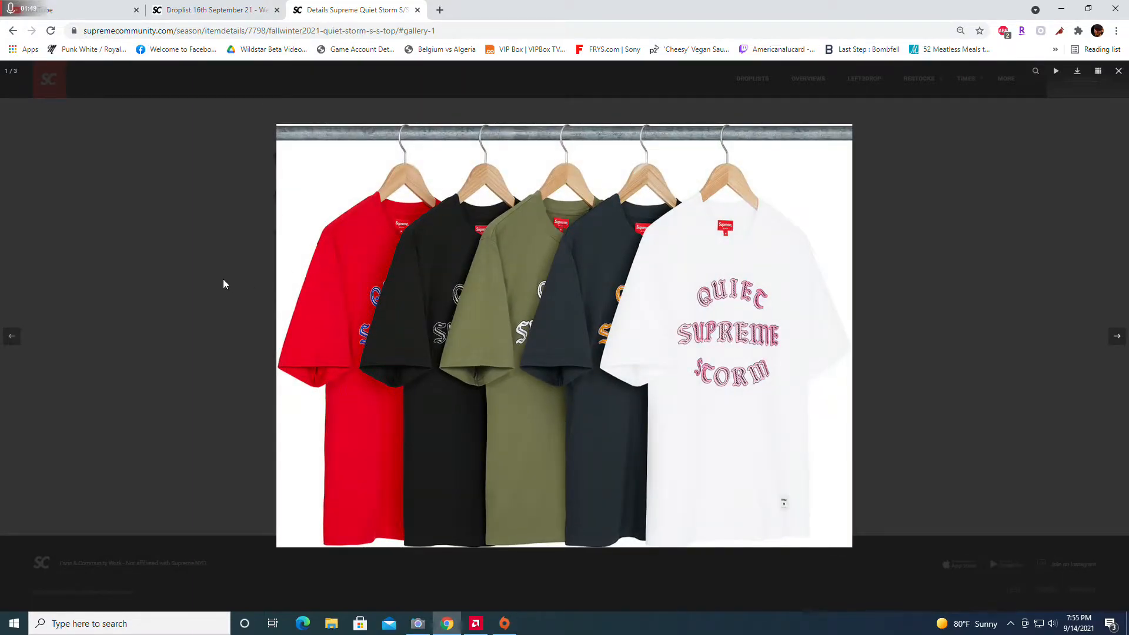
left_click(1117, 71)
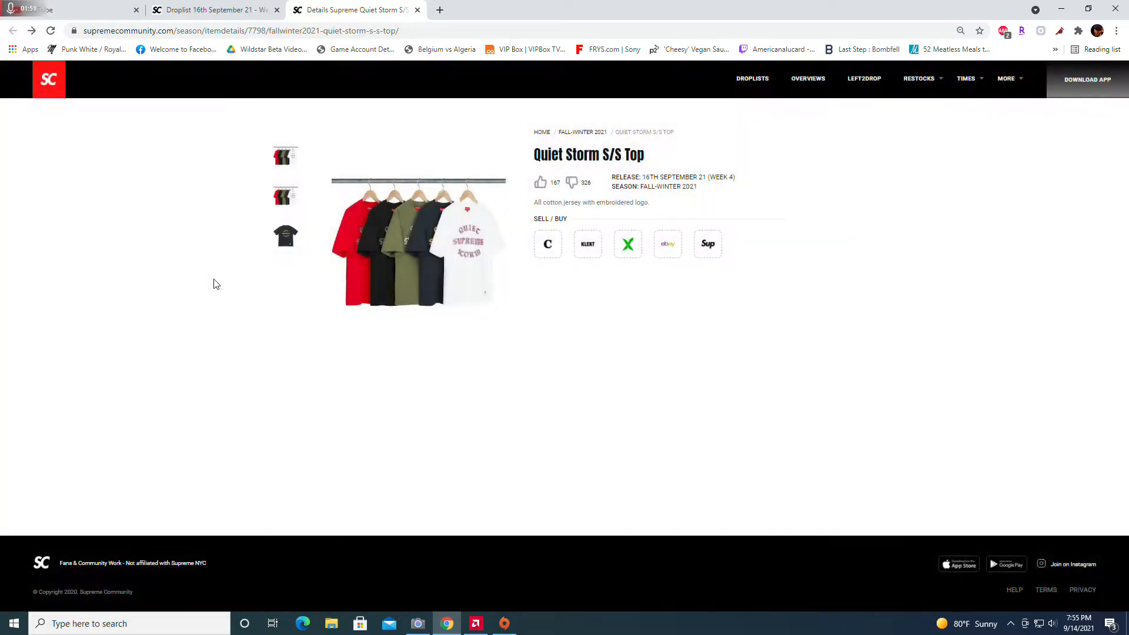
left_click(418, 241)
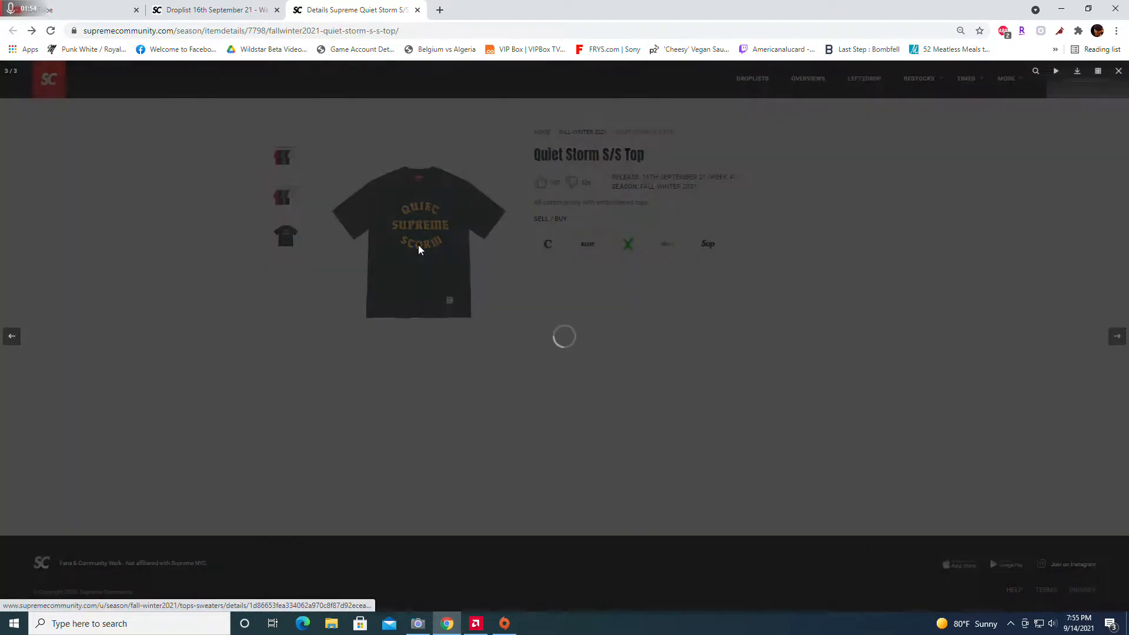
left_click(419, 241)
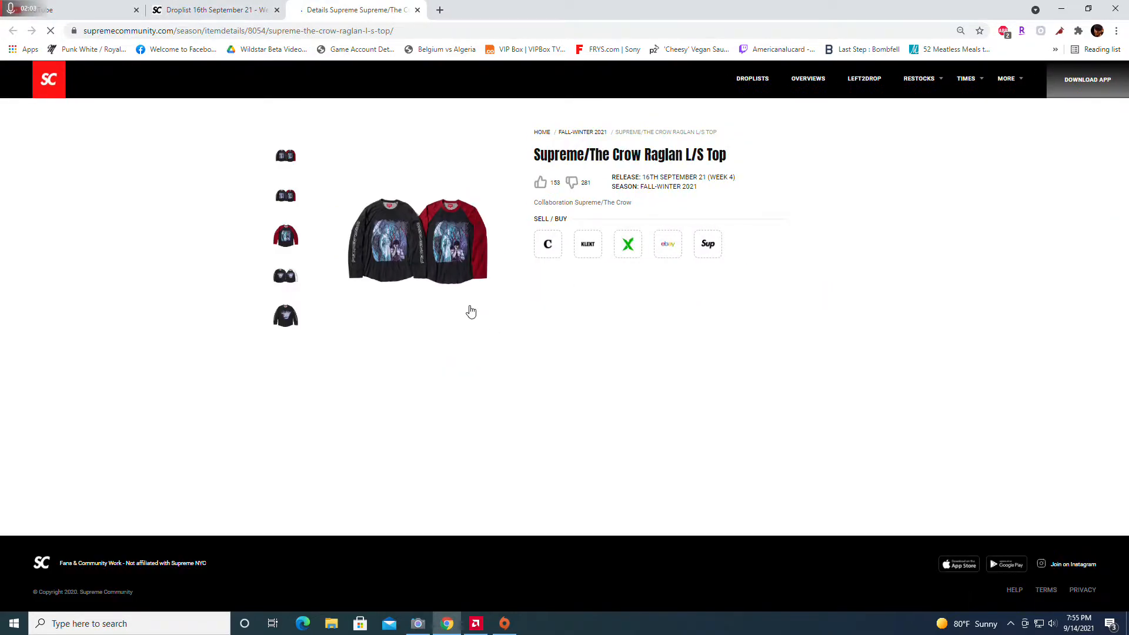
Browse the Crow Raglan L/S Top gallery, enlarging the white-sleeved and red-sleeved photos
left_click(416, 240)
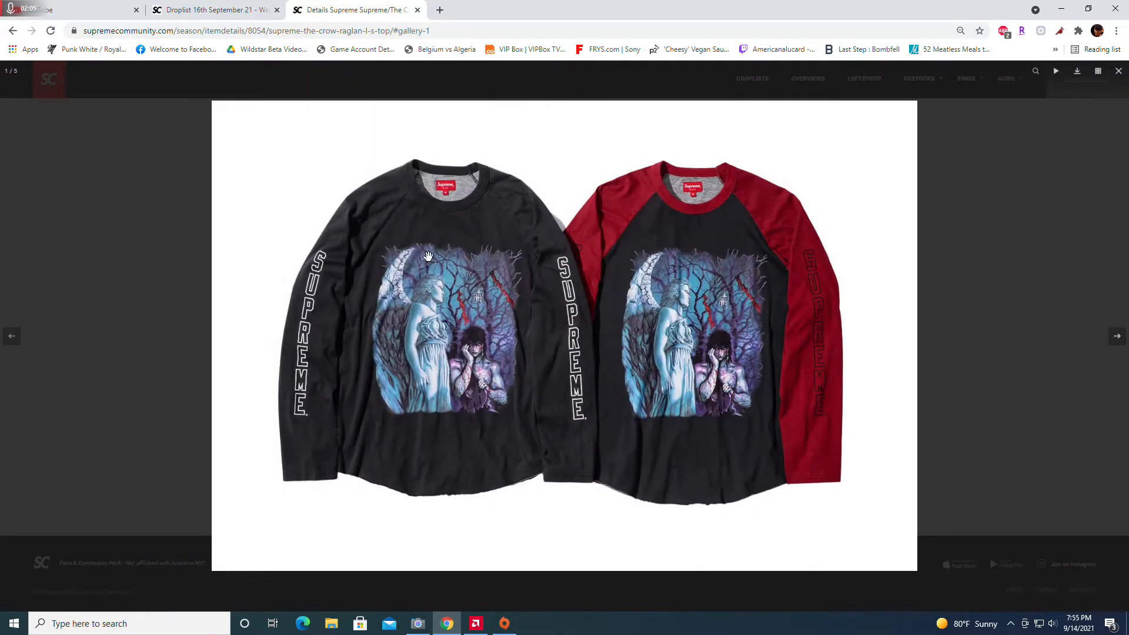
mouse_move(528, 317)
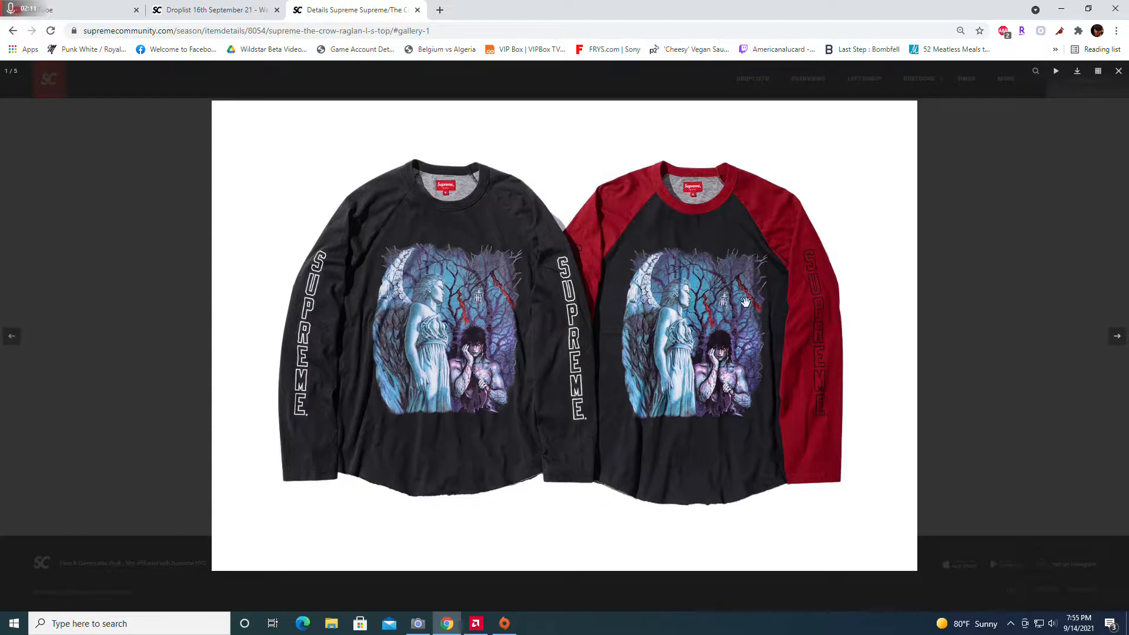
mouse_move(656, 358)
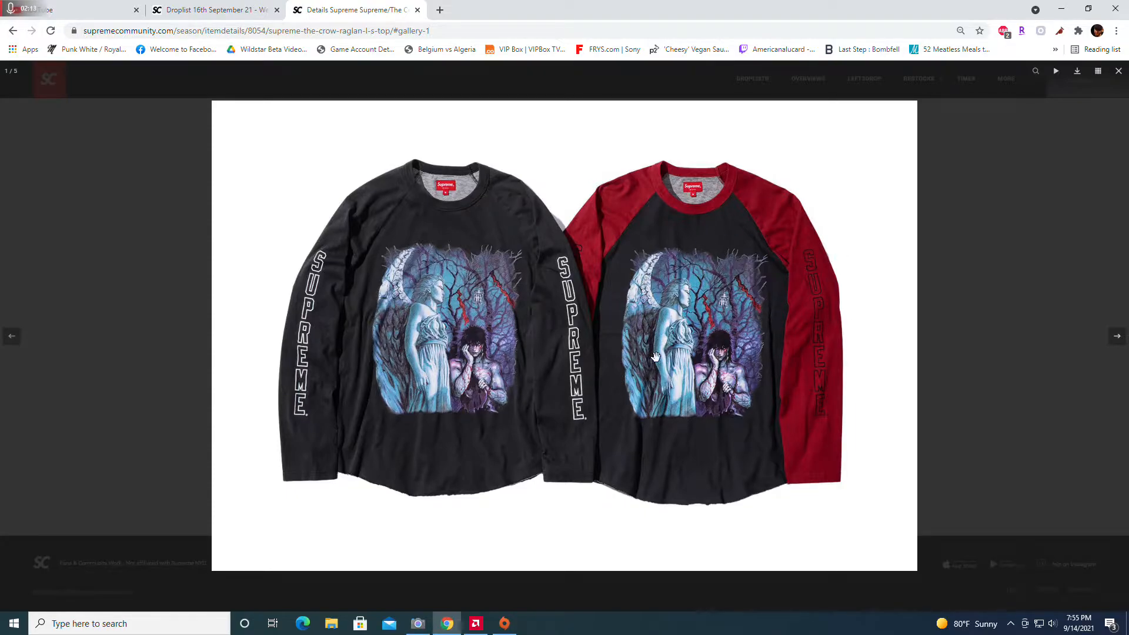
mouse_move(565, 380)
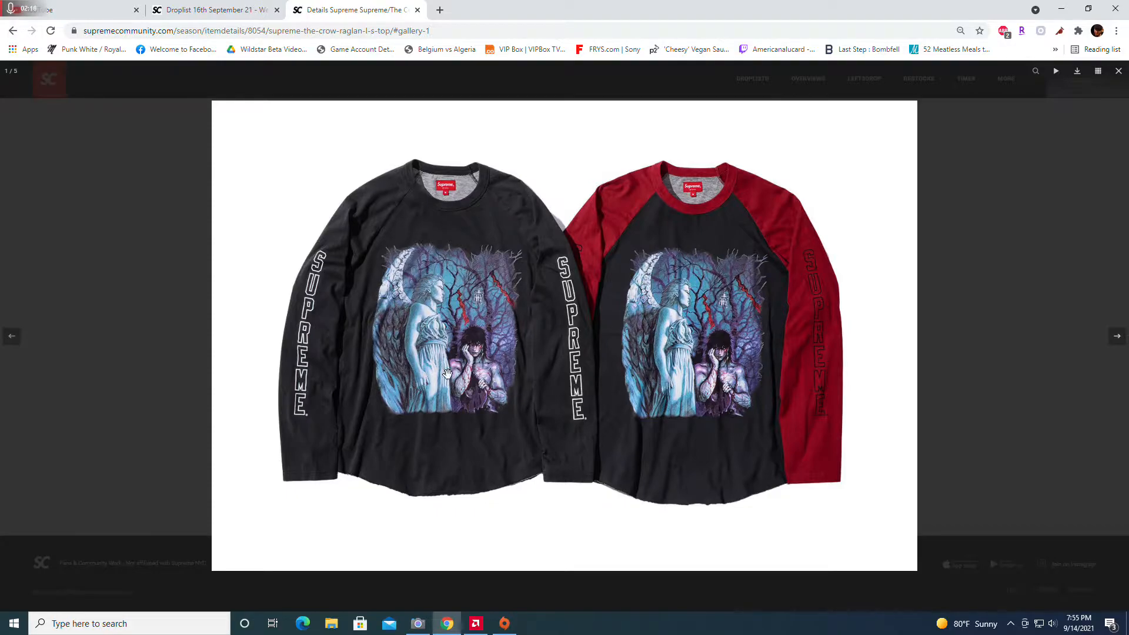
mouse_move(265, 280)
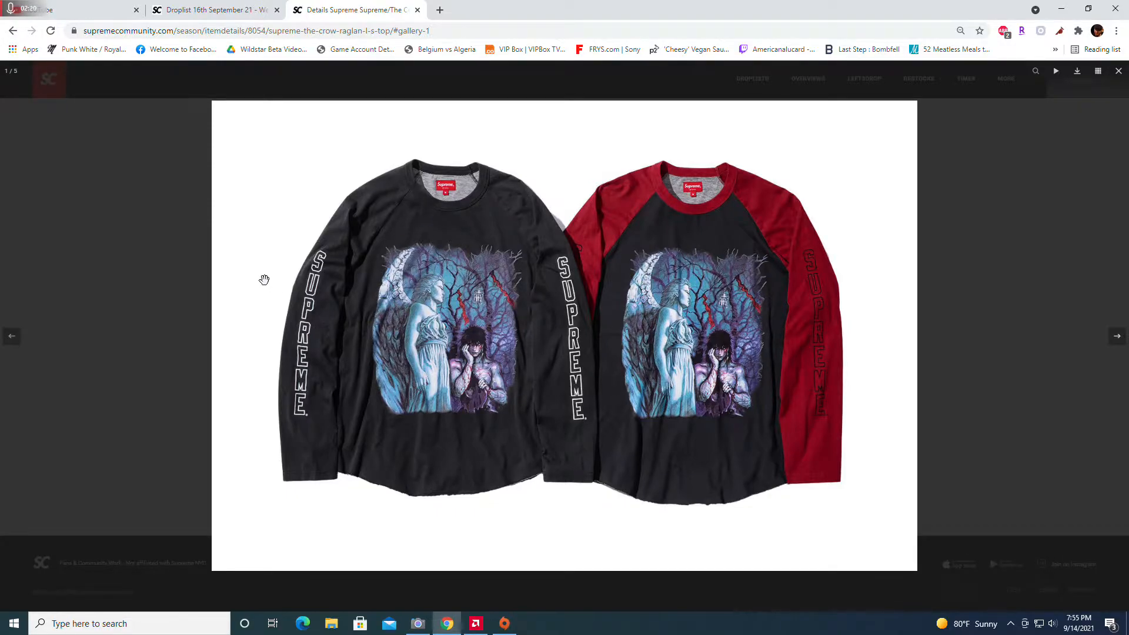
left_click(1118, 71)
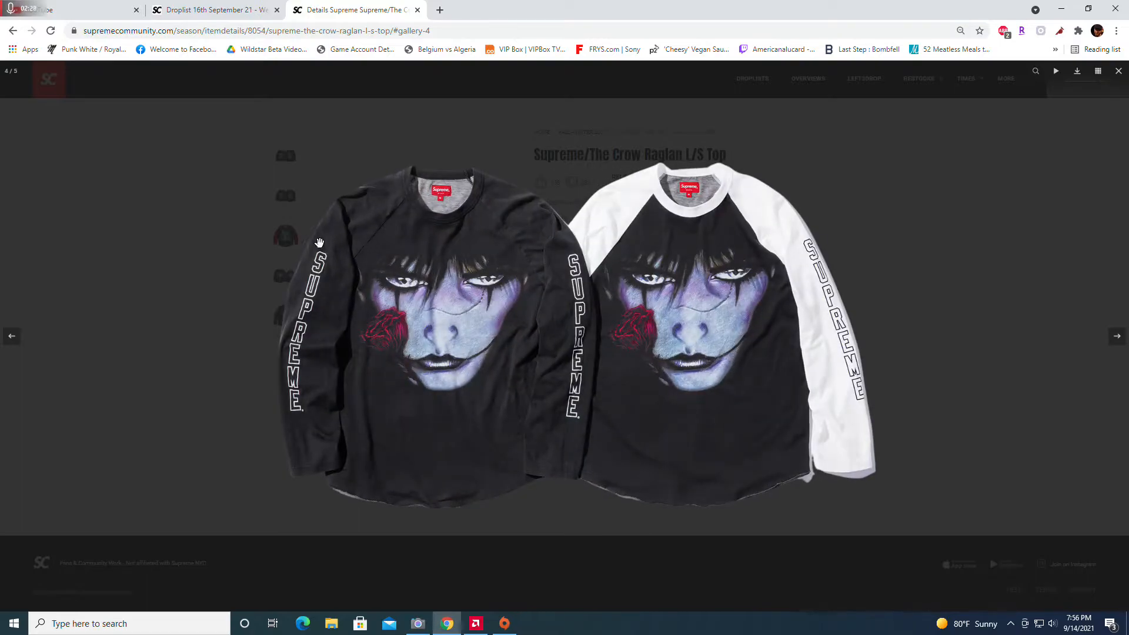
left_click(1117, 71)
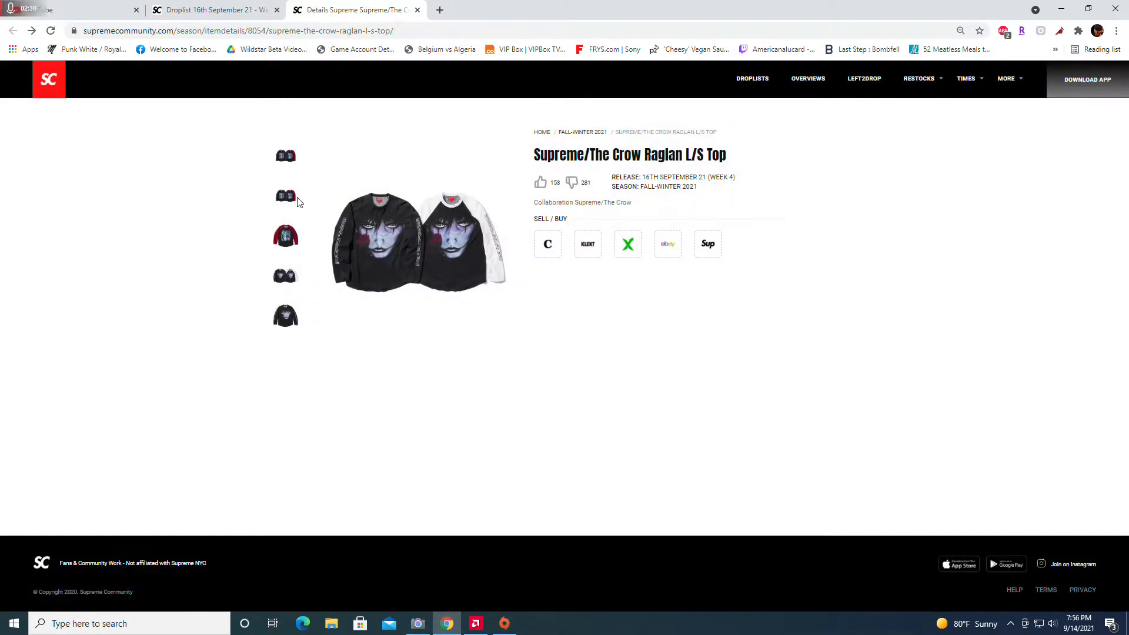
left_click(286, 276)
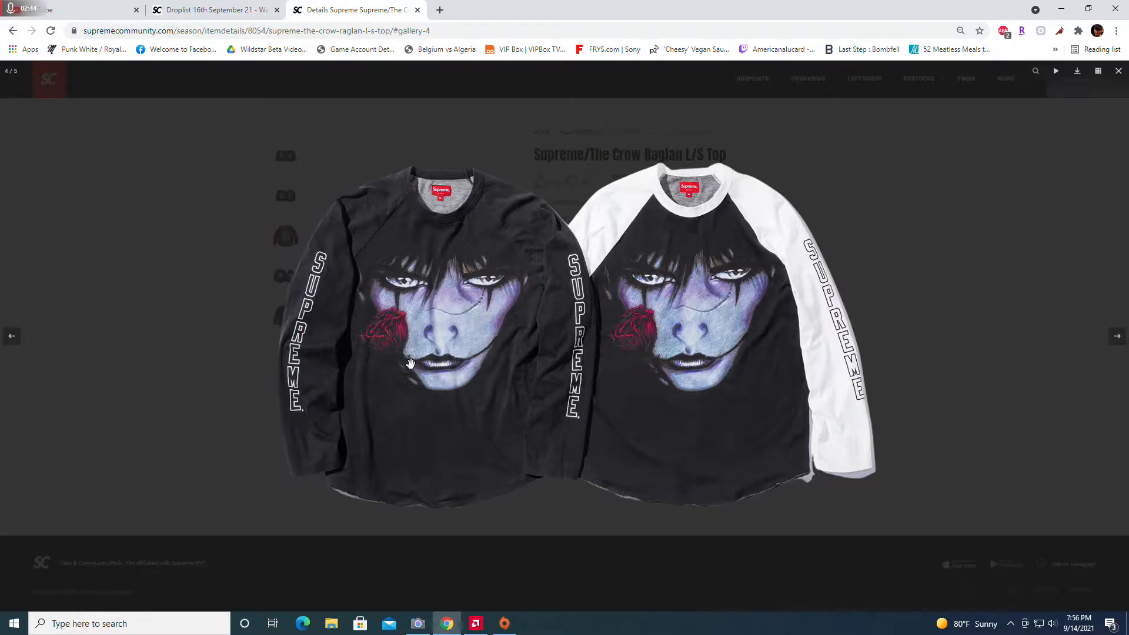
mouse_move(432, 315)
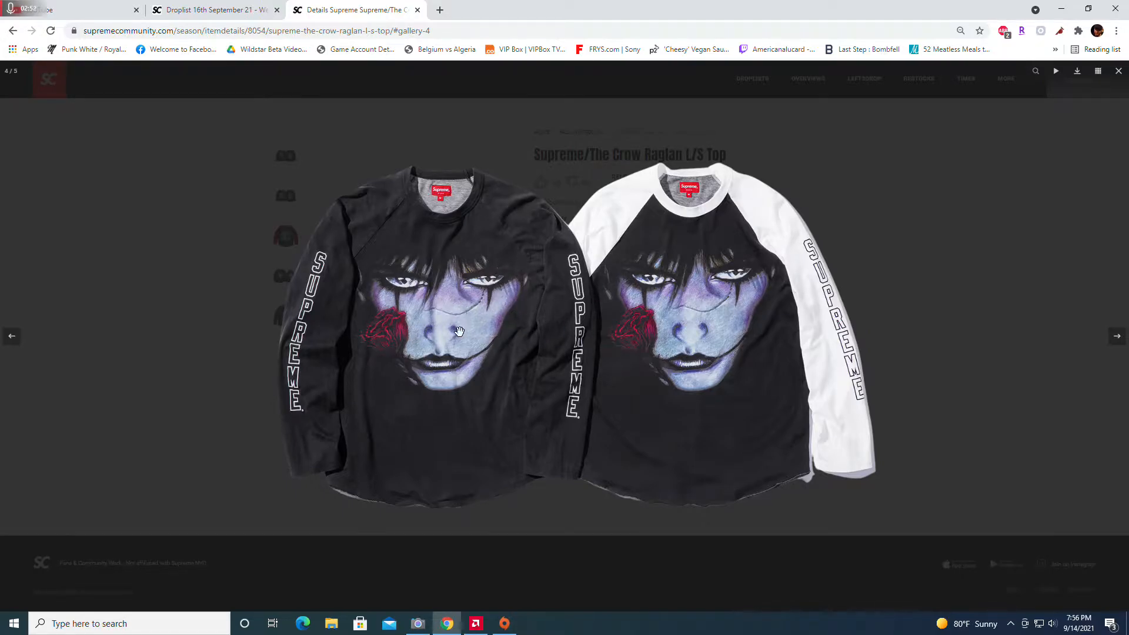
mouse_move(556, 301)
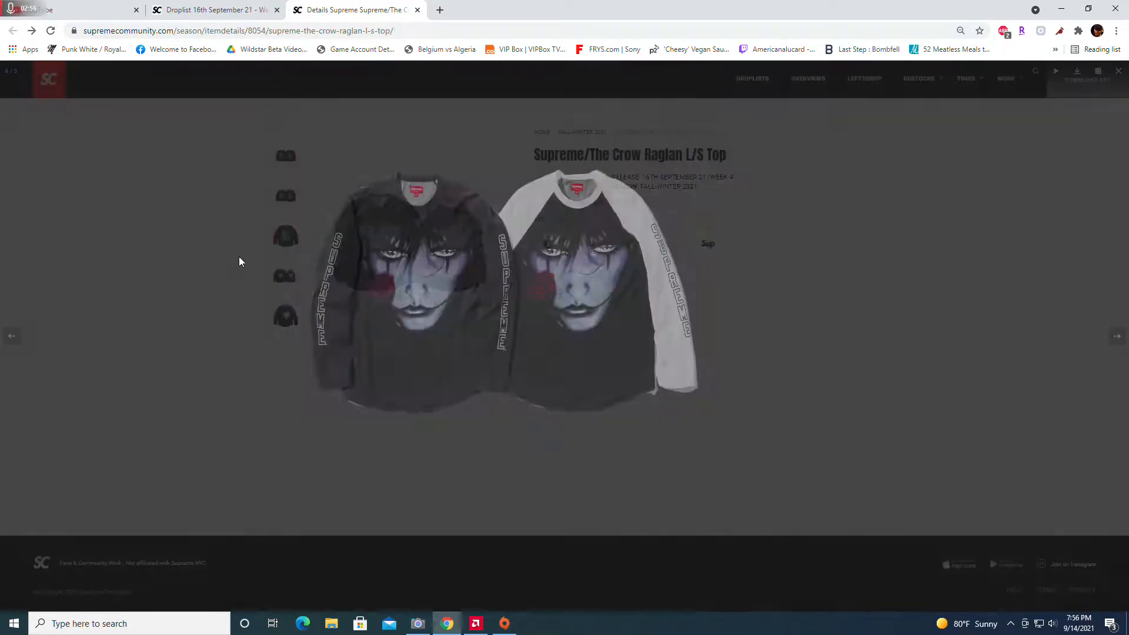
left_click(12, 335)
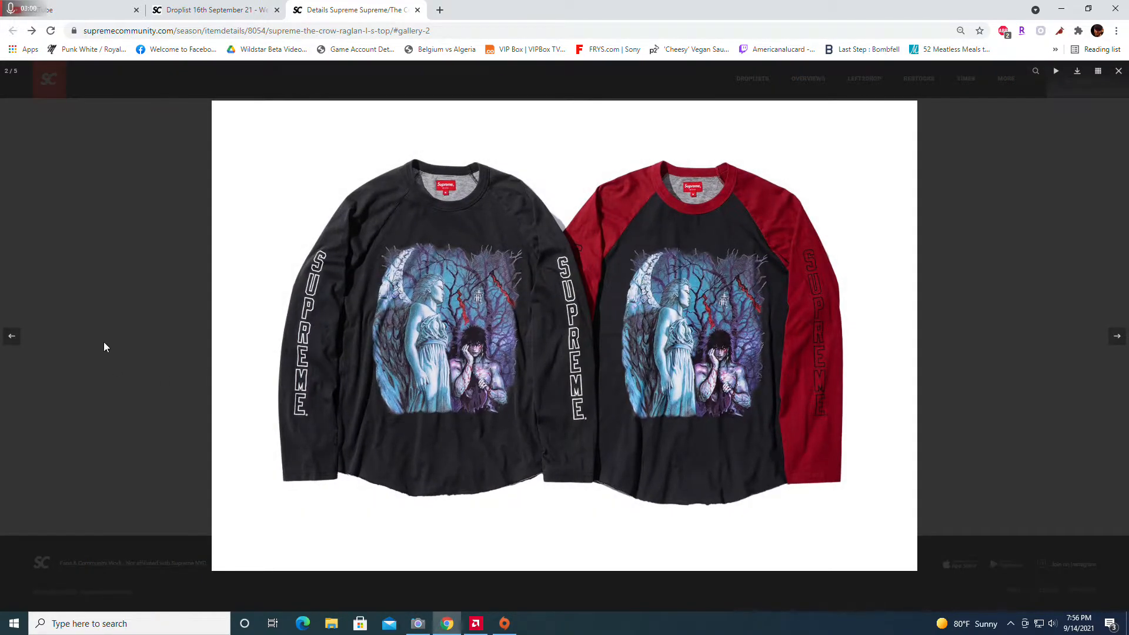
left_click(1118, 71)
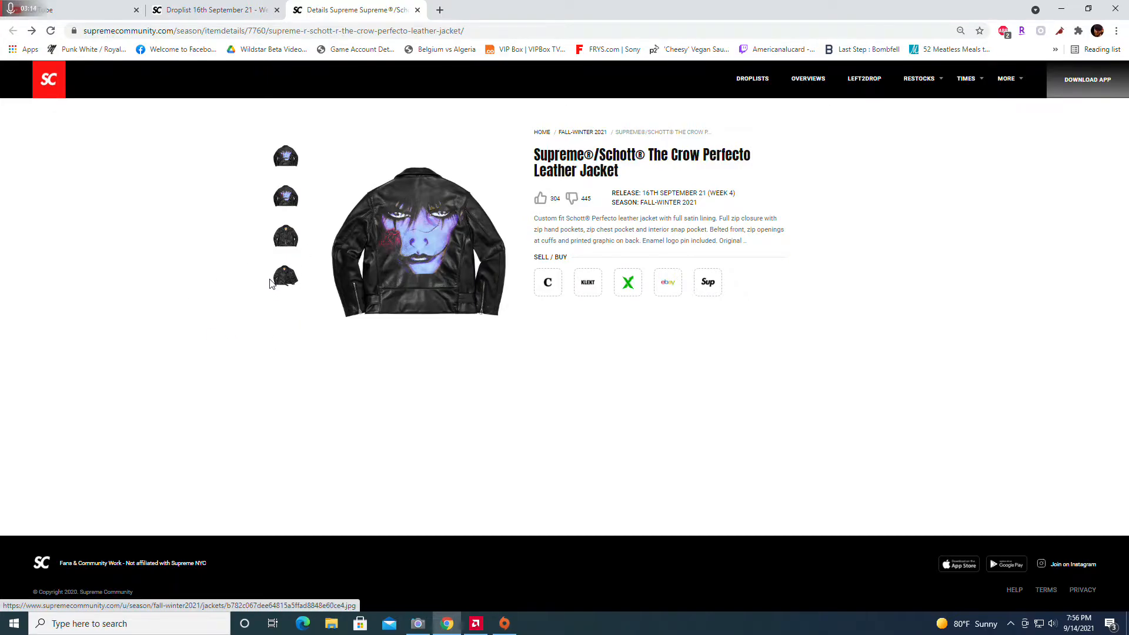
Enlarge the Crow Perfecto Leather Jacket photos, then the Crow Work Shirt photos
left_click(418, 239)
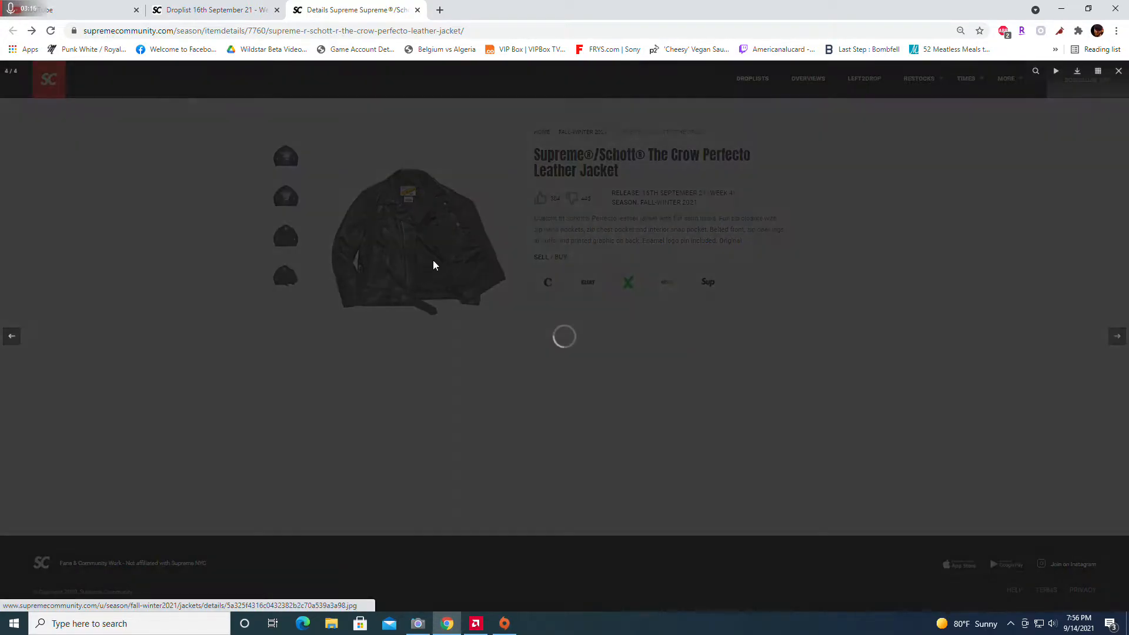
left_click(420, 238)
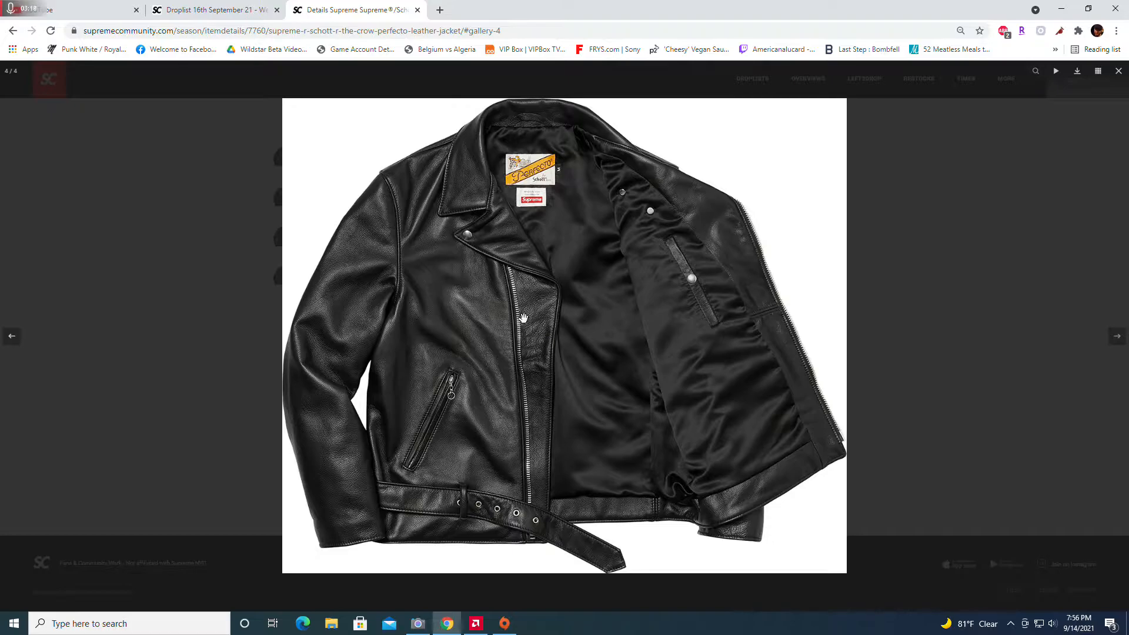
mouse_move(486, 278)
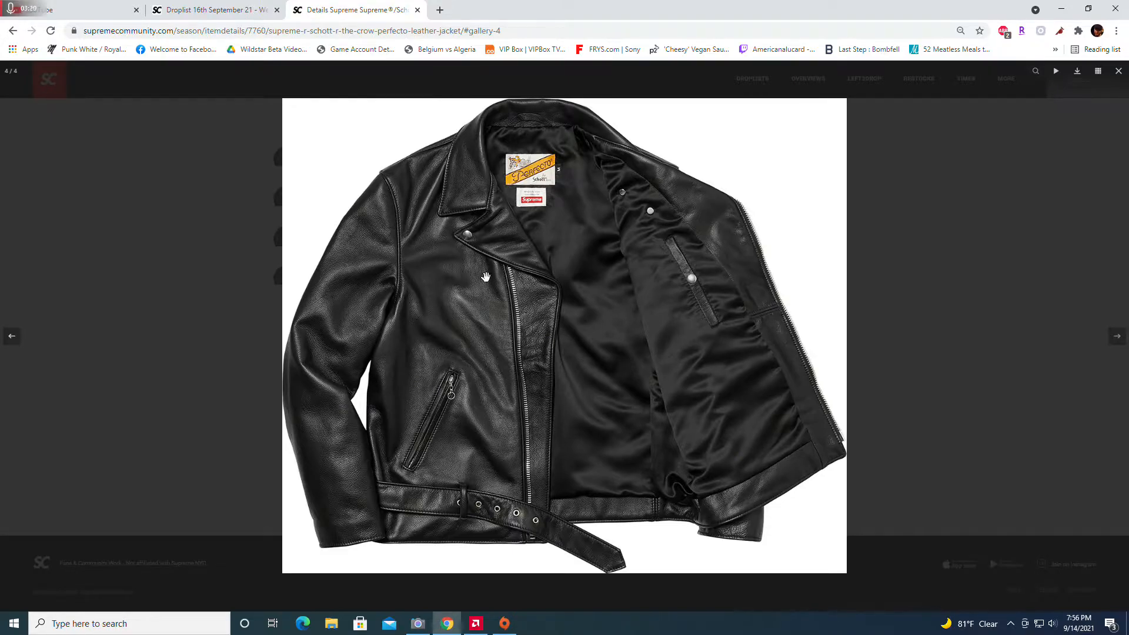
left_click(418, 10)
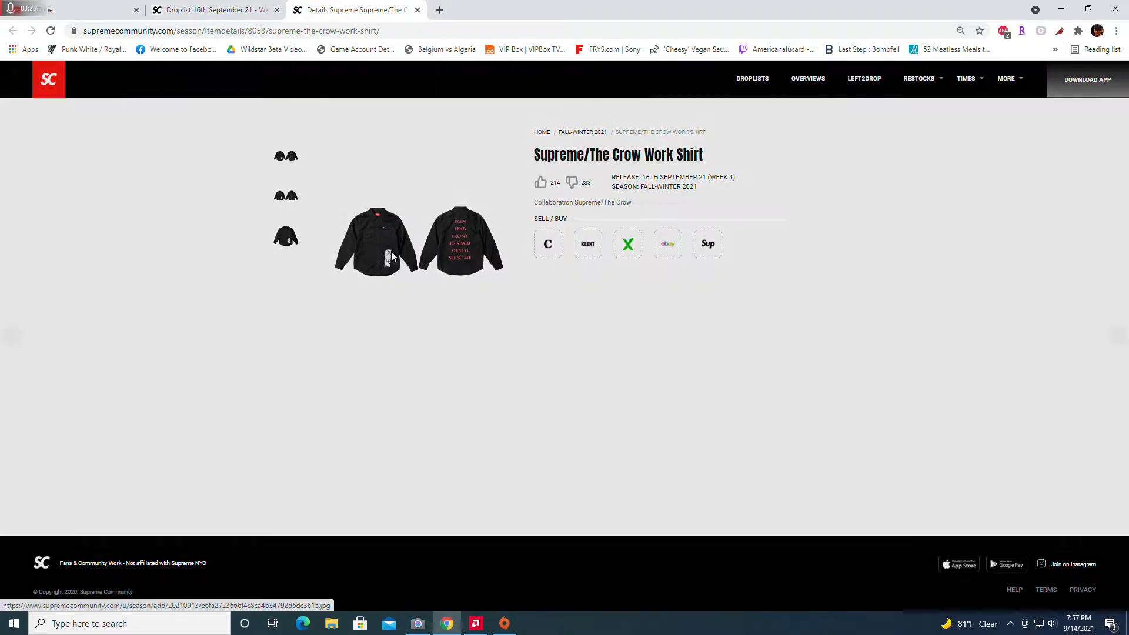
left_click(374, 242)
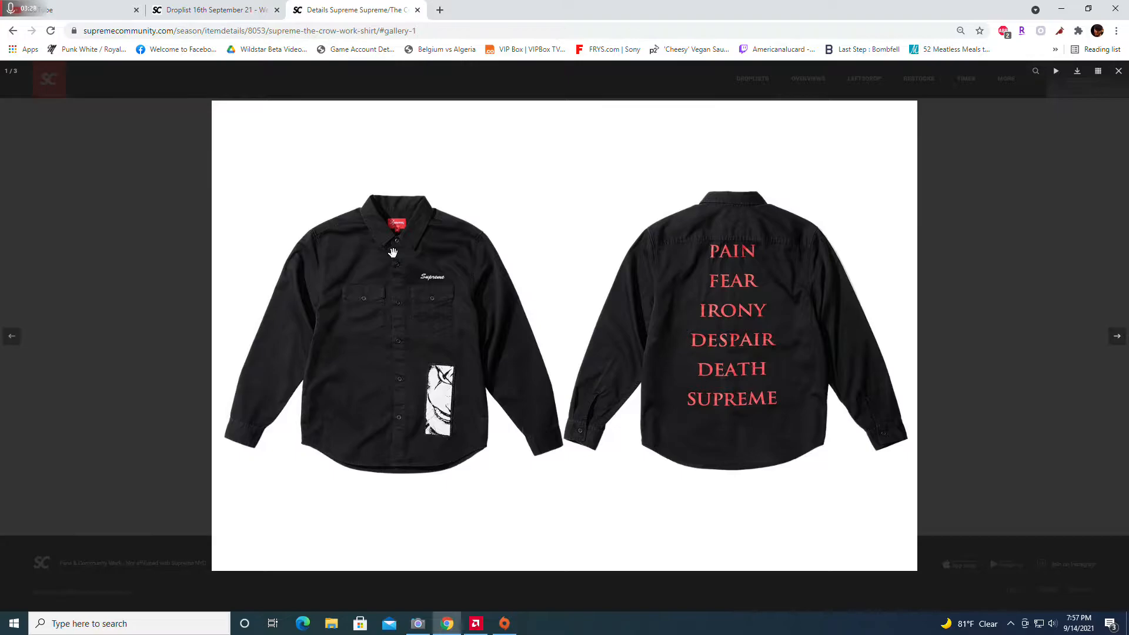
left_click(1117, 335)
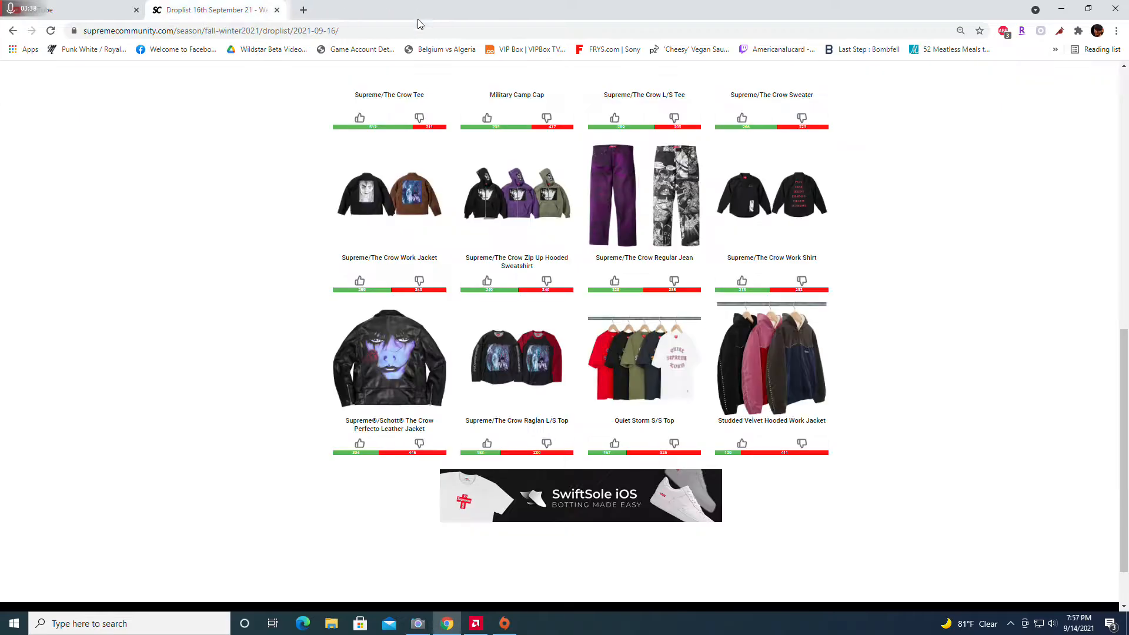
View The Crow Regular Jean page and its gallery, jumping to the fourth comic-print photo
left_click(643, 195)
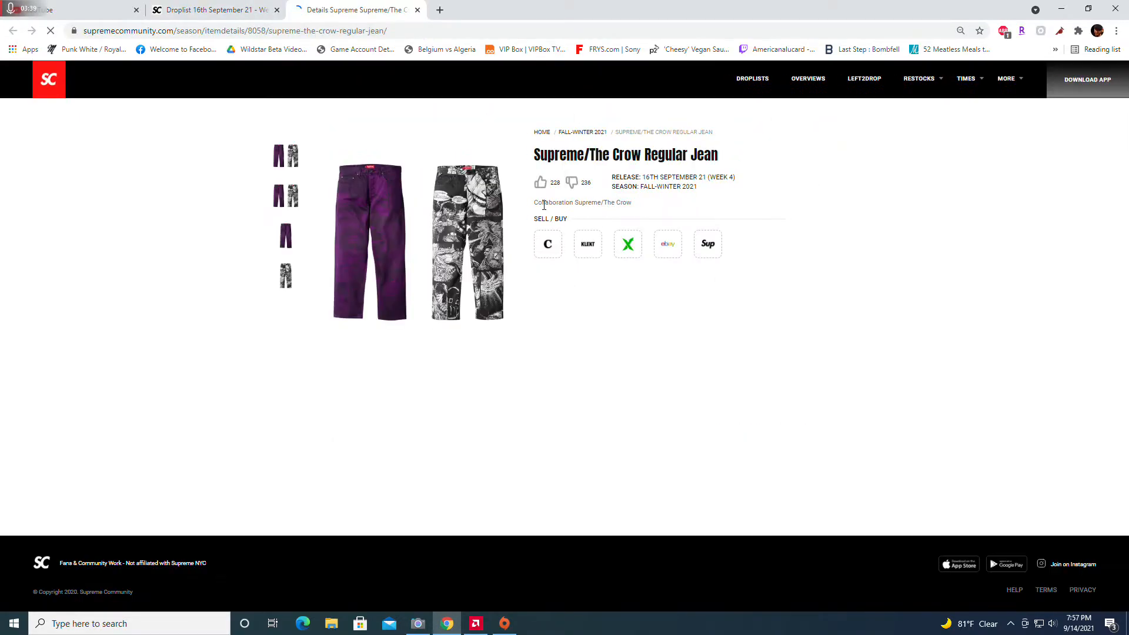
left_click(368, 241)
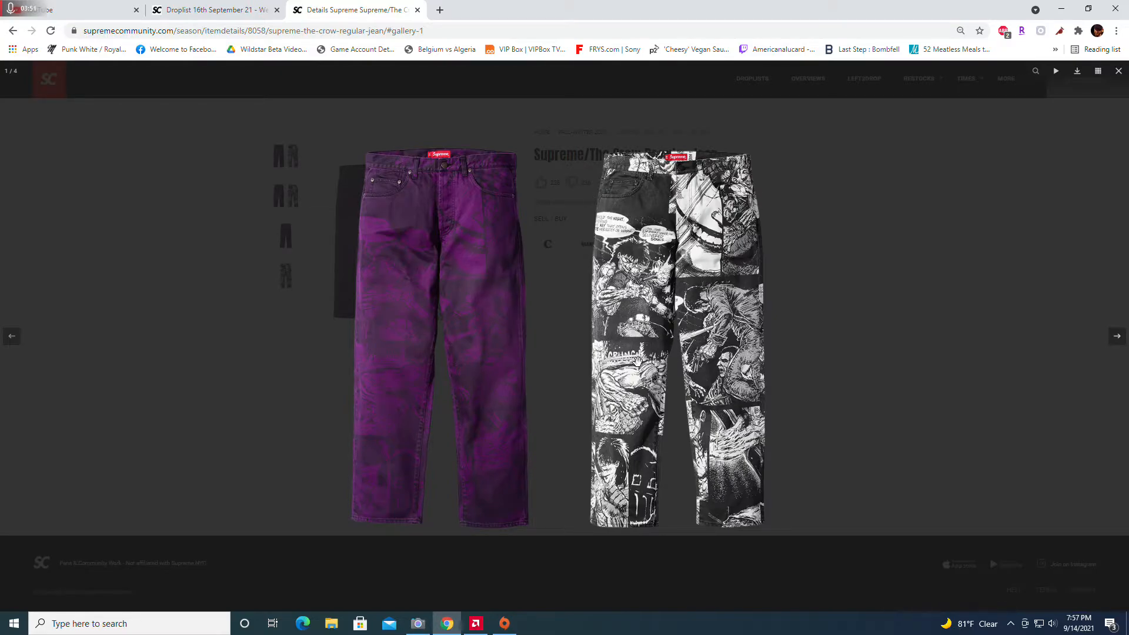
left_click(1117, 335)
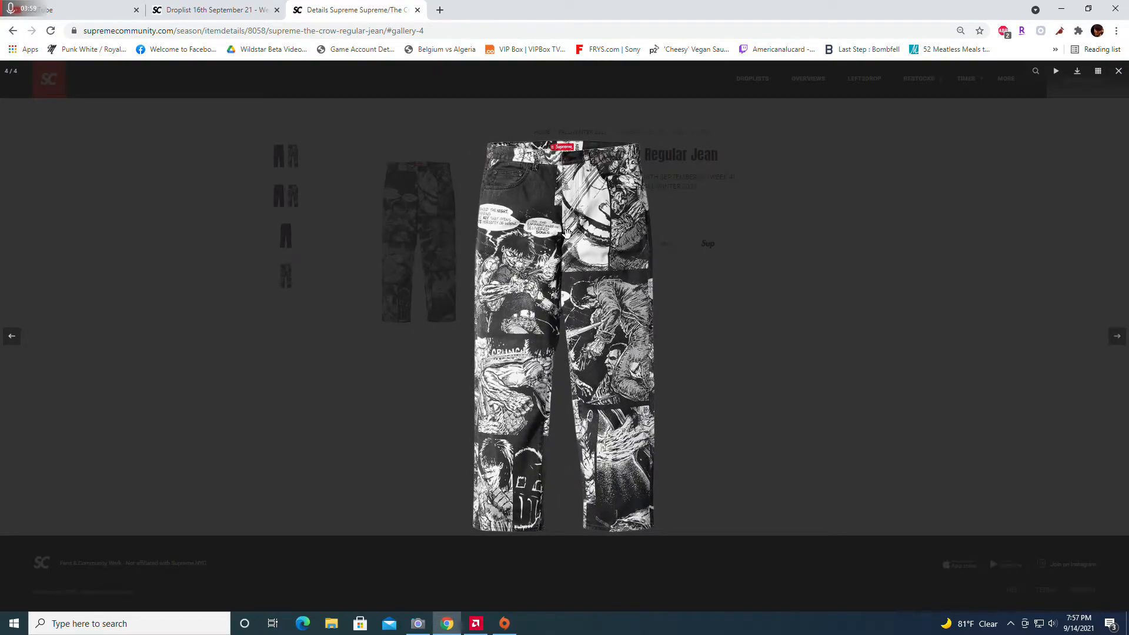
mouse_move(612, 404)
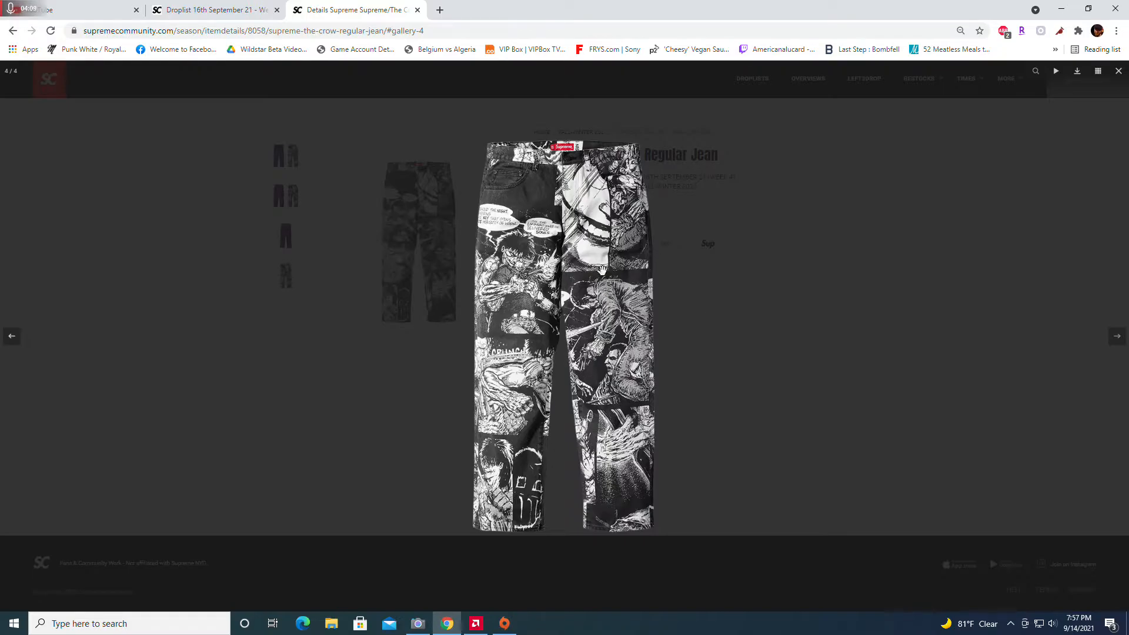
mouse_move(607, 310)
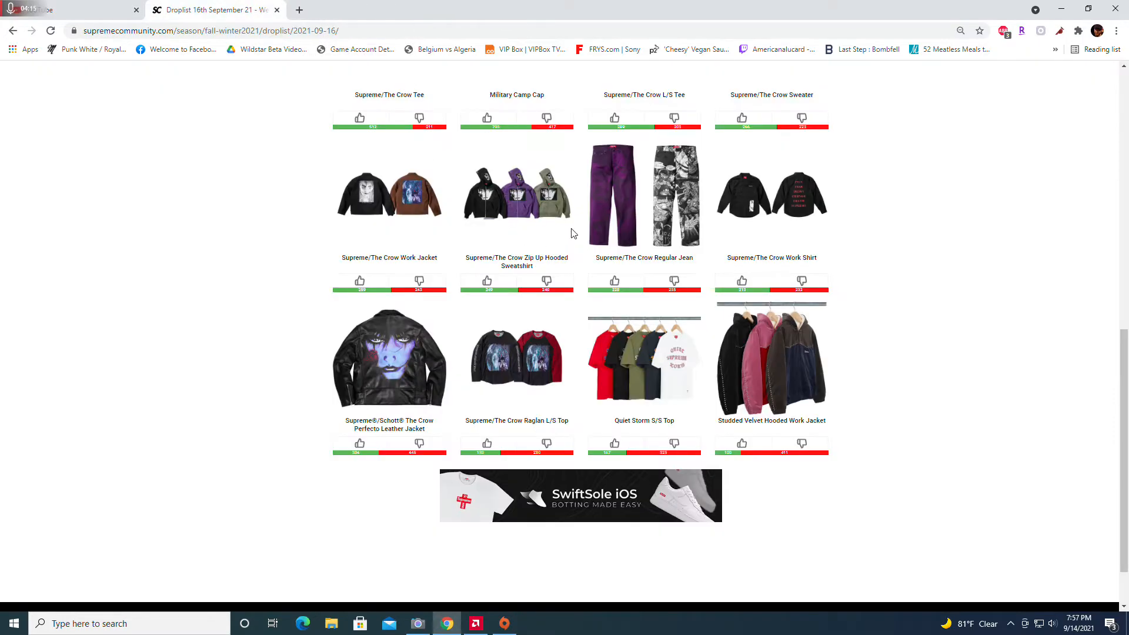
View The Crow Zip Up Hooded Sweatshirt page with its three-color photo enlarged
left_click(516, 194)
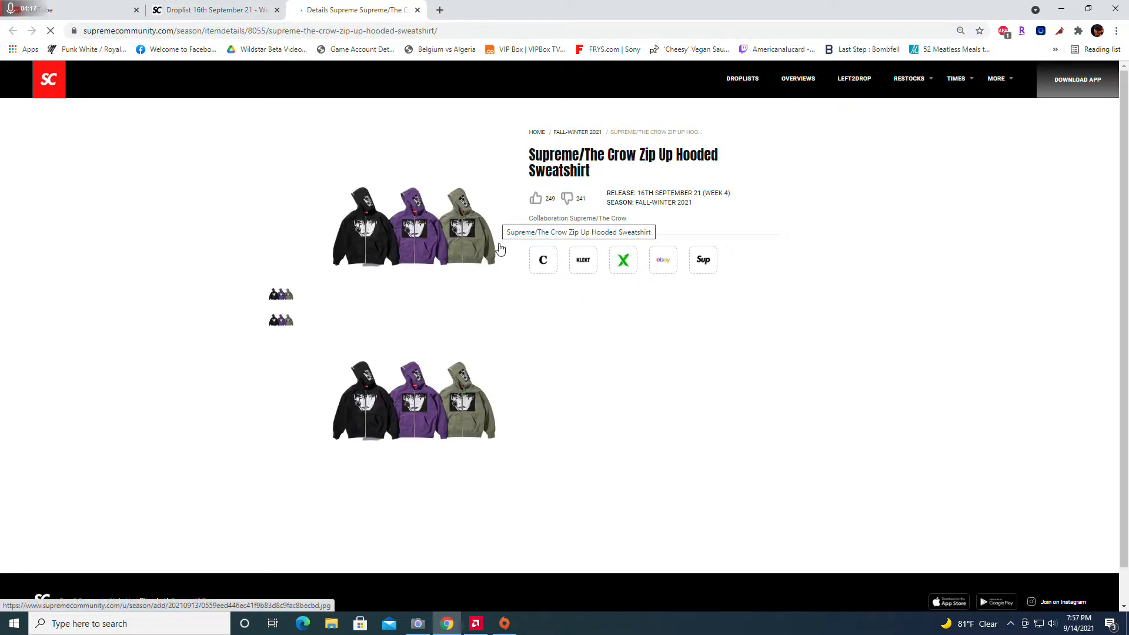
left_click(414, 226)
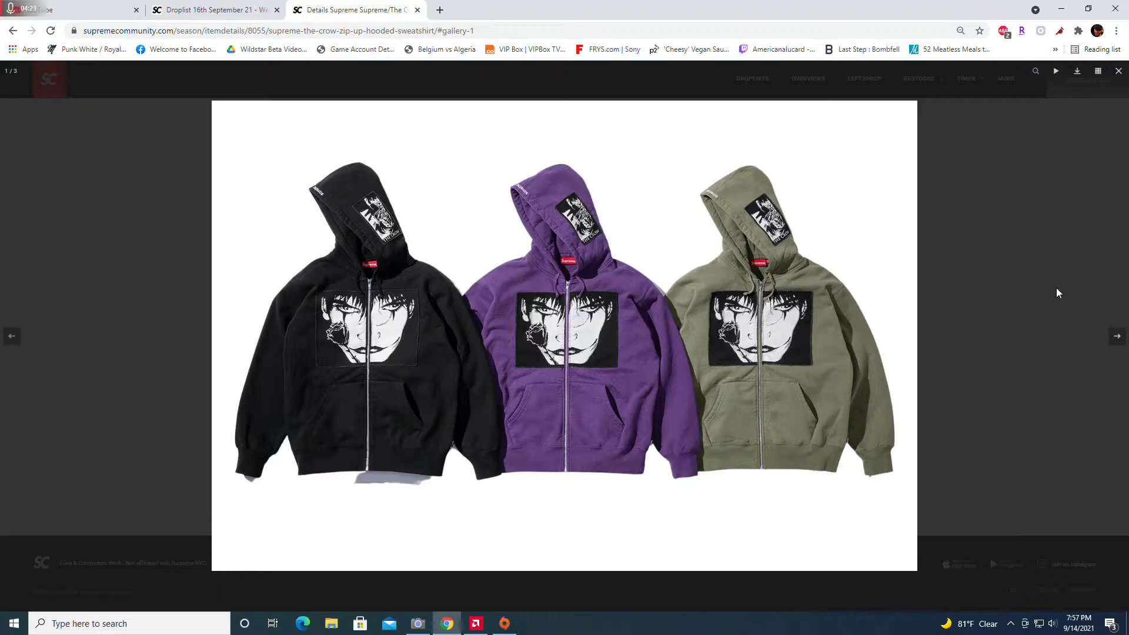
left_click(1117, 71)
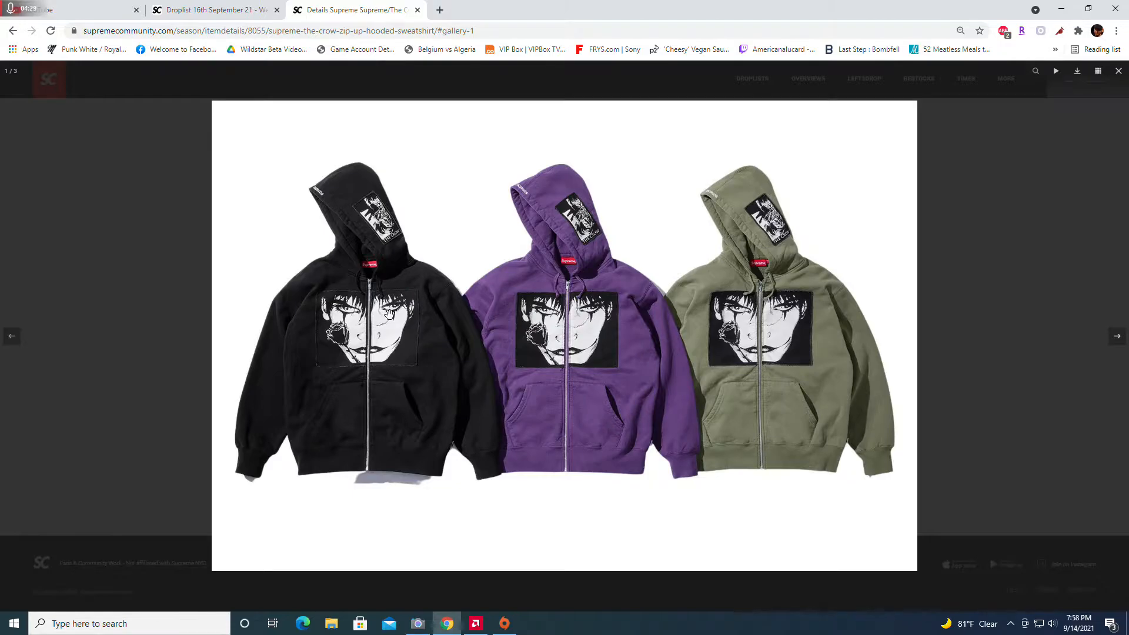
mouse_move(797, 367)
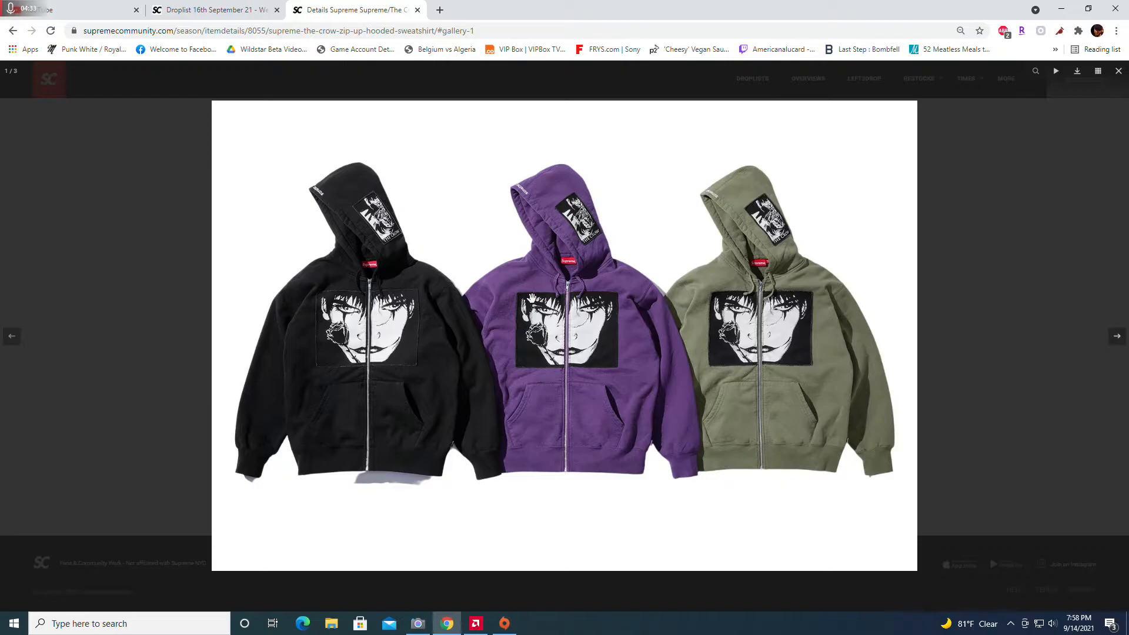
mouse_move(414, 390)
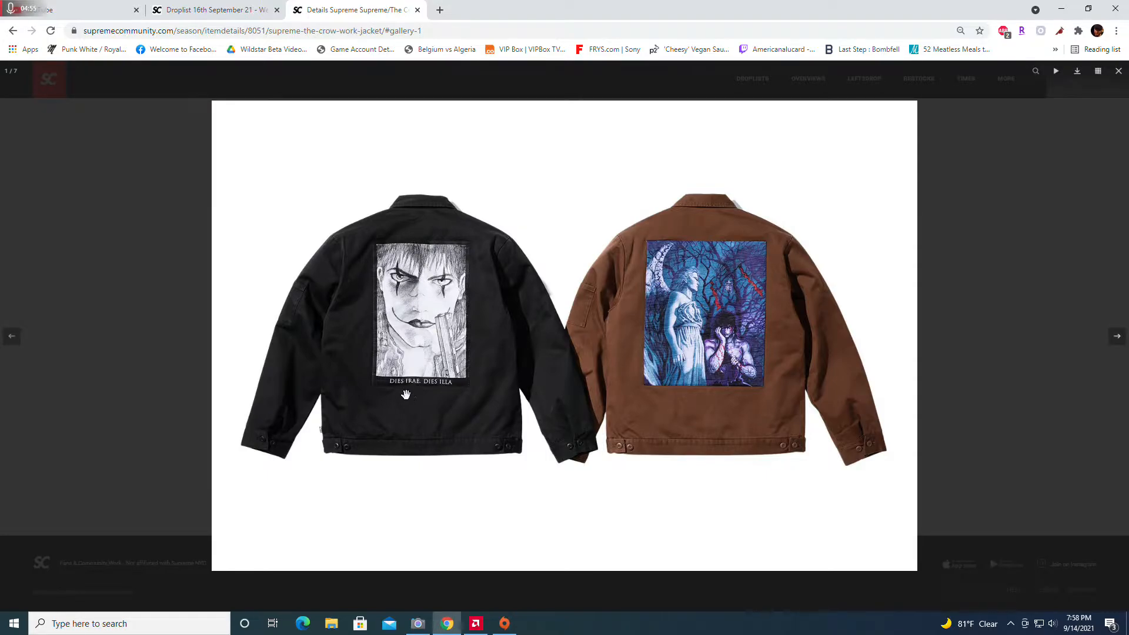
mouse_move(449, 393)
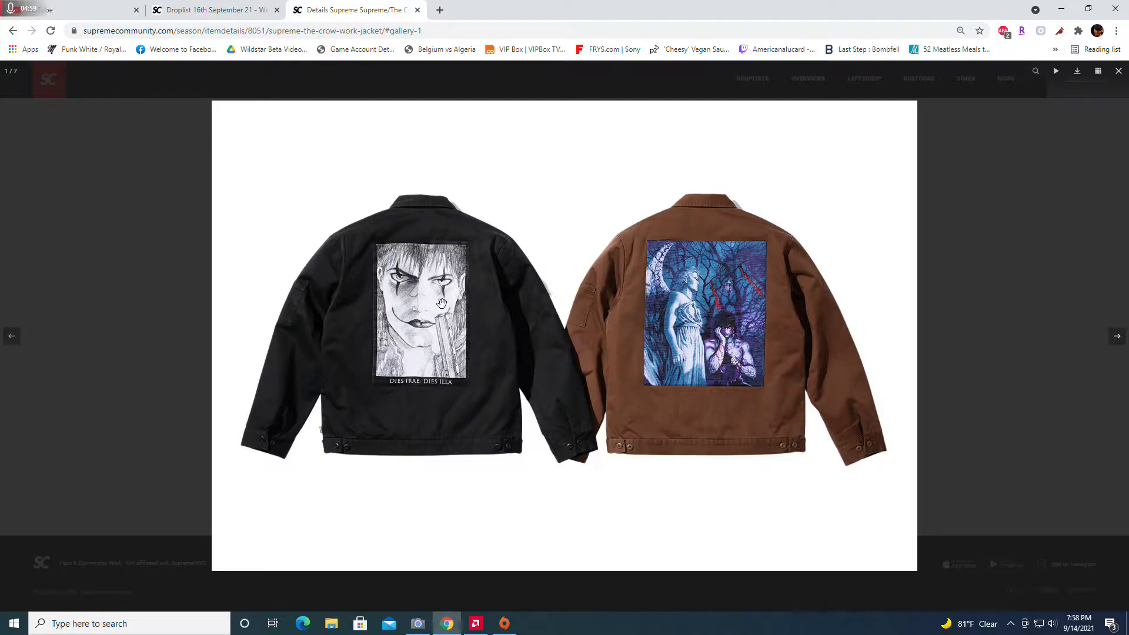
mouse_move(466, 281)
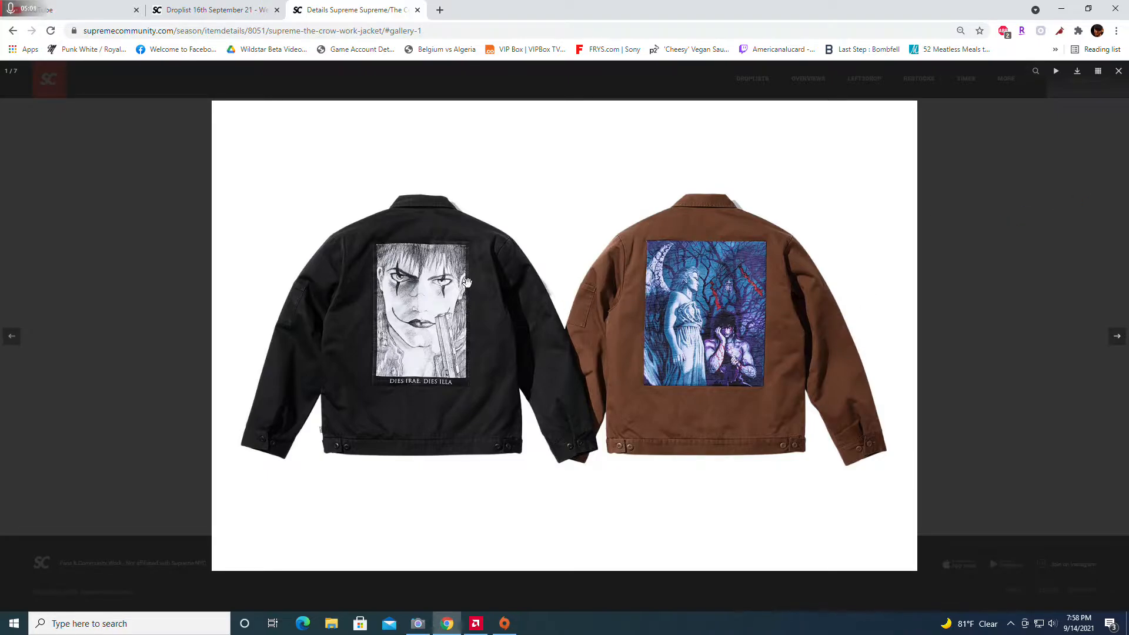
Enlarge the fifth Crow Work Jacket photo showing the black jacket's front
left_click(1117, 70)
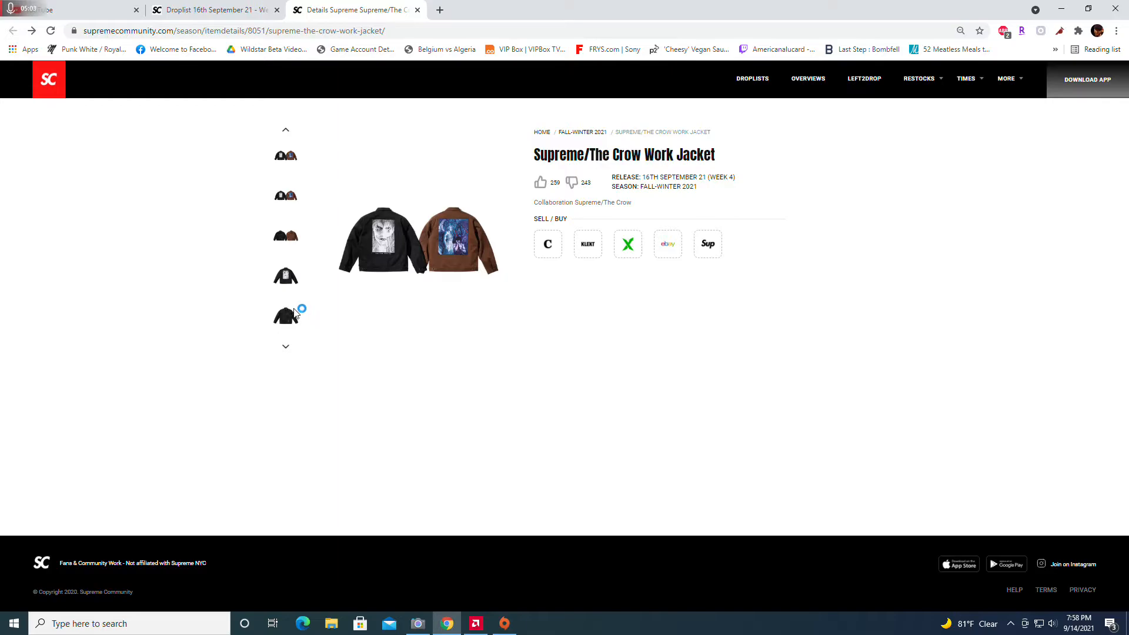
left_click(284, 316)
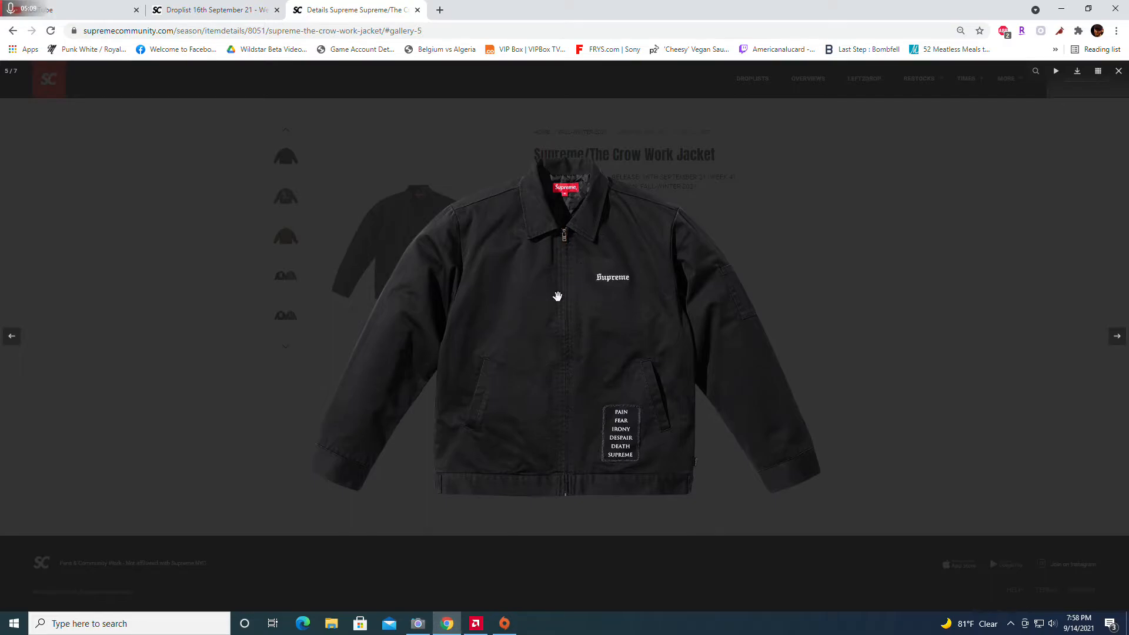
mouse_move(607, 385)
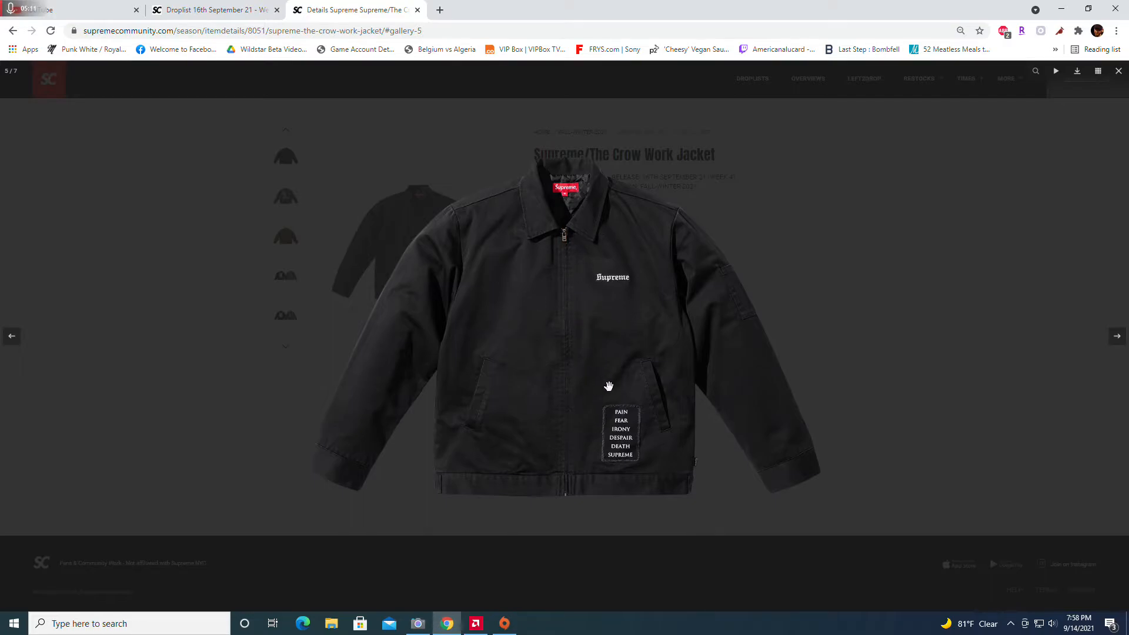
mouse_move(812, 161)
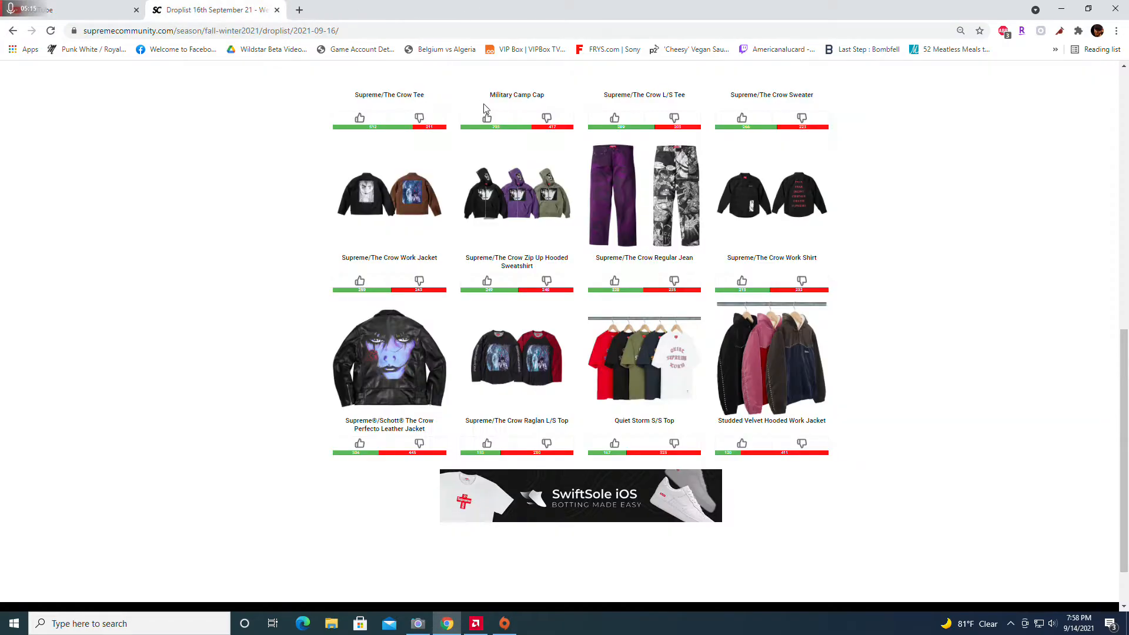
View The Crow Sweater page and its enlarged photos, then close its page
left_click(772, 194)
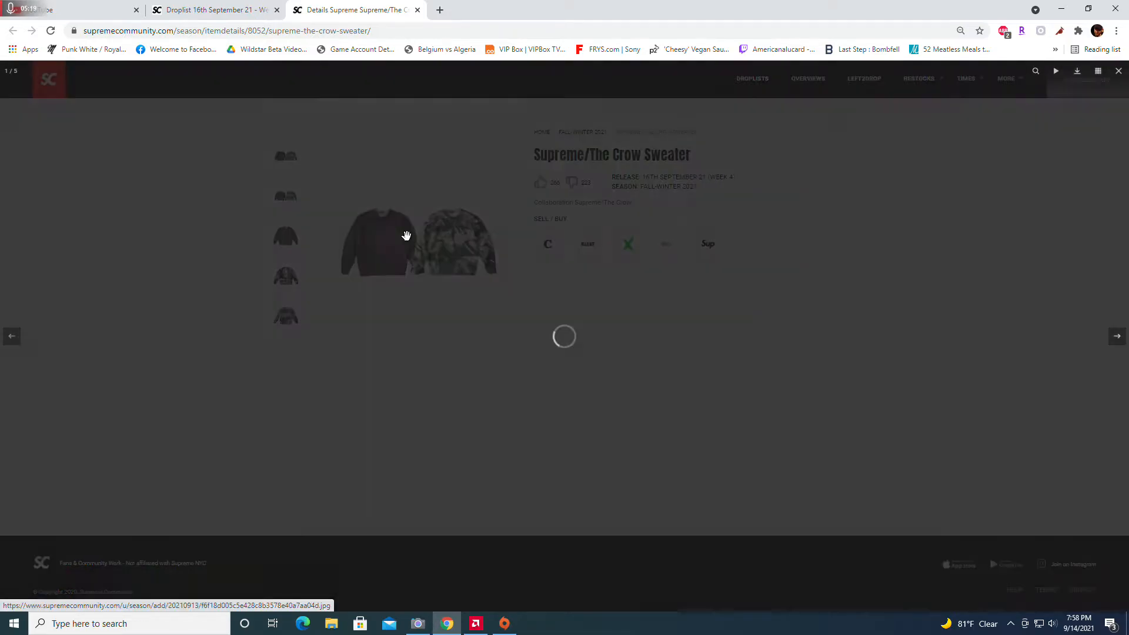
left_click(406, 237)
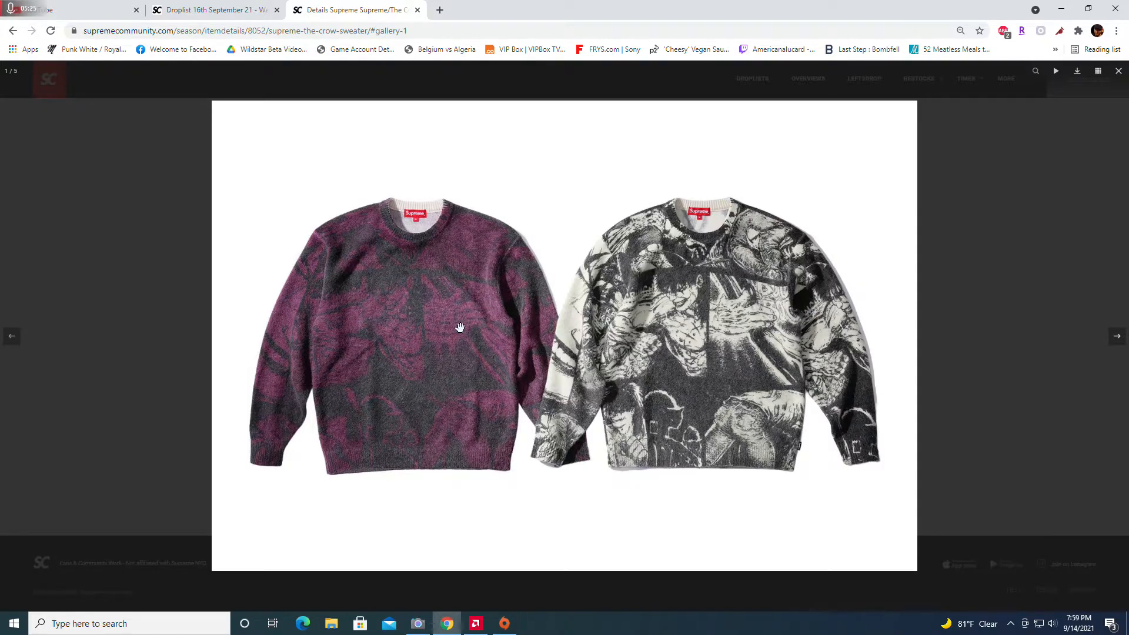
mouse_move(547, 350)
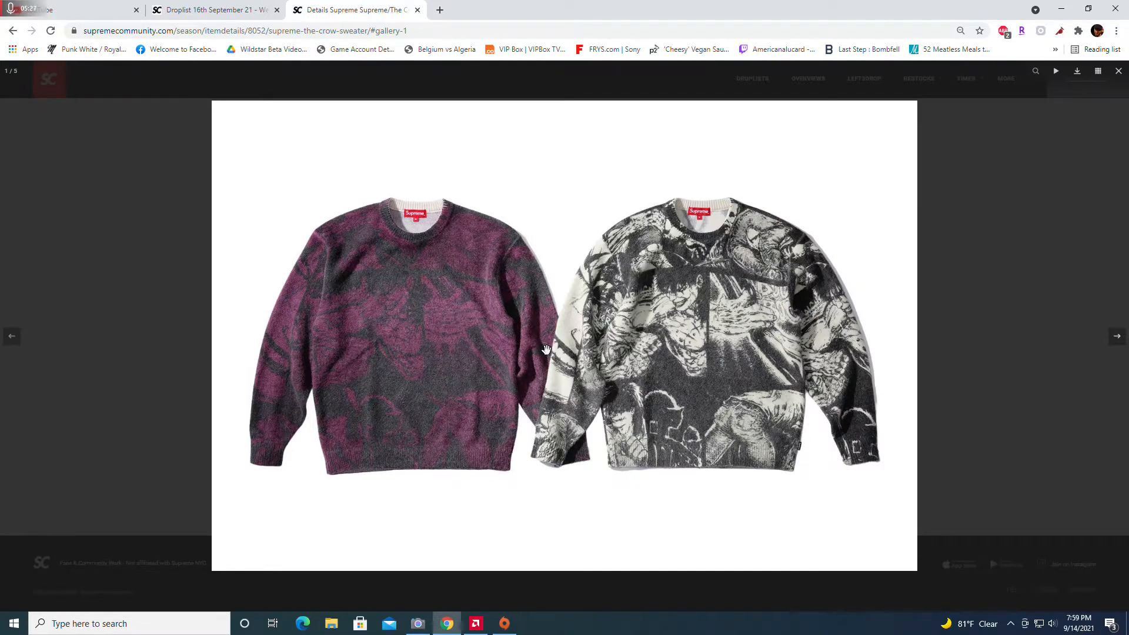
mouse_move(647, 346)
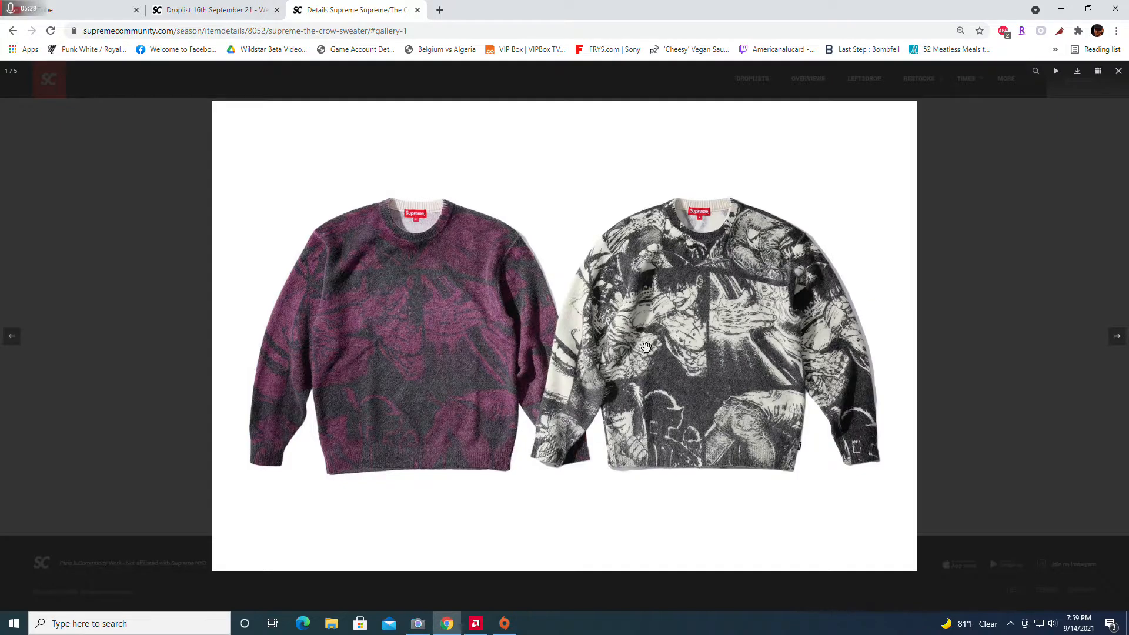
mouse_move(715, 304)
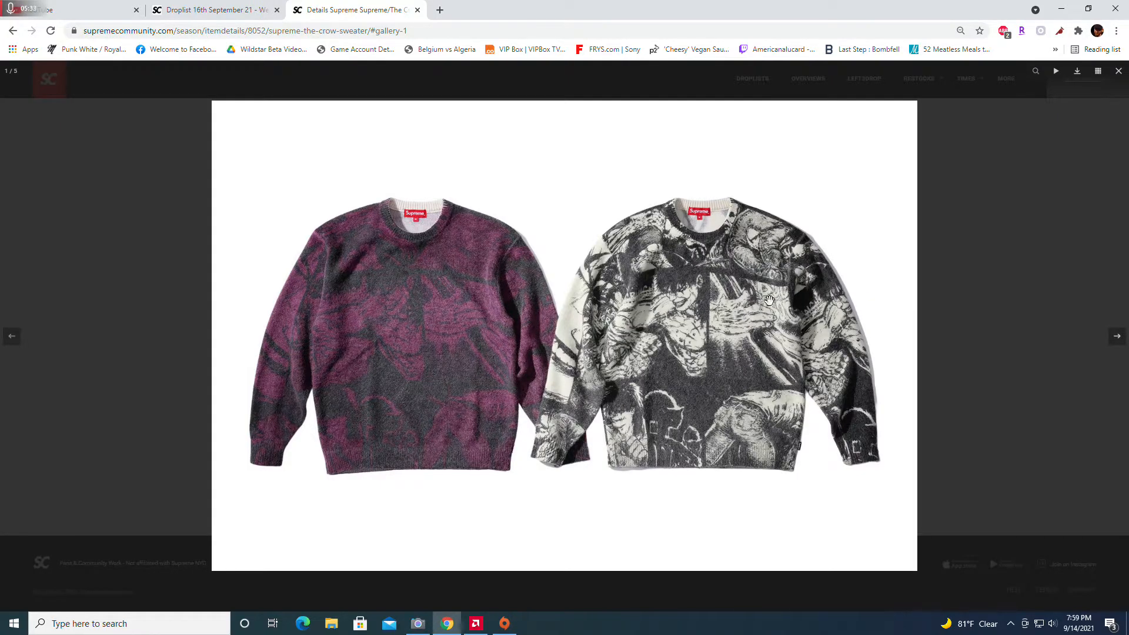
mouse_move(119, 272)
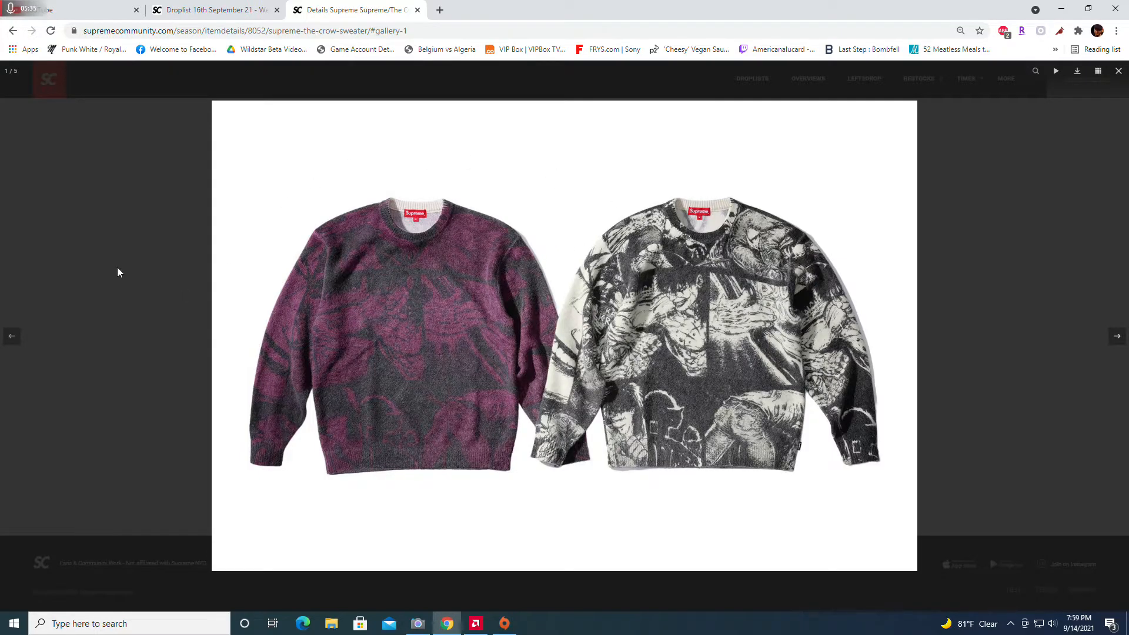
left_click(1117, 71)
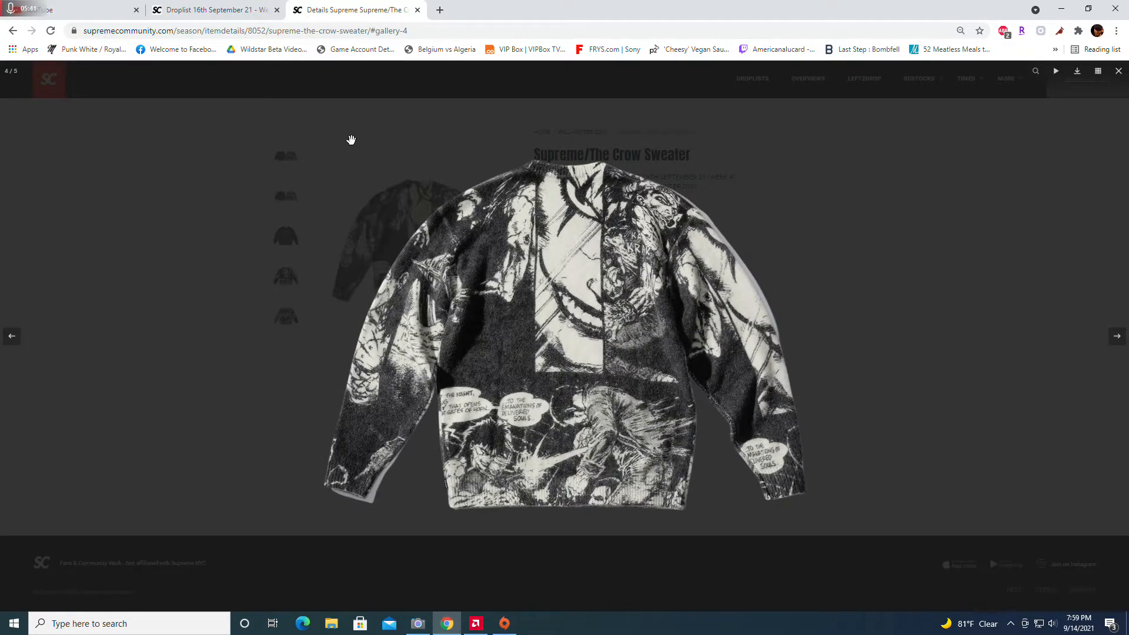
mouse_move(20, 130)
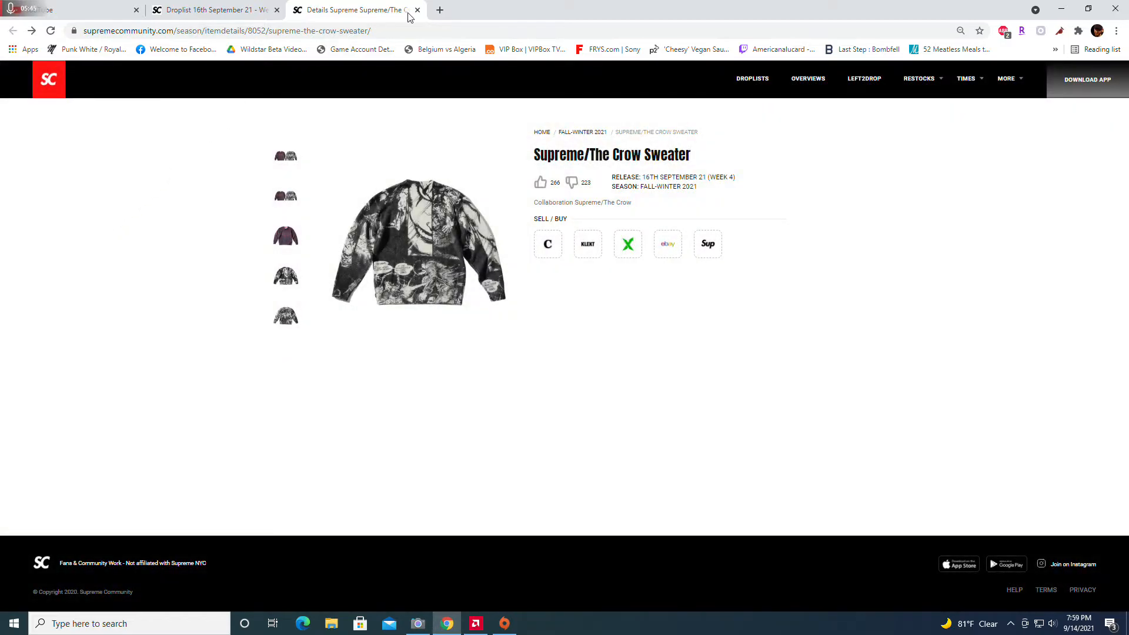
mouse_move(353, 9)
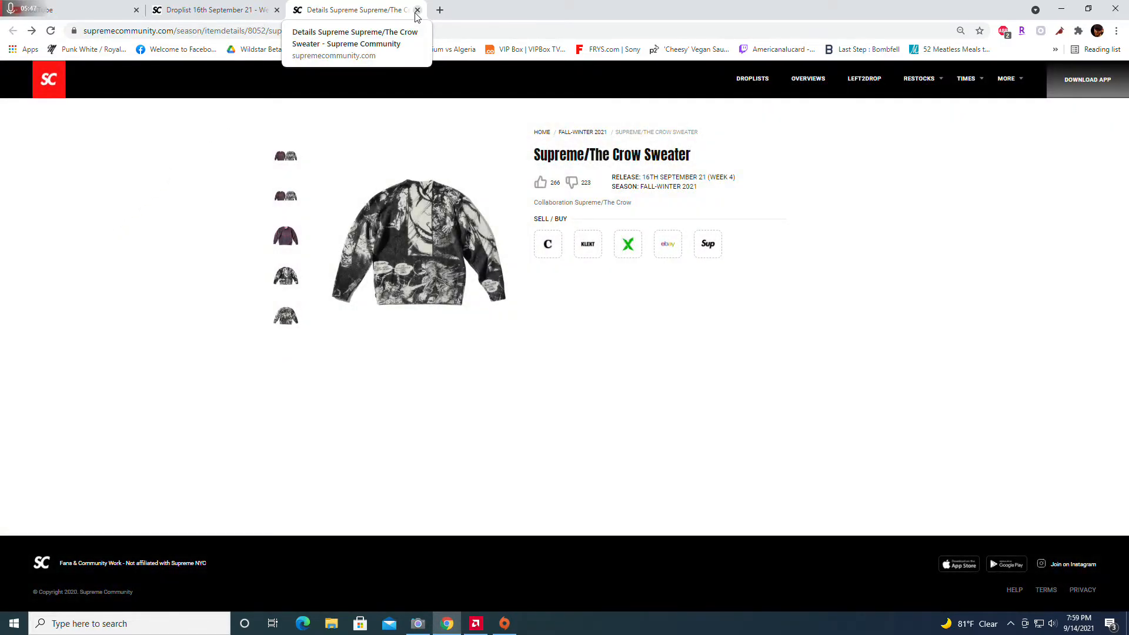
left_click(416, 9)
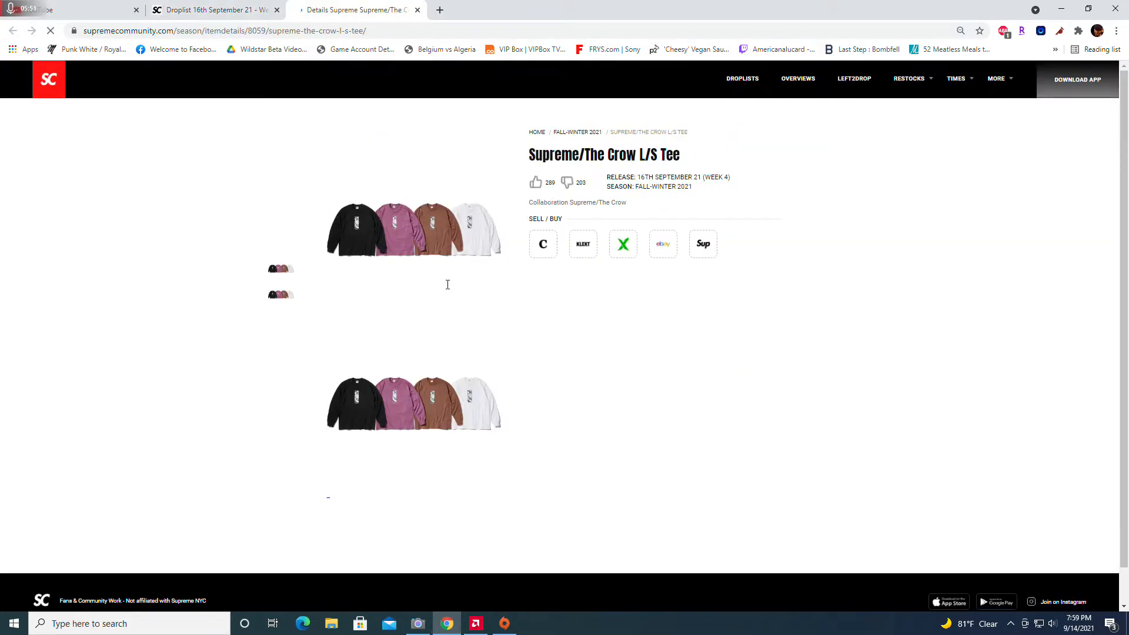
Enlarge the Crow L/S Tee gallery and magnify the back-print photo of all four colours
left_click(412, 230)
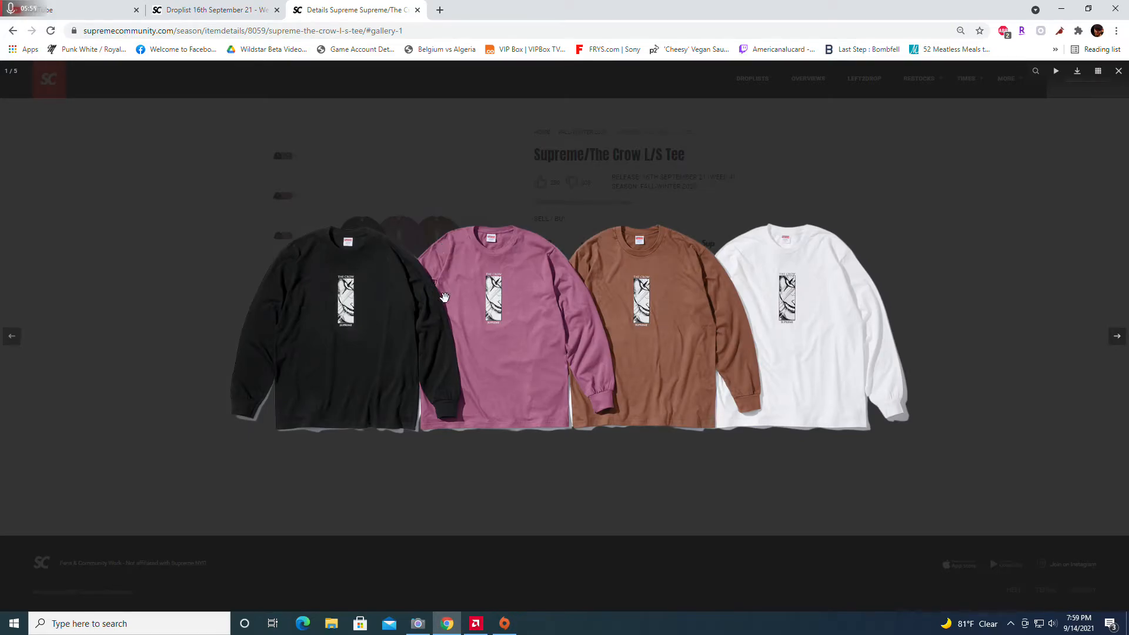
mouse_move(133, 235)
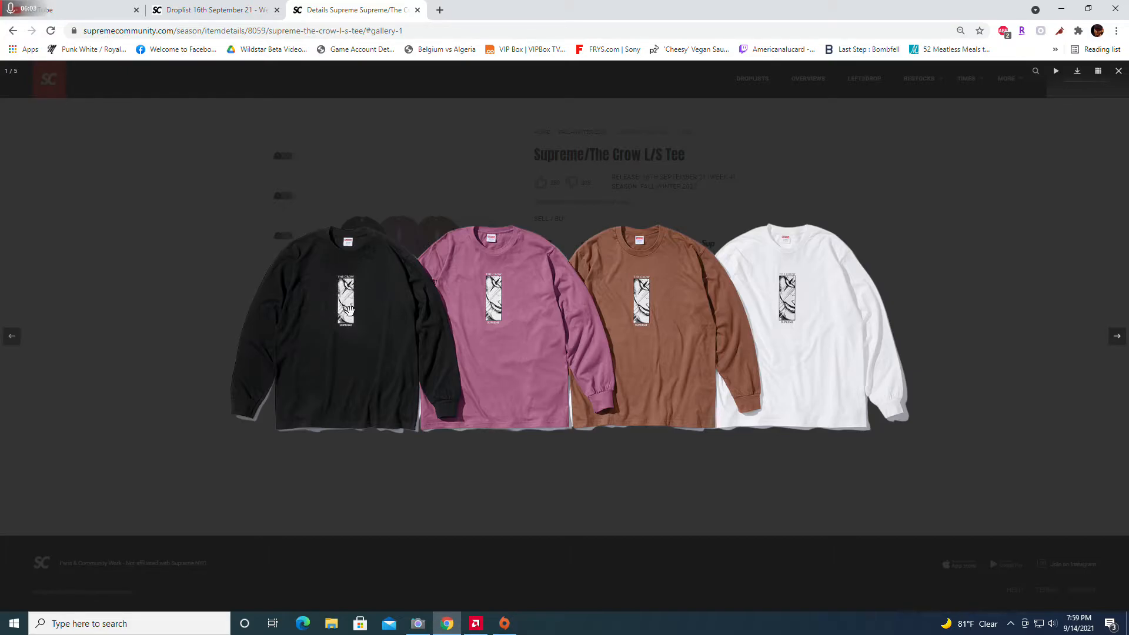
mouse_move(272, 265)
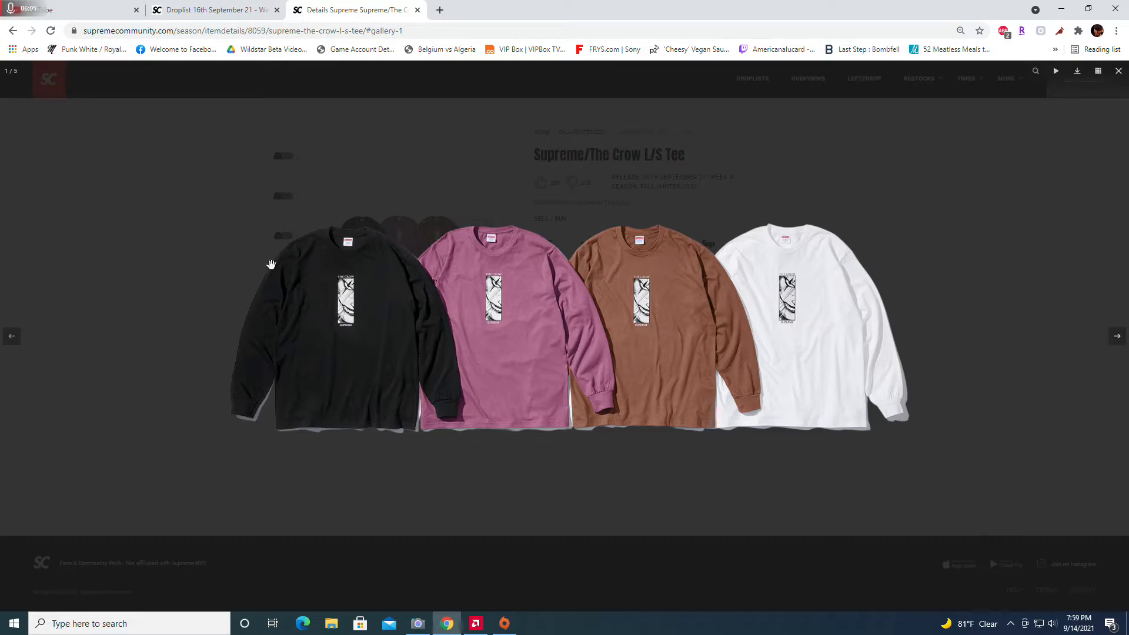
left_click(1118, 70)
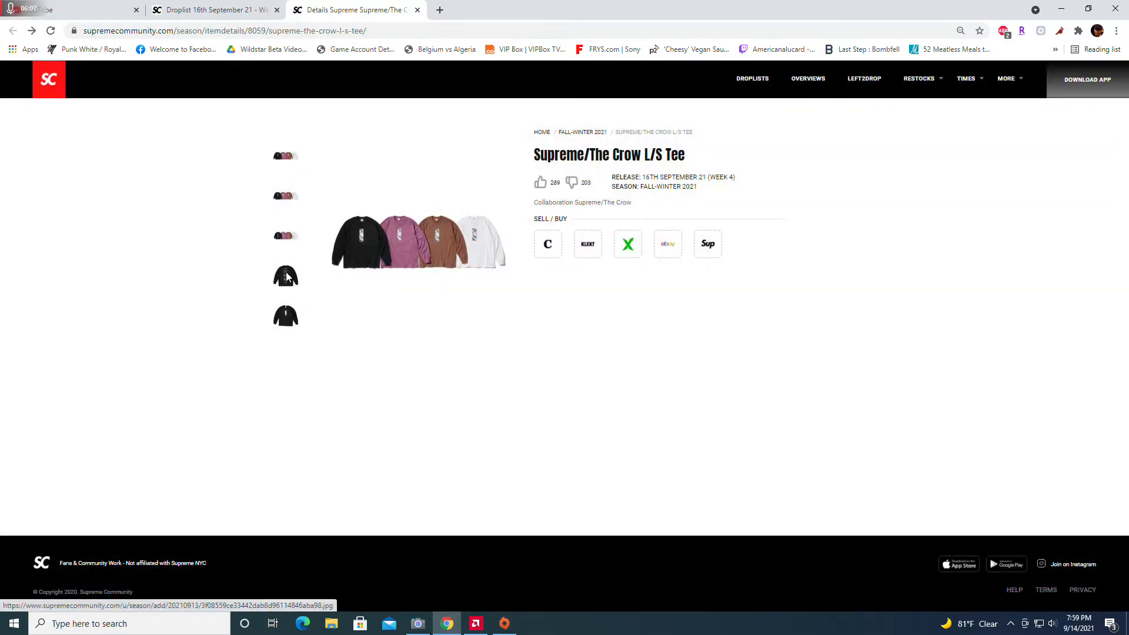
left_click(284, 275)
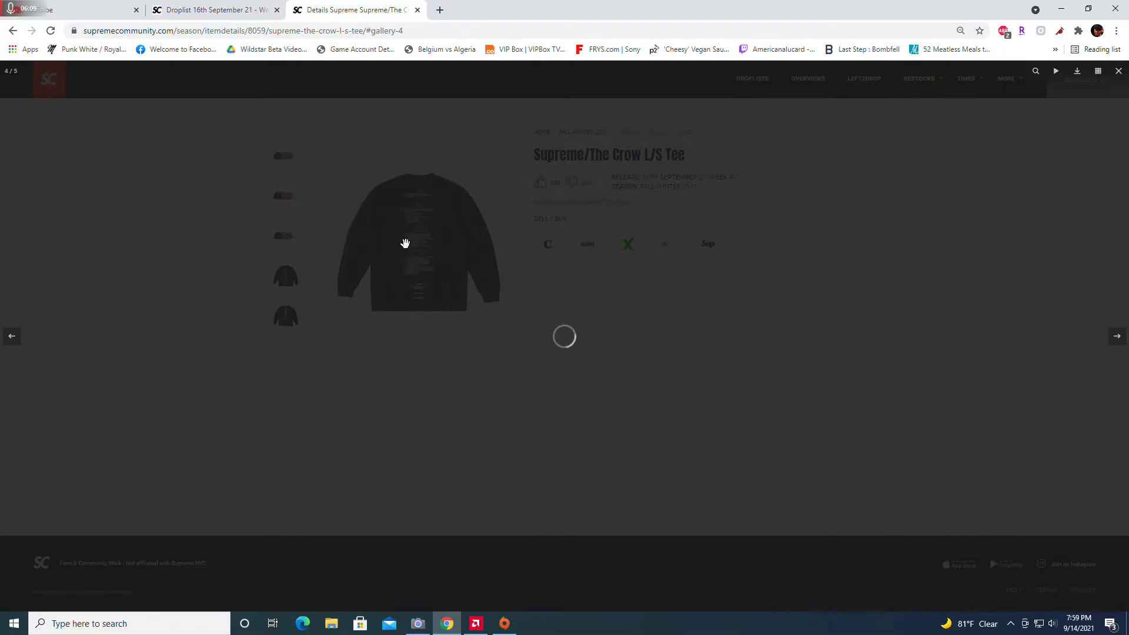
left_click(11, 335)
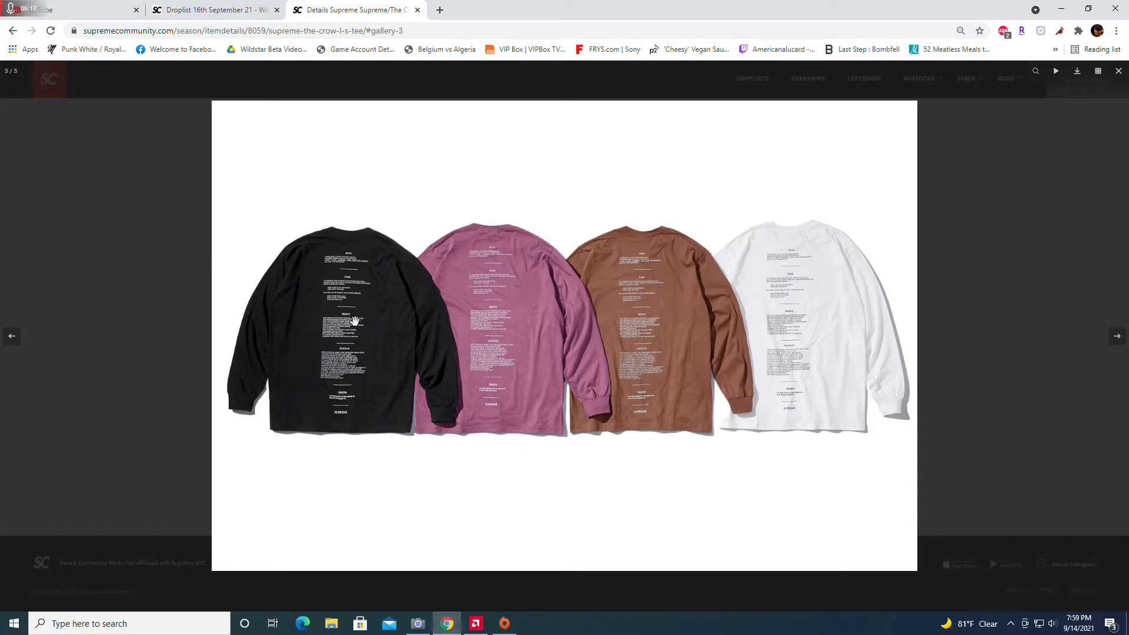
left_click(961, 30)
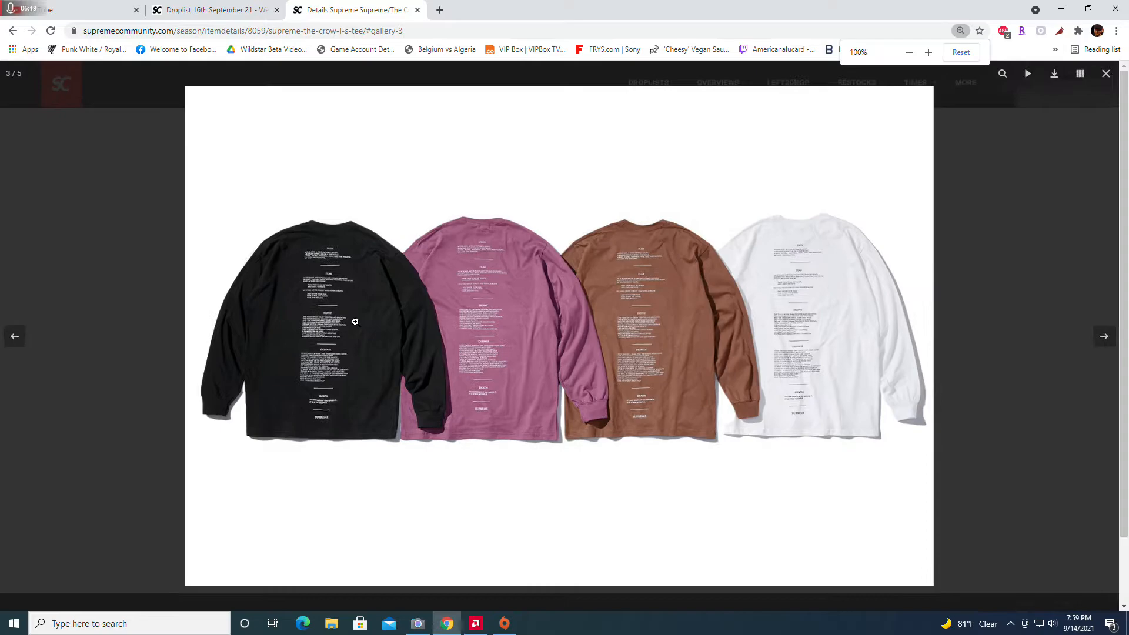
Magnify the printed poem and move to the black tee's close-up of the back print
left_click(928, 52)
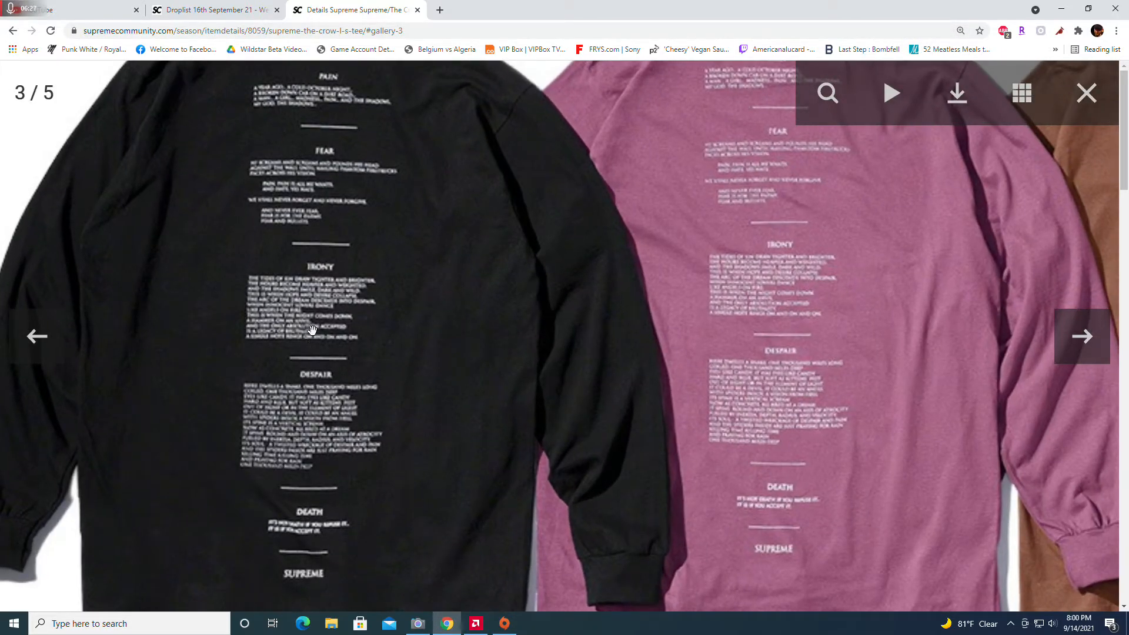
left_click(1079, 336)
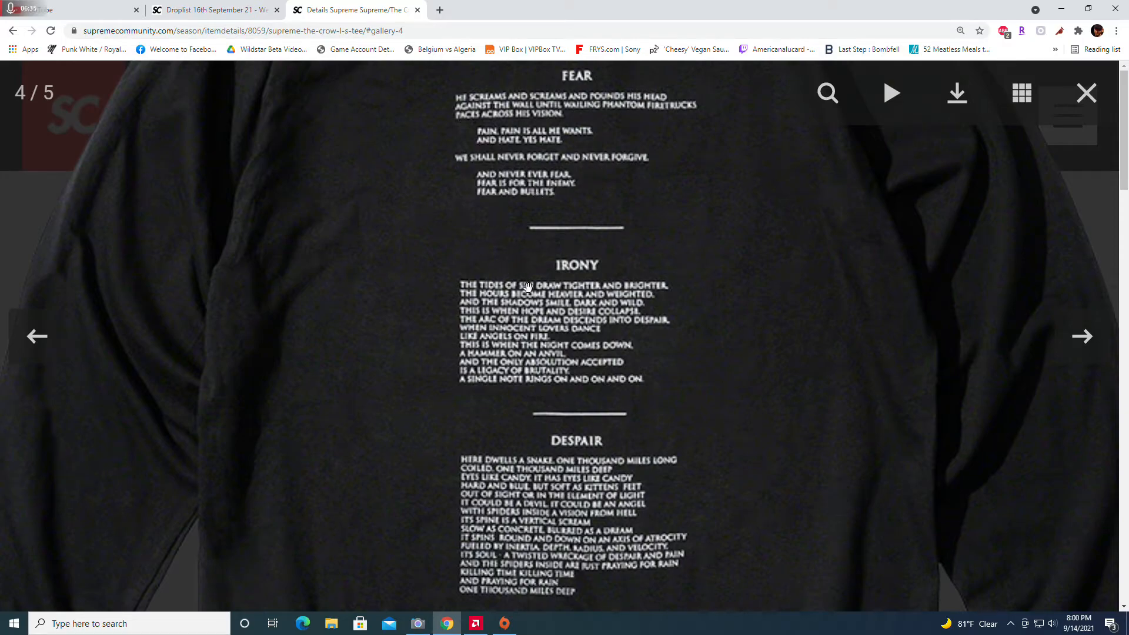
mouse_move(495, 560)
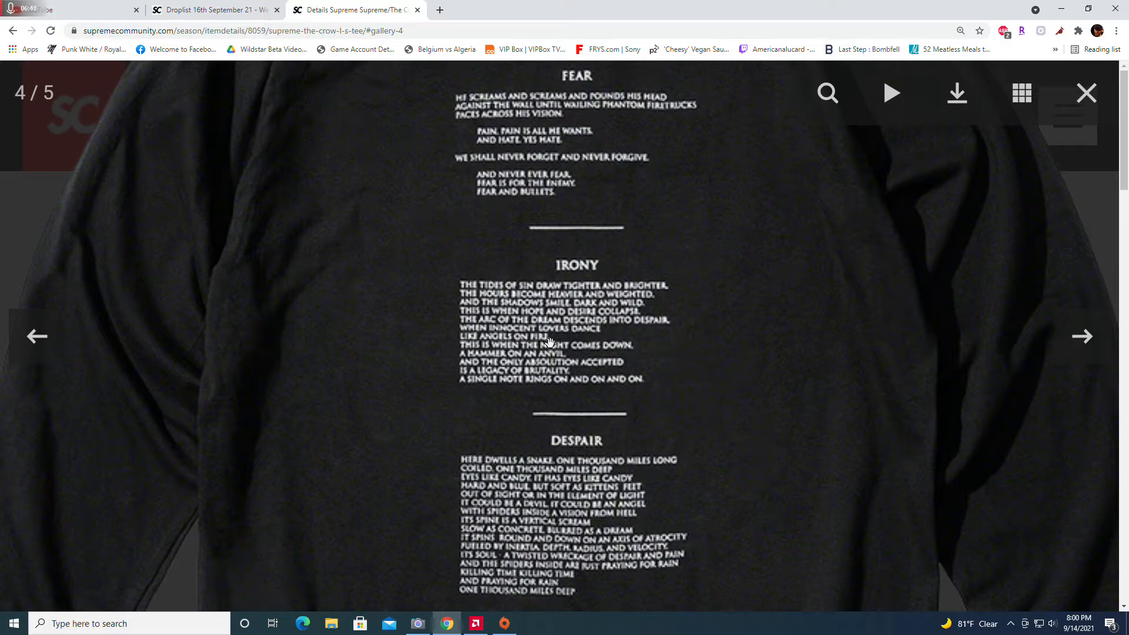
mouse_move(791, 157)
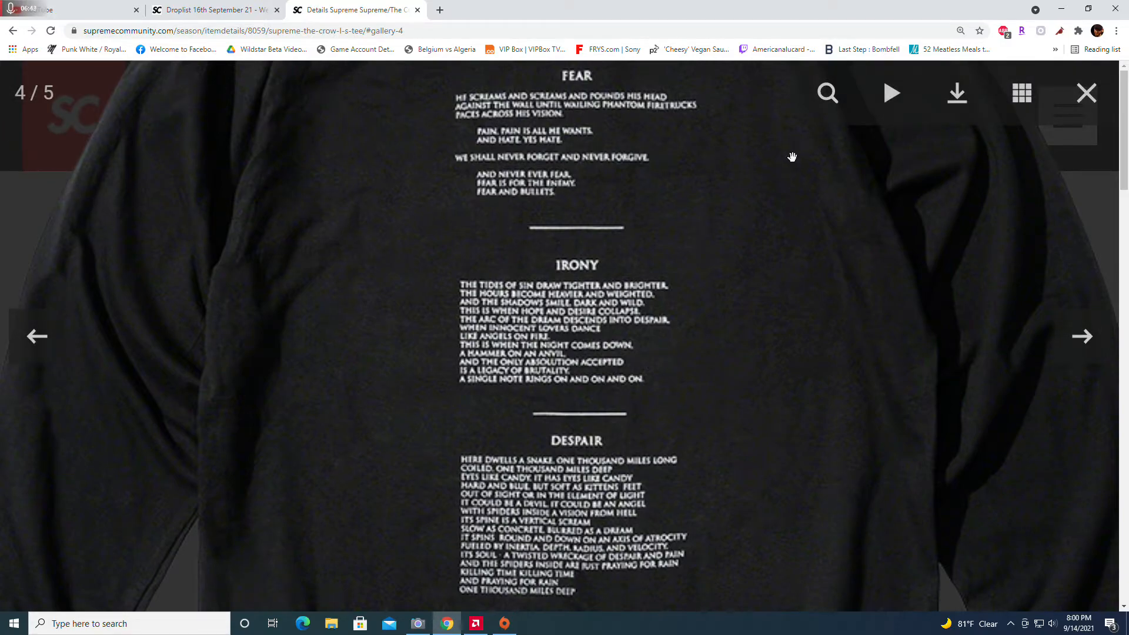
mouse_move(587, 248)
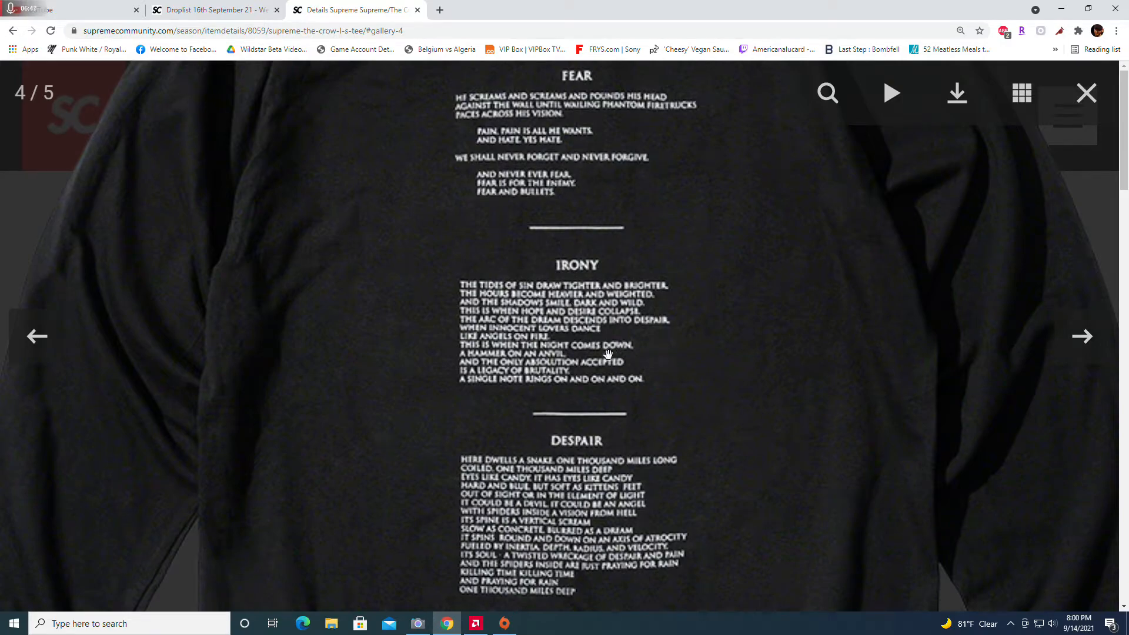
mouse_move(591, 386)
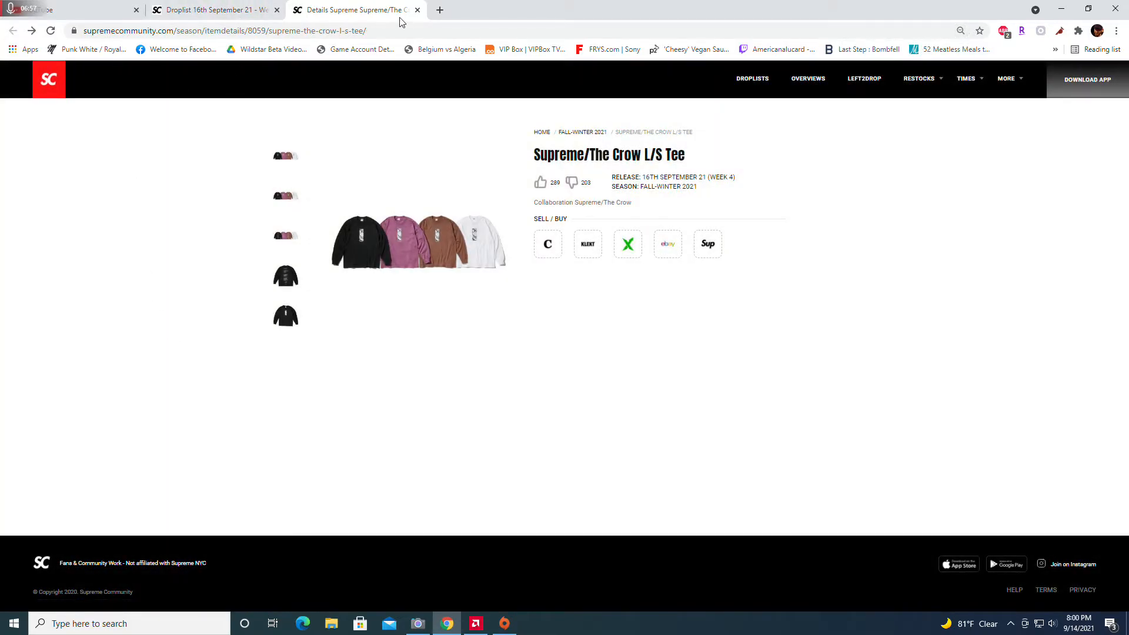
mouse_move(447, 256)
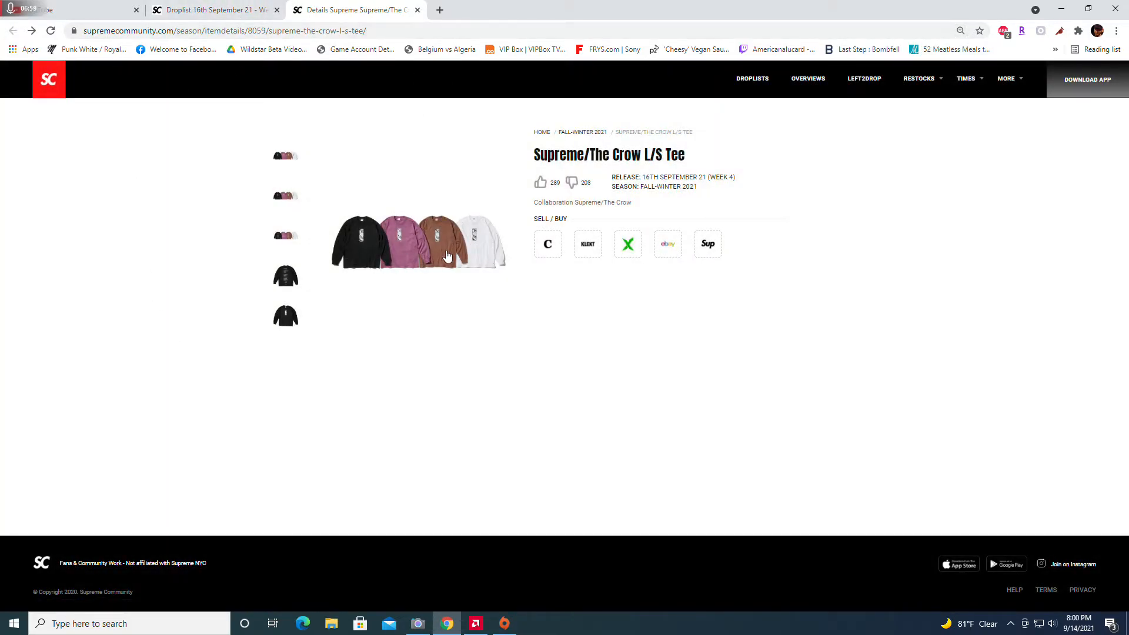
mouse_move(333, 239)
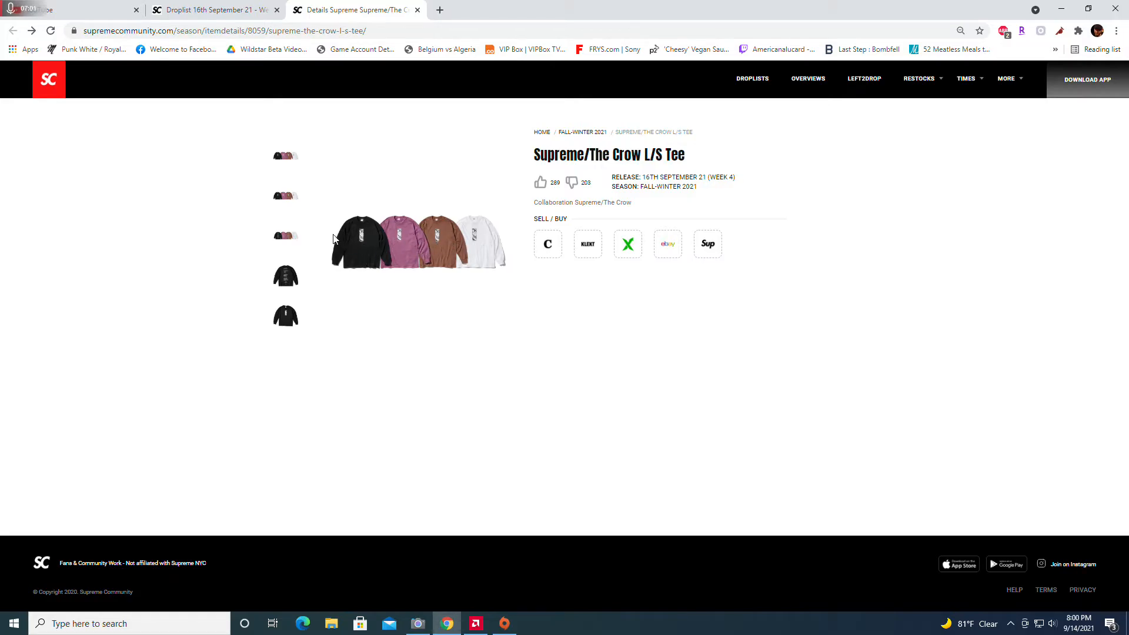
mouse_move(417, 13)
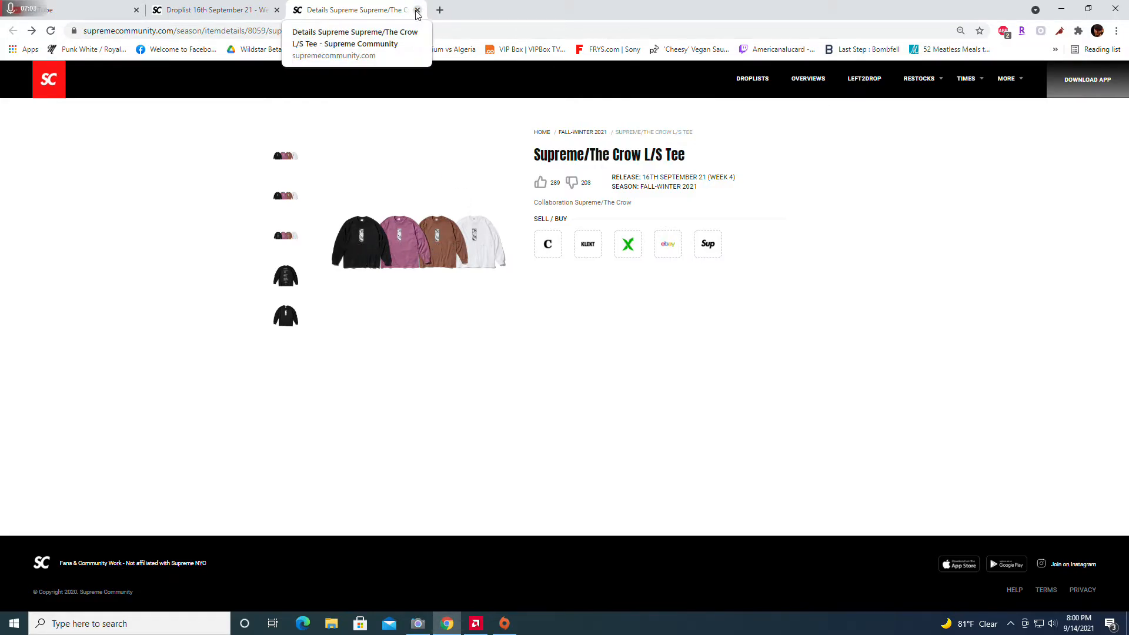
Close The Crow L/S Tee's item page, returning to the Military Camp Cap gallery
left_click(374, 31)
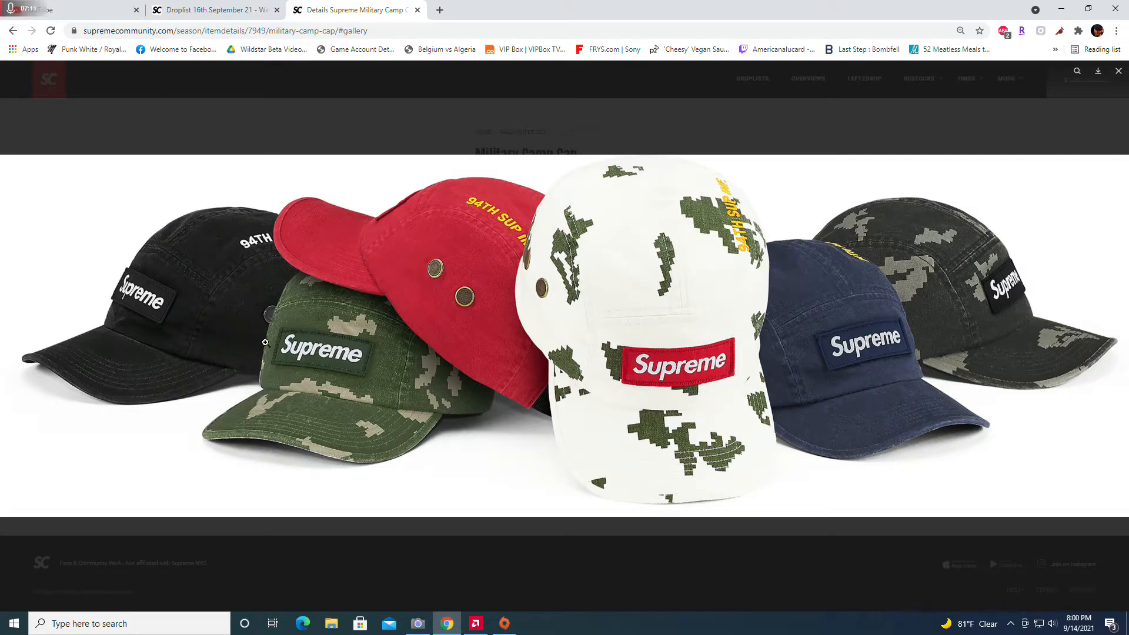
mouse_move(380, 366)
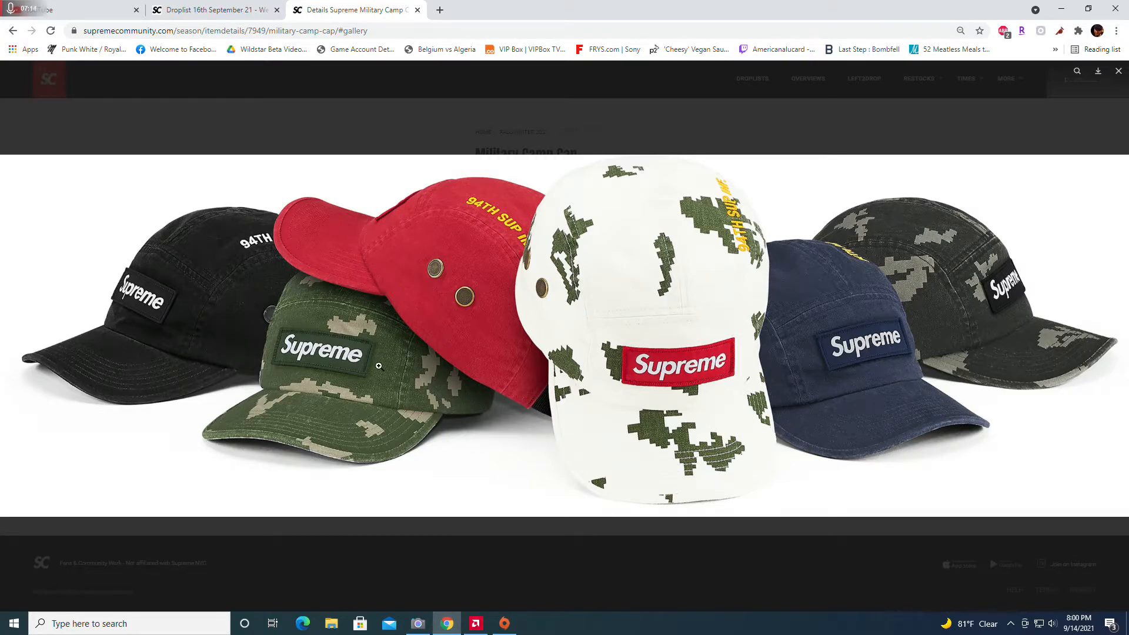
mouse_move(819, 321)
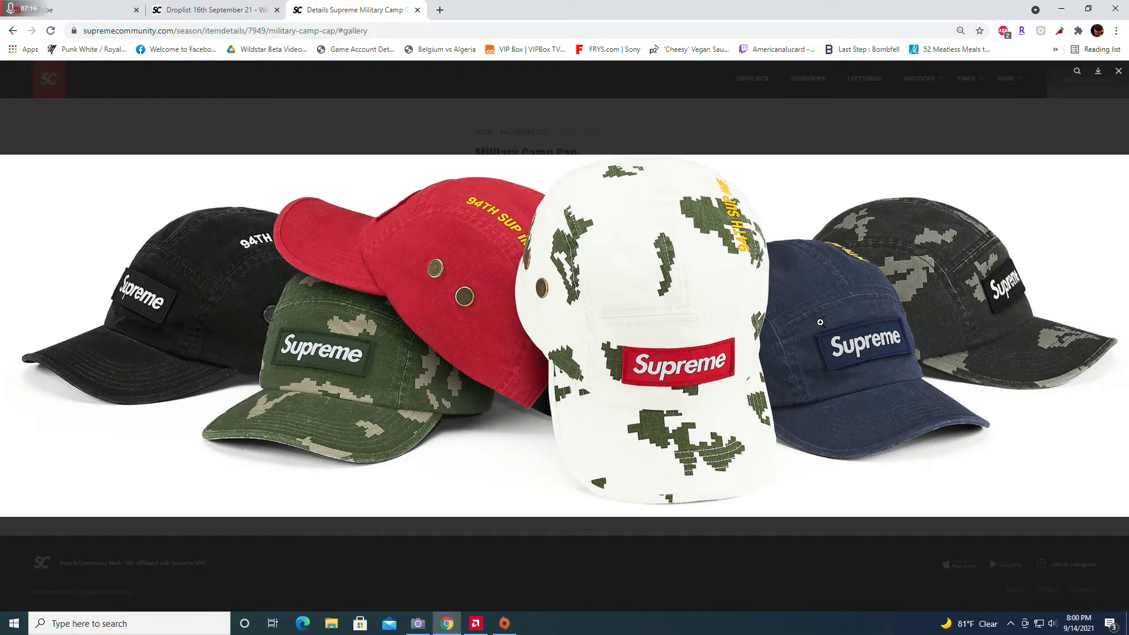
mouse_move(721, 318)
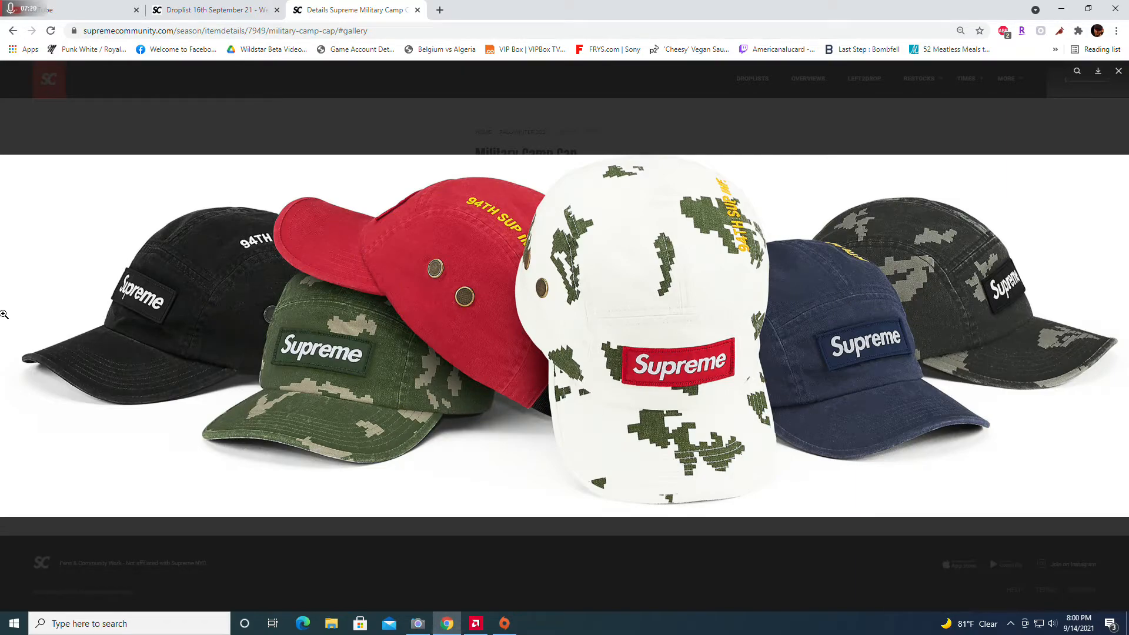
mouse_move(258, 260)
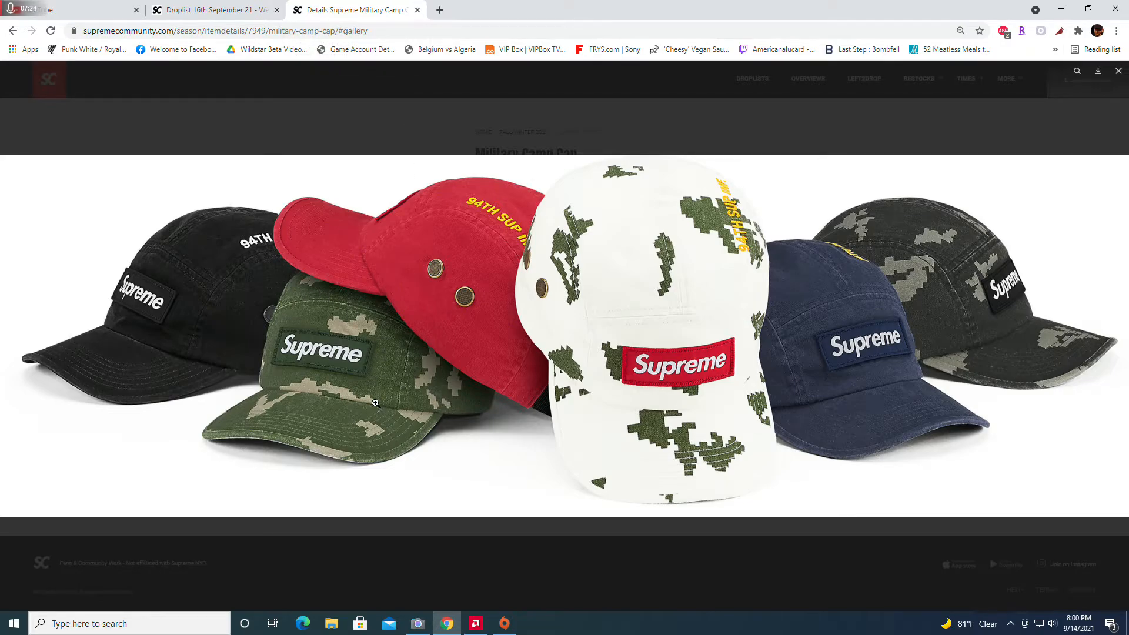
mouse_move(402, 387)
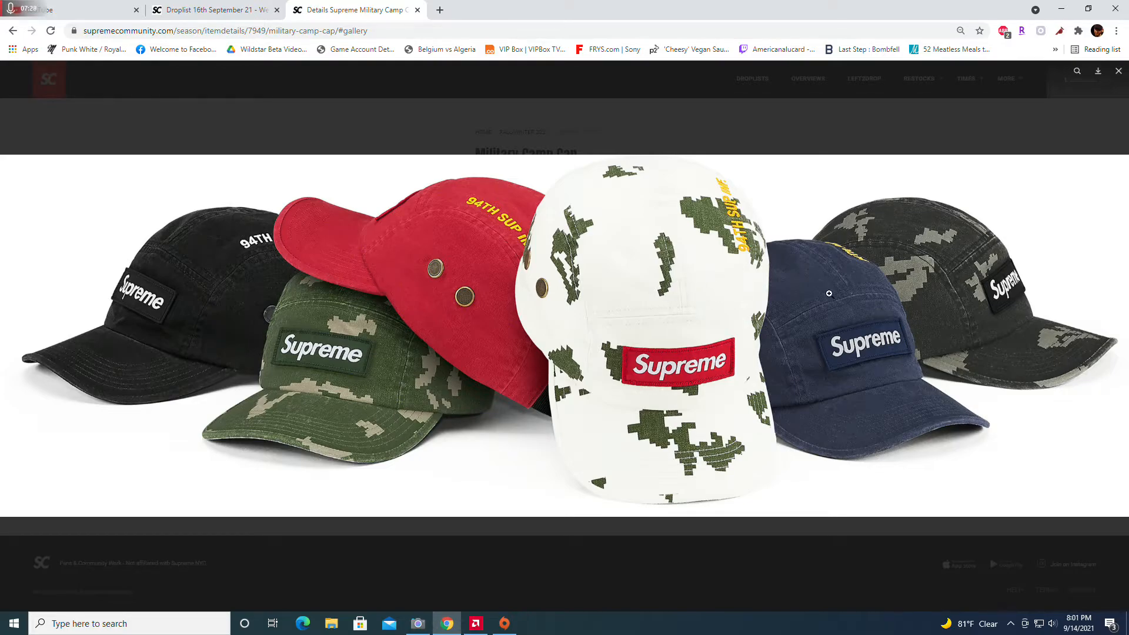
mouse_move(315, 391)
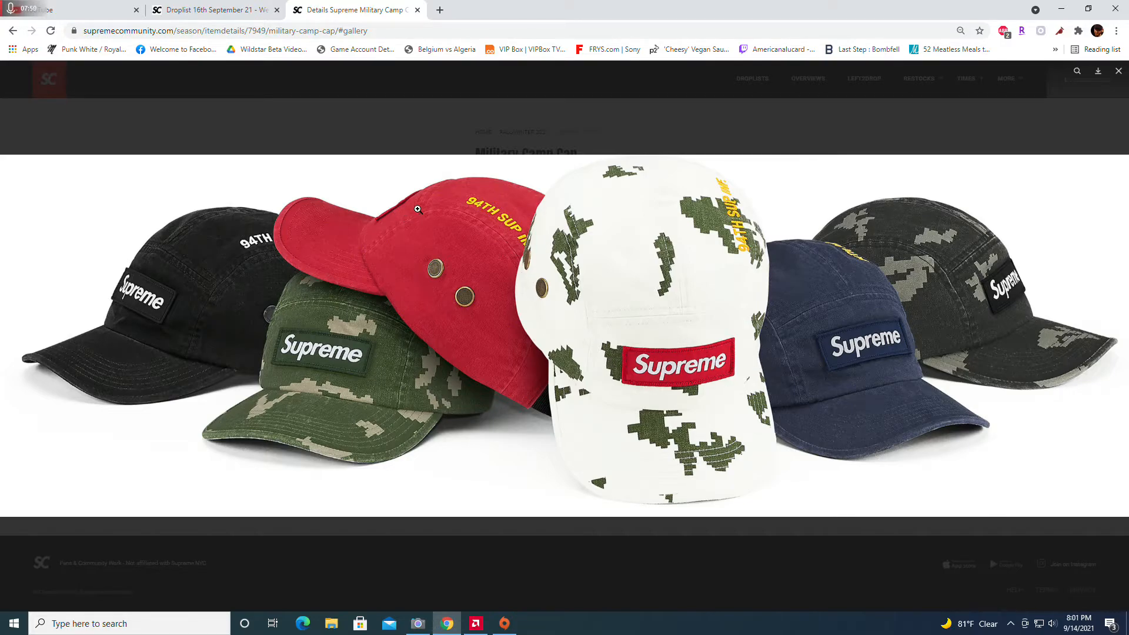
mouse_move(631, 351)
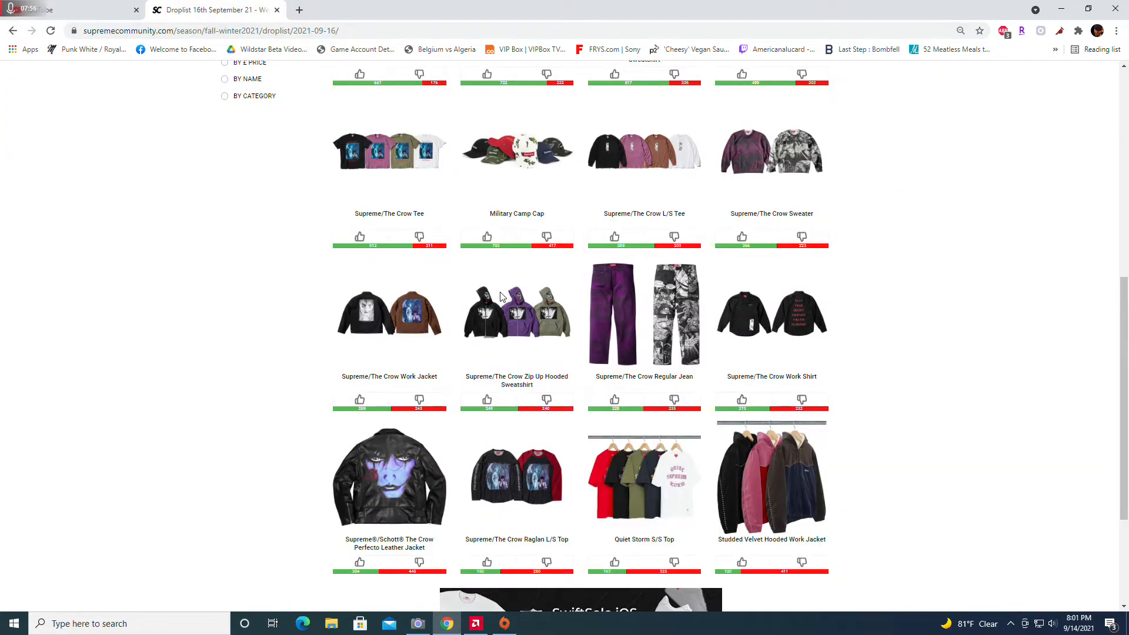
Leave the Military Camp Cap page and bring up The Crow item page from the droplist
left_click(390, 152)
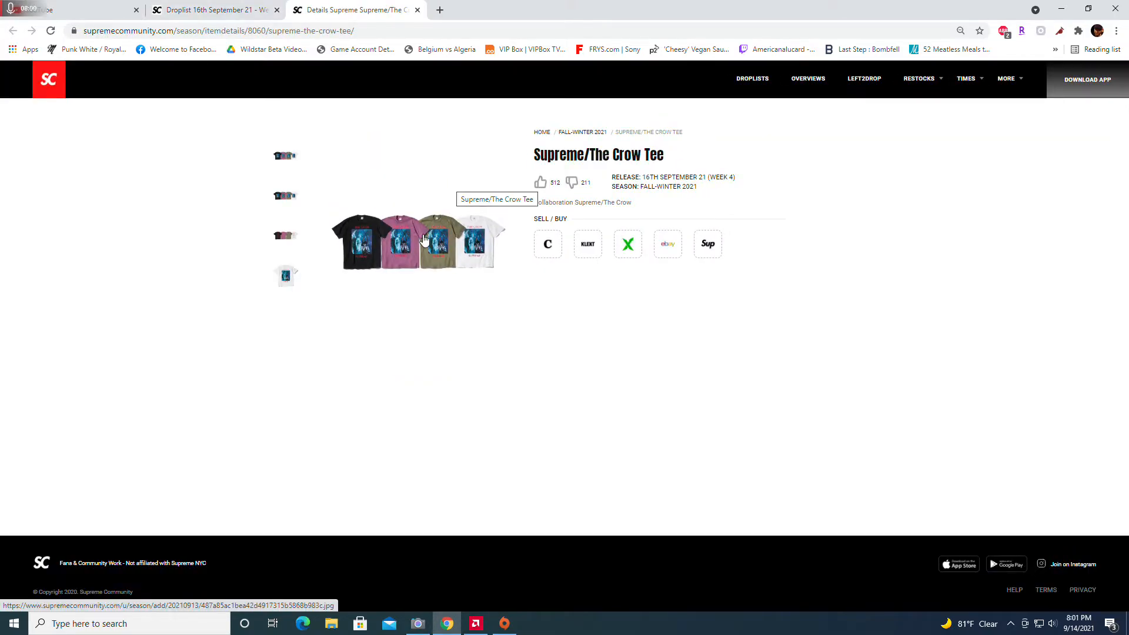
Enlarge The Crow Tee's four-colourway front photo and look over the shirts in the gallery
left_click(424, 238)
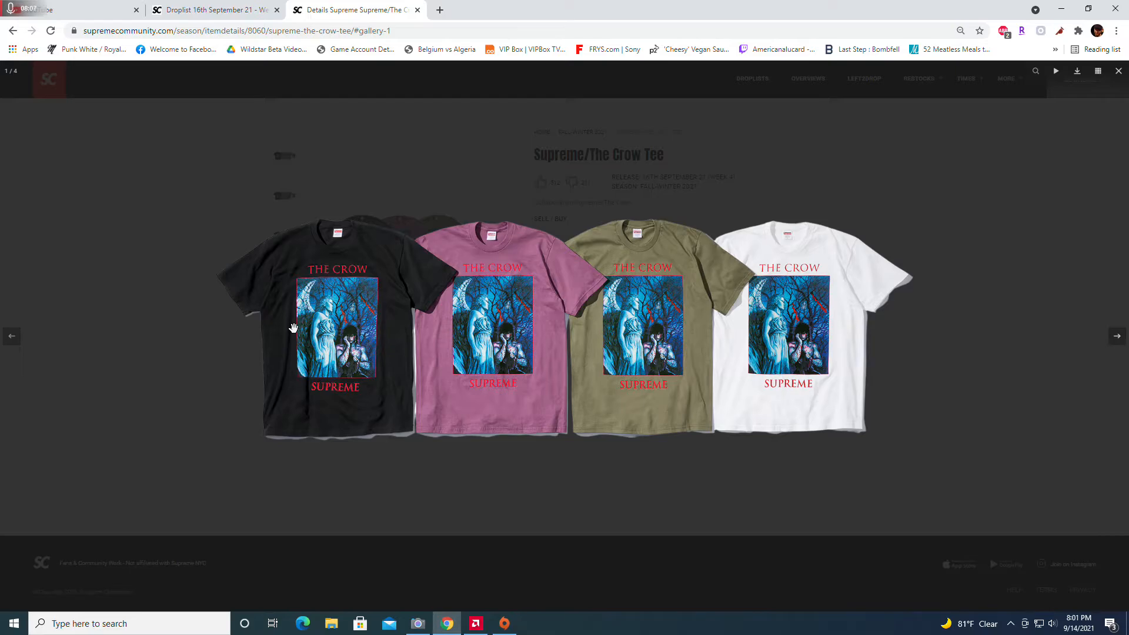
mouse_move(308, 373)
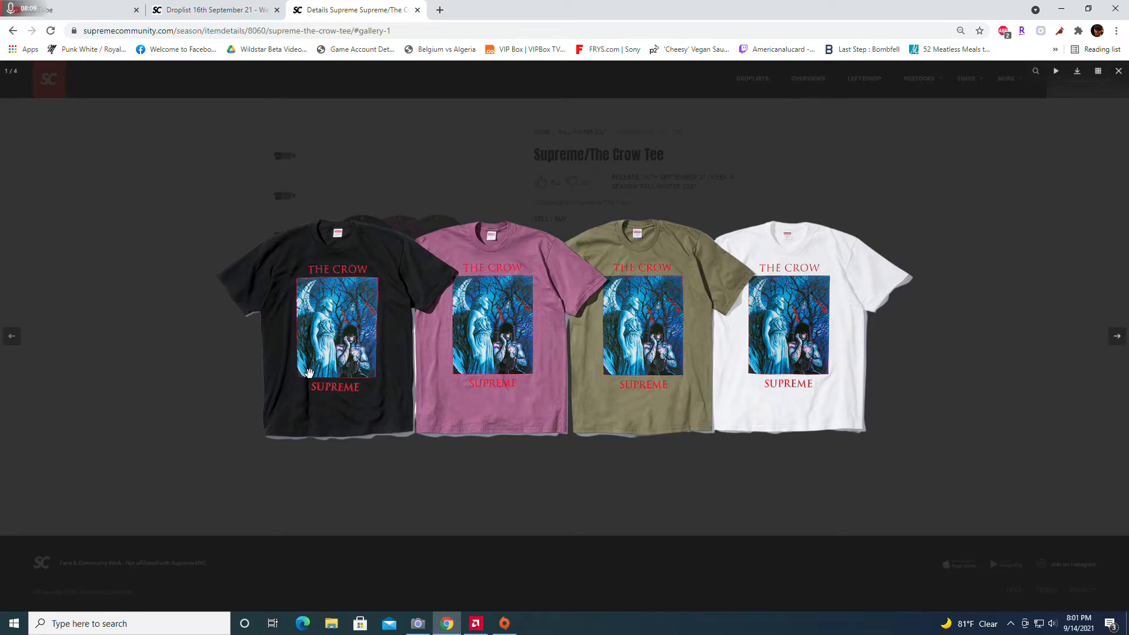
mouse_move(765, 376)
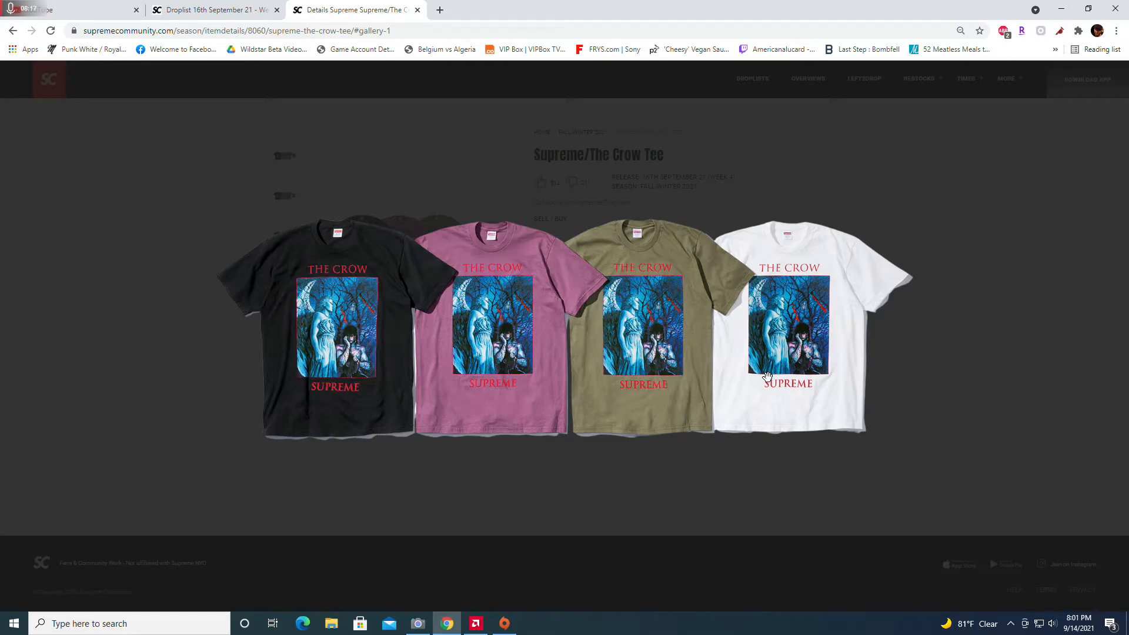
left_click(767, 376)
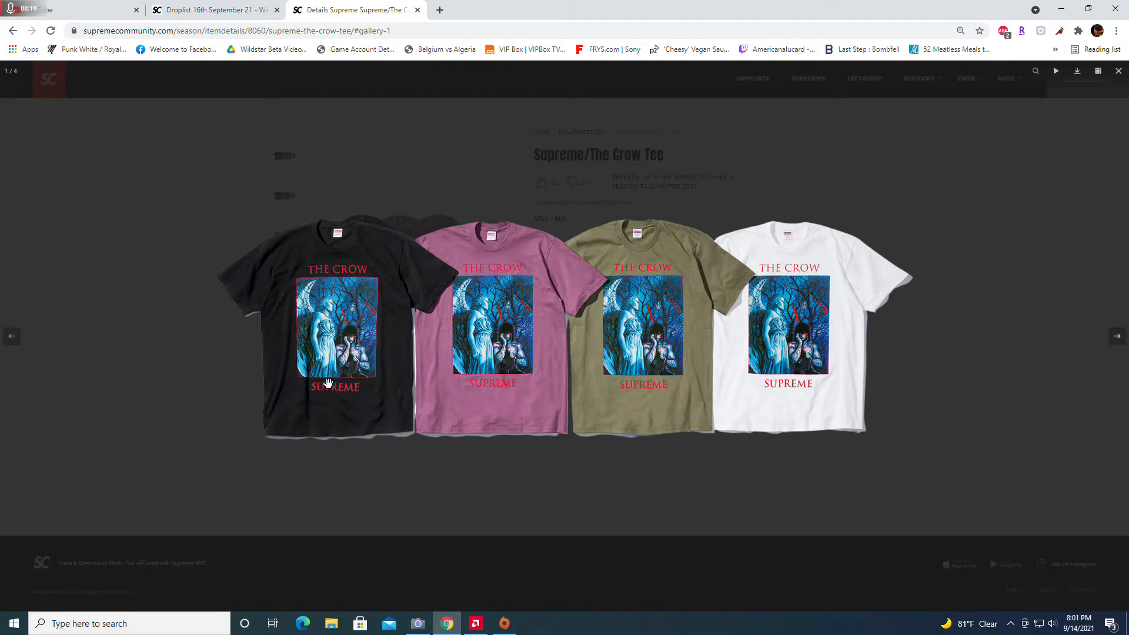
mouse_move(470, 362)
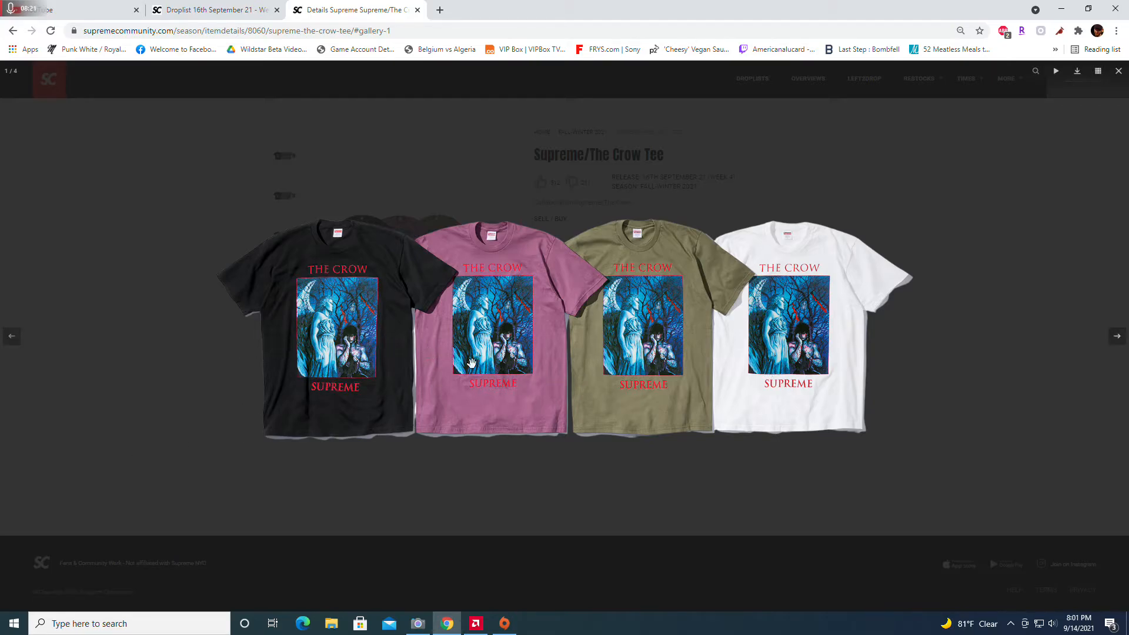
mouse_move(387, 353)
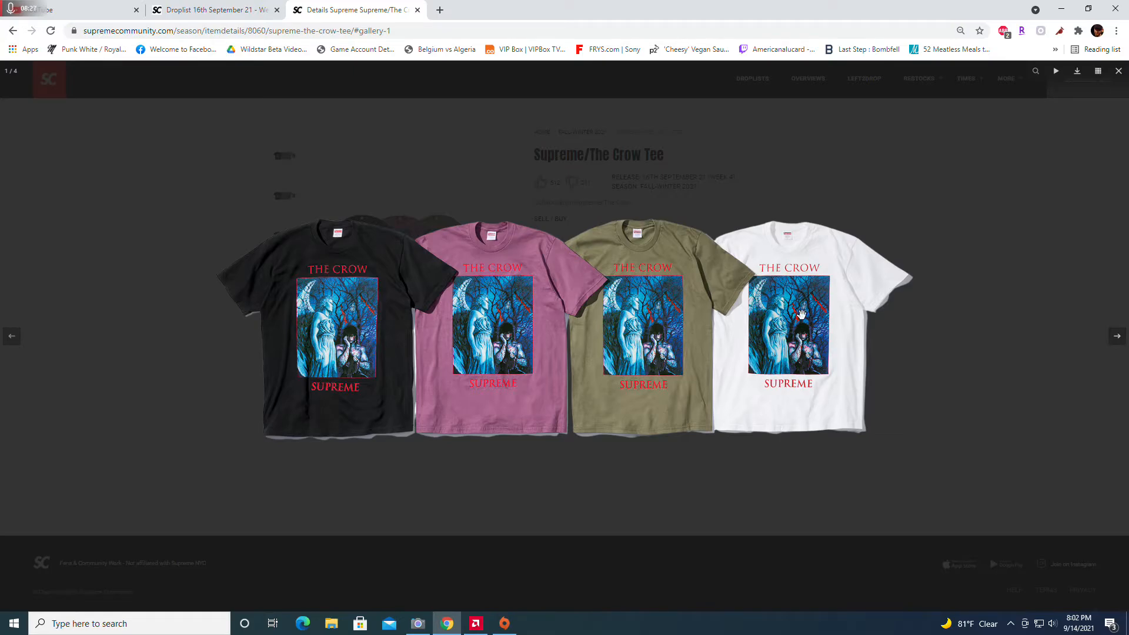
mouse_move(790, 385)
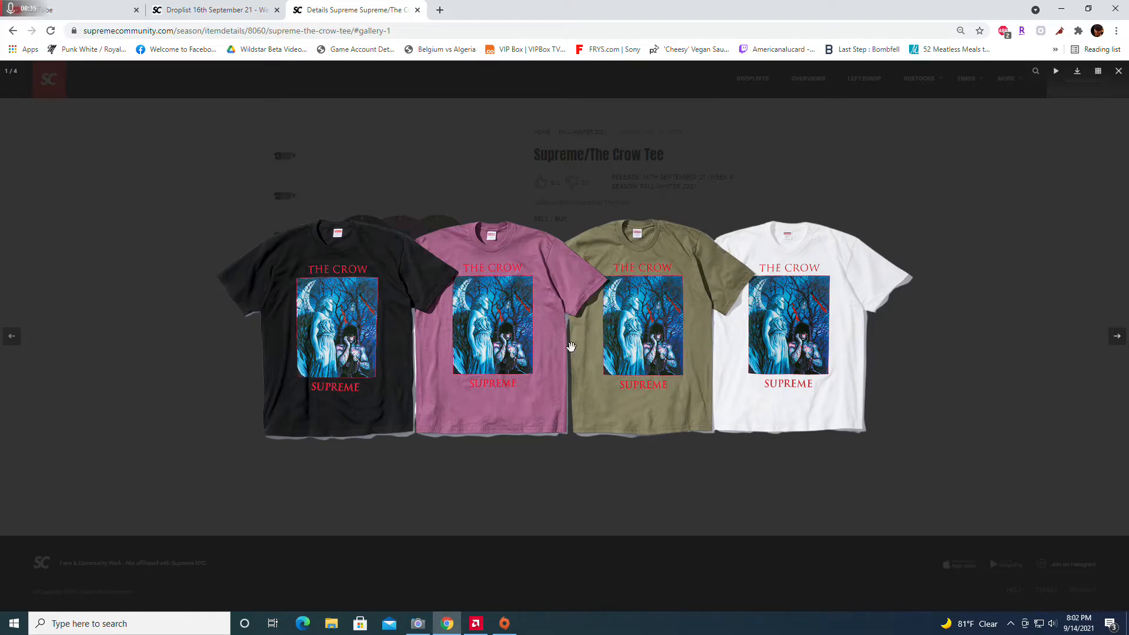
mouse_move(751, 319)
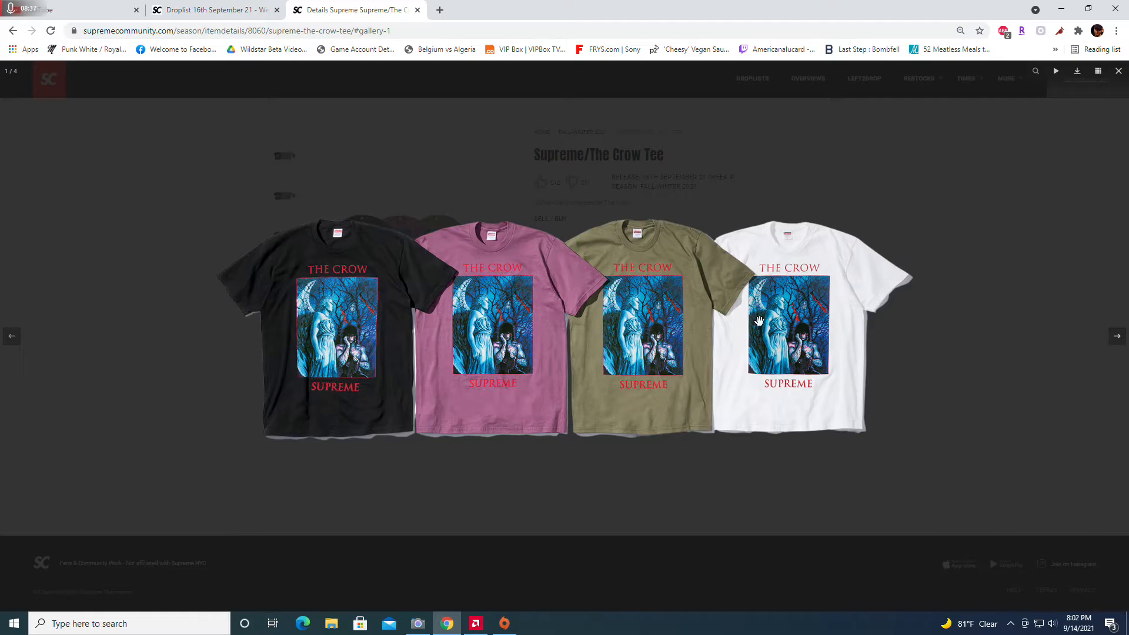
mouse_move(694, 390)
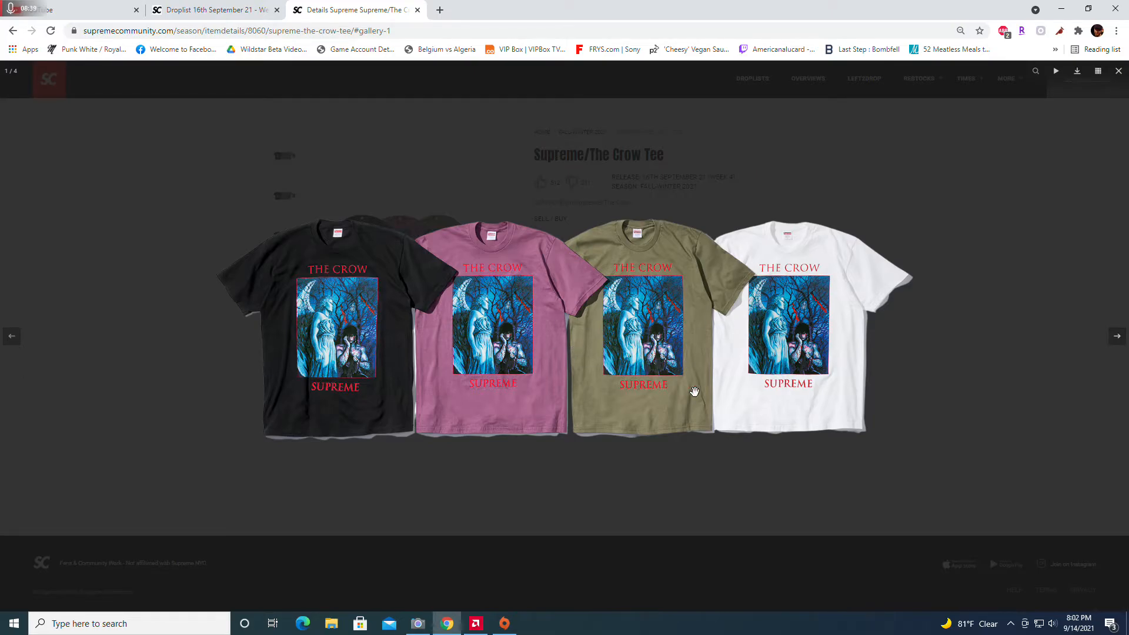
mouse_move(963, 333)
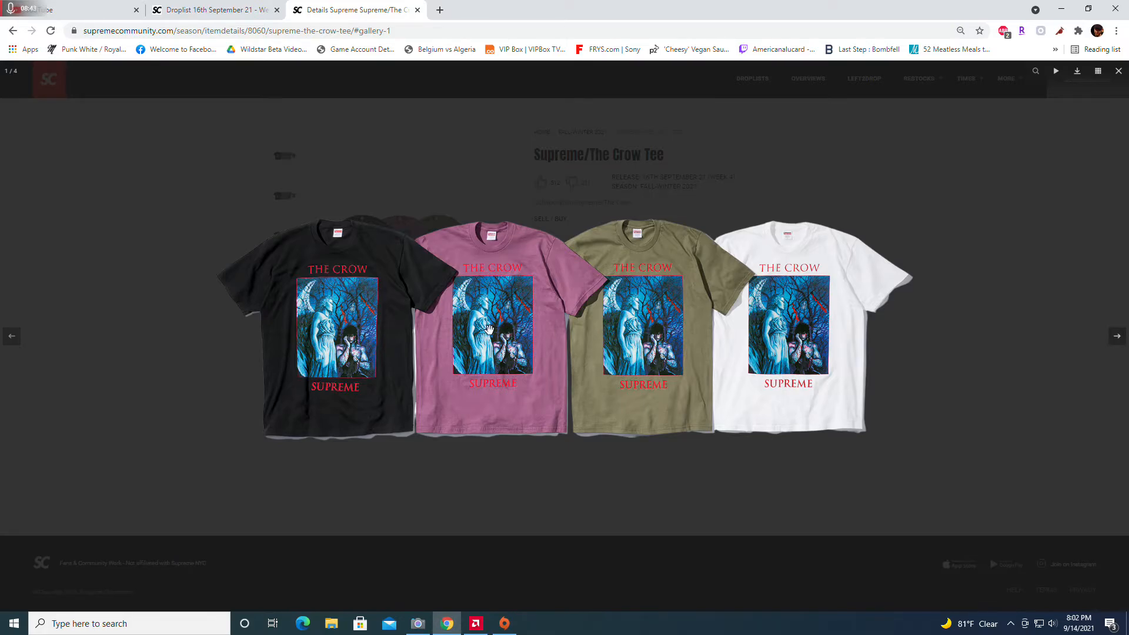
mouse_move(518, 271)
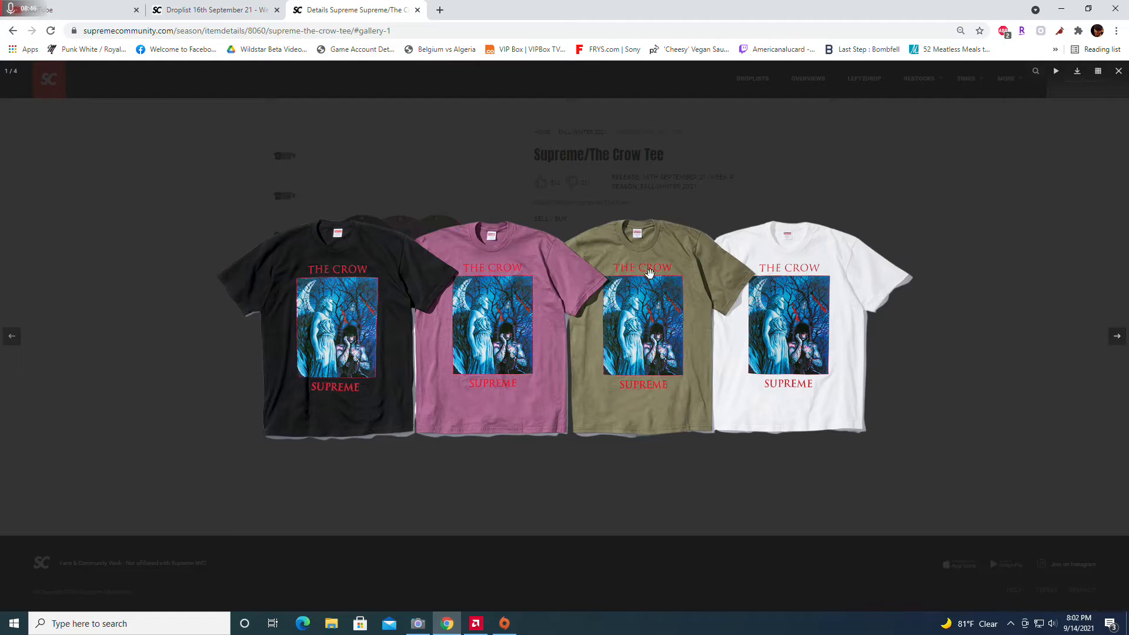
mouse_move(686, 296)
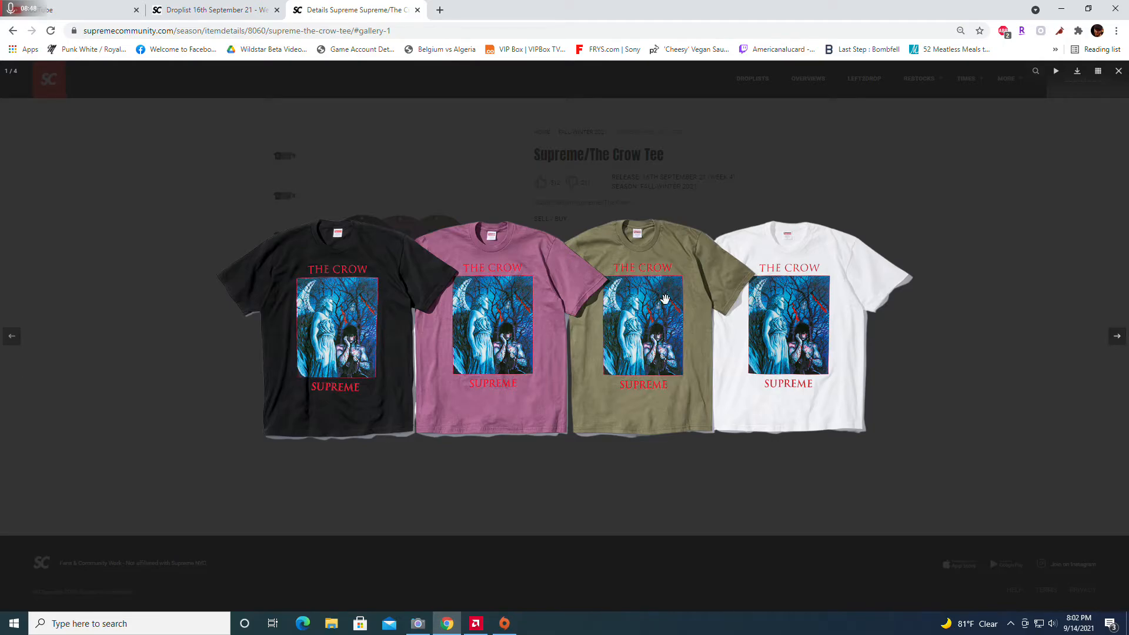
mouse_move(748, 308)
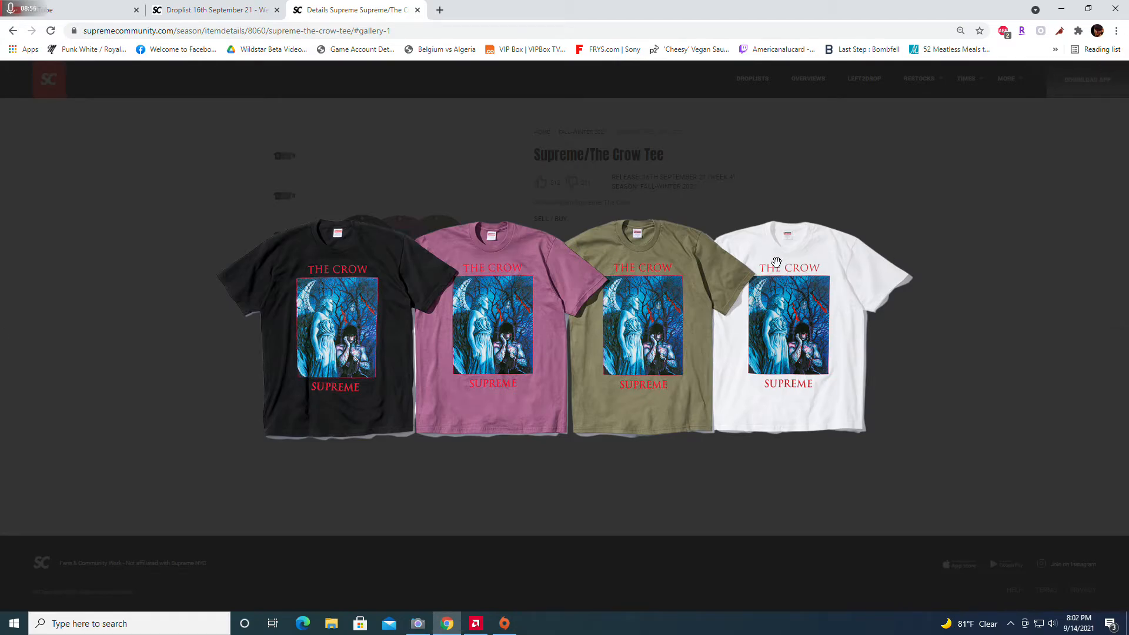
left_click(788, 328)
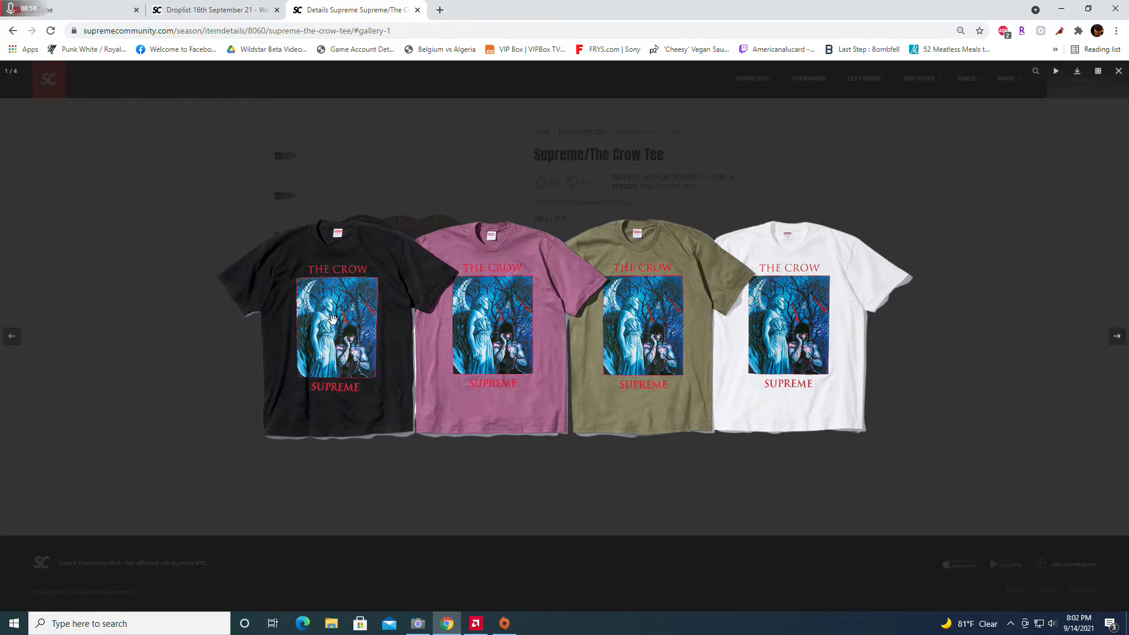
mouse_move(524, 309)
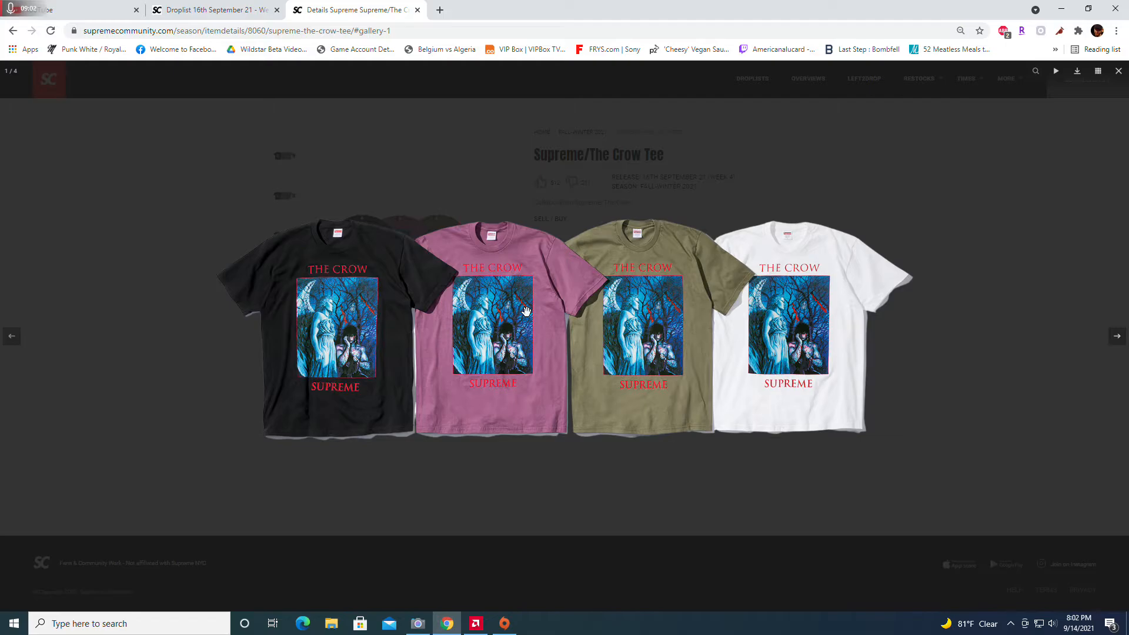
mouse_move(791, 312)
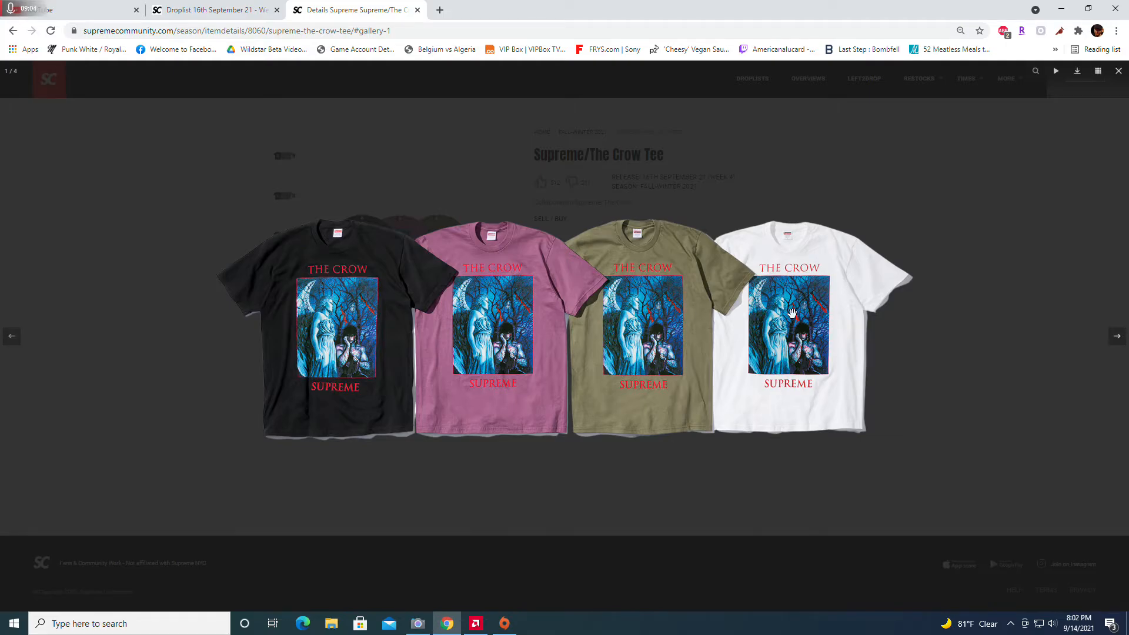
mouse_move(648, 330)
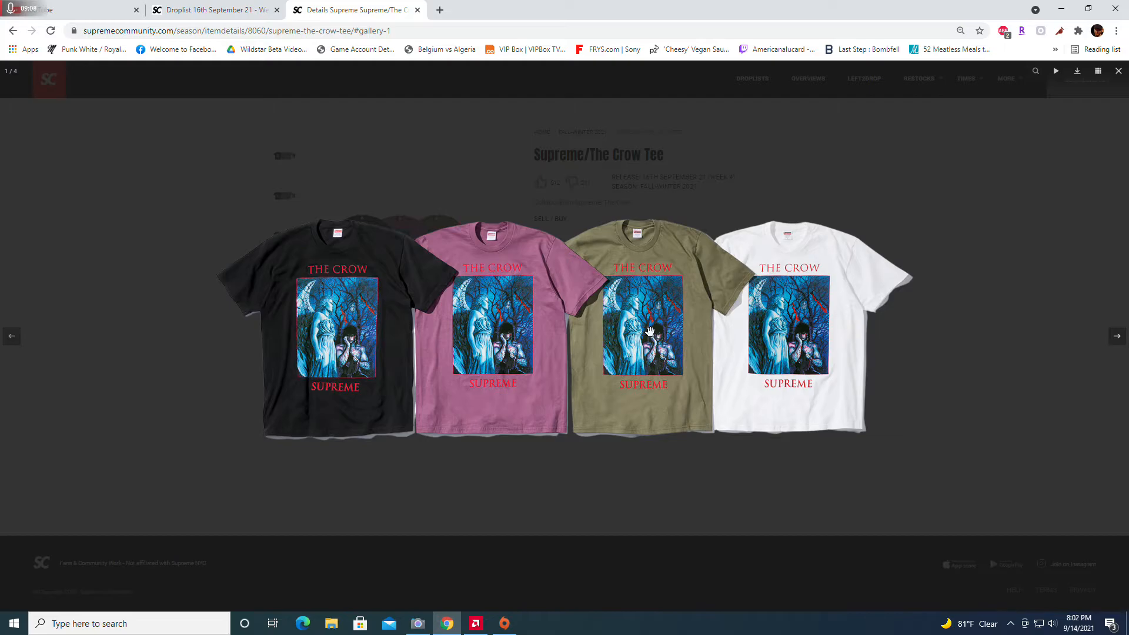
mouse_move(929, 202)
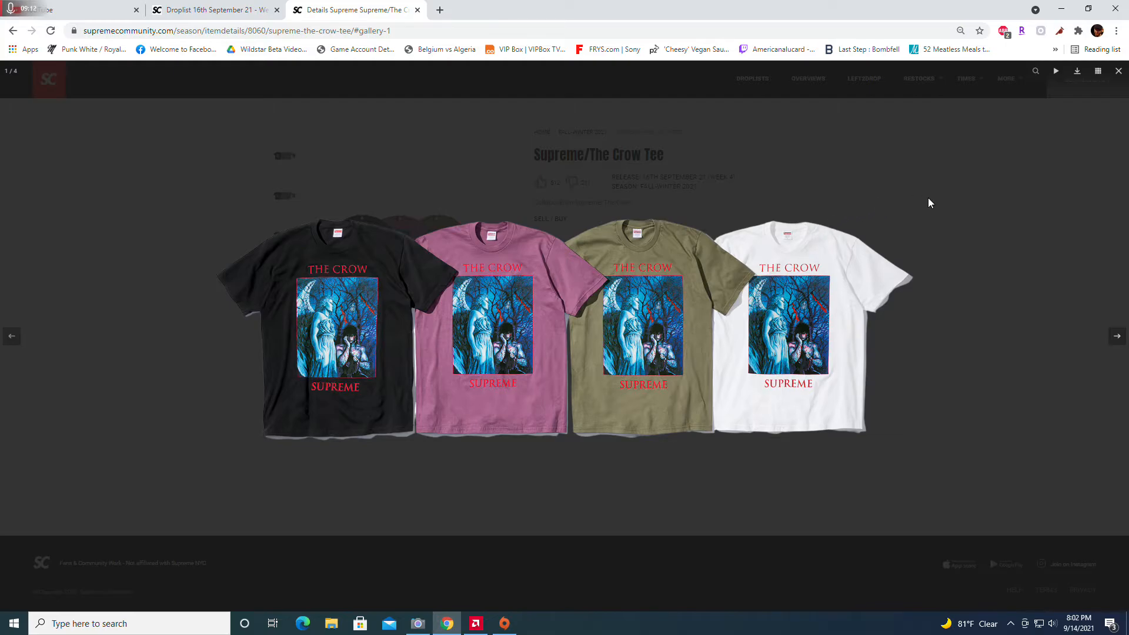
Switch to The Crow Cargo Pant page and enlarge its black and brown pants photo
left_click(214, 10)
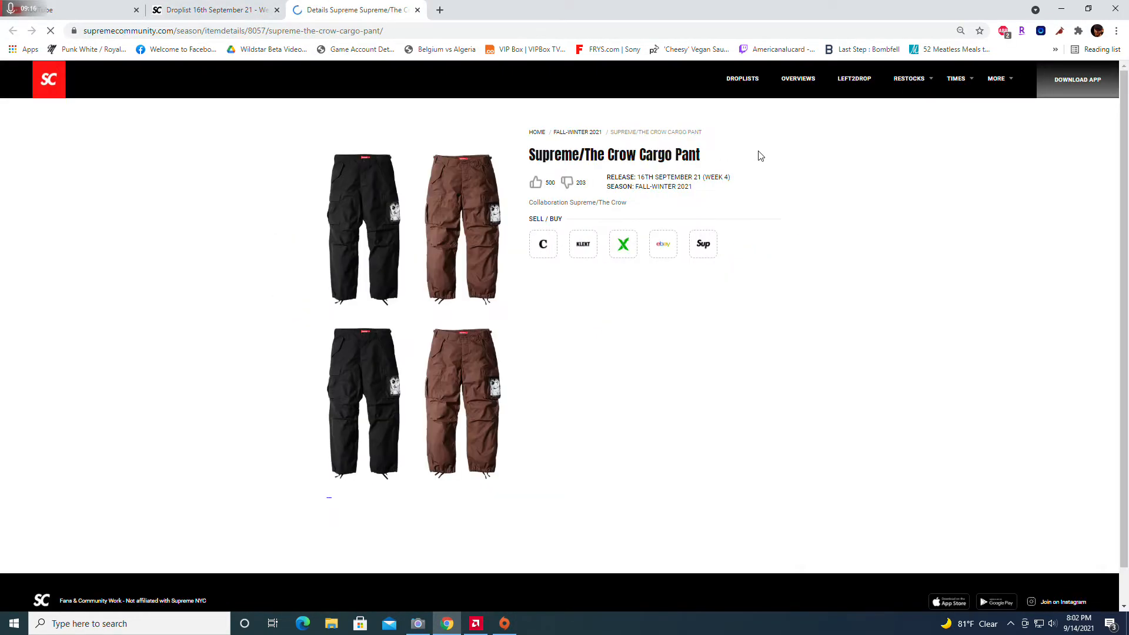
left_click(363, 231)
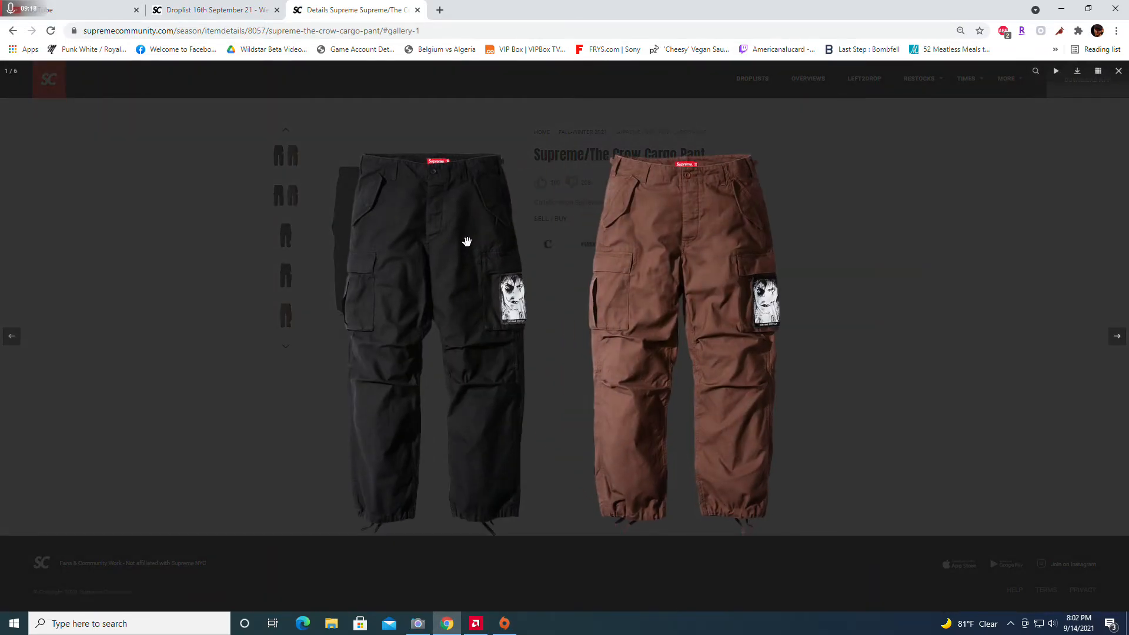
mouse_move(704, 289)
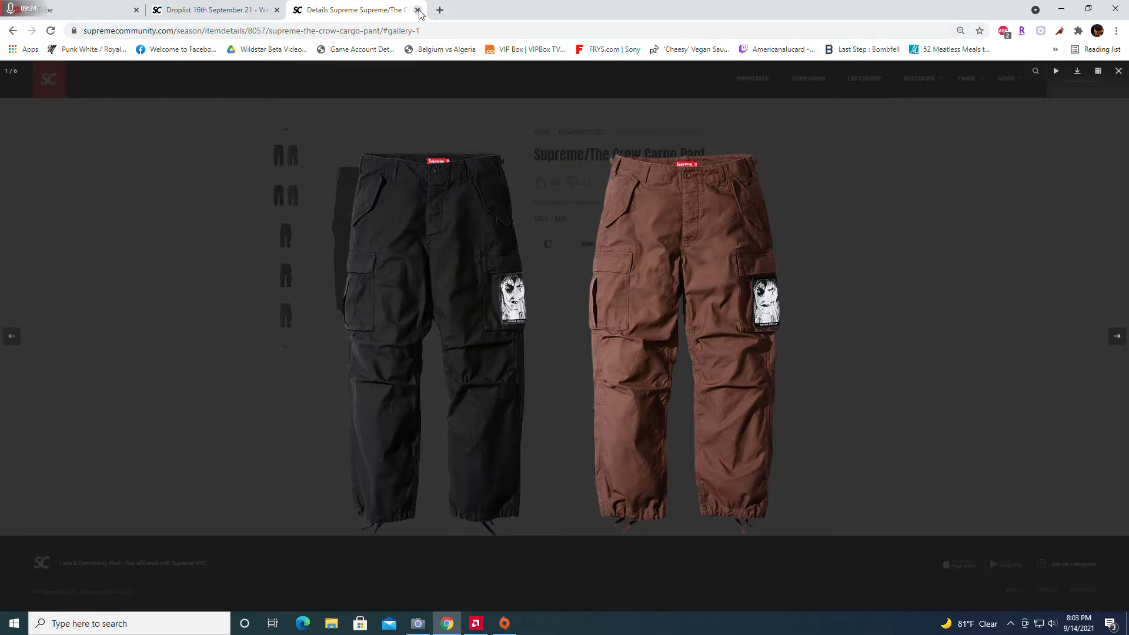
Close the cargo pant page, go to The Crow Hooded Sweatshirt and enlarge its three-colour photo
left_click(418, 9)
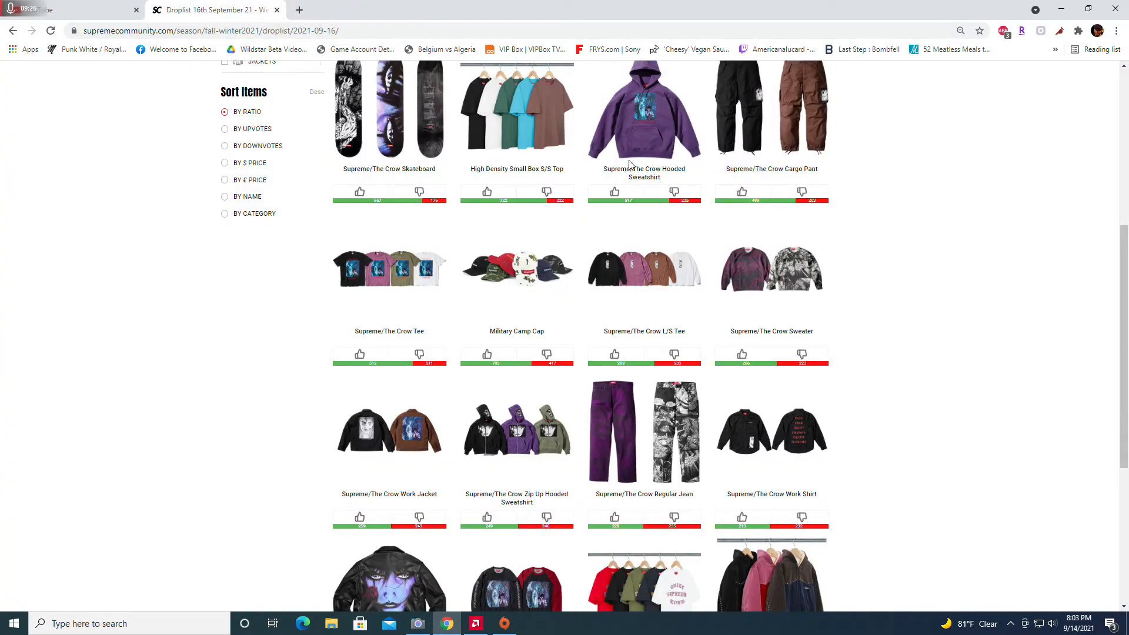
left_click(643, 112)
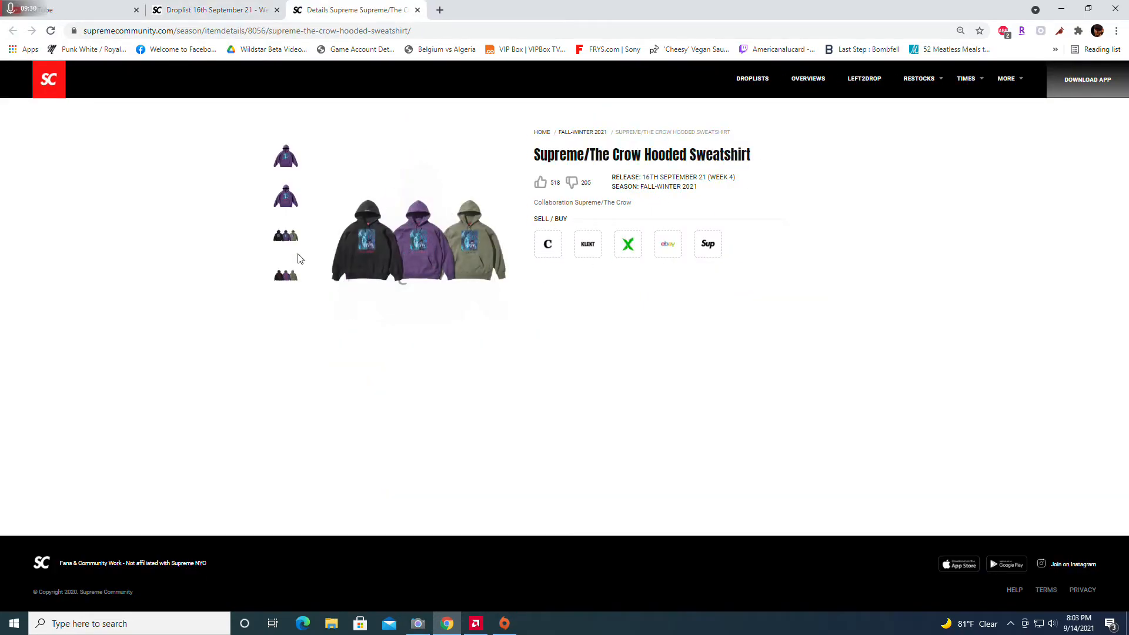
left_click(417, 252)
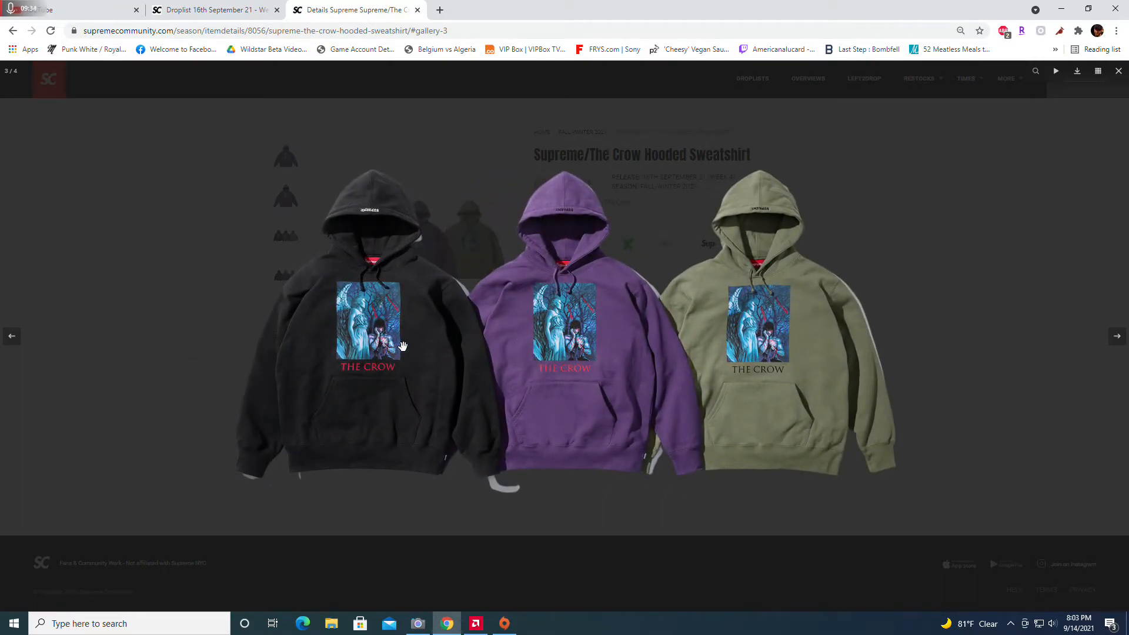
mouse_move(478, 142)
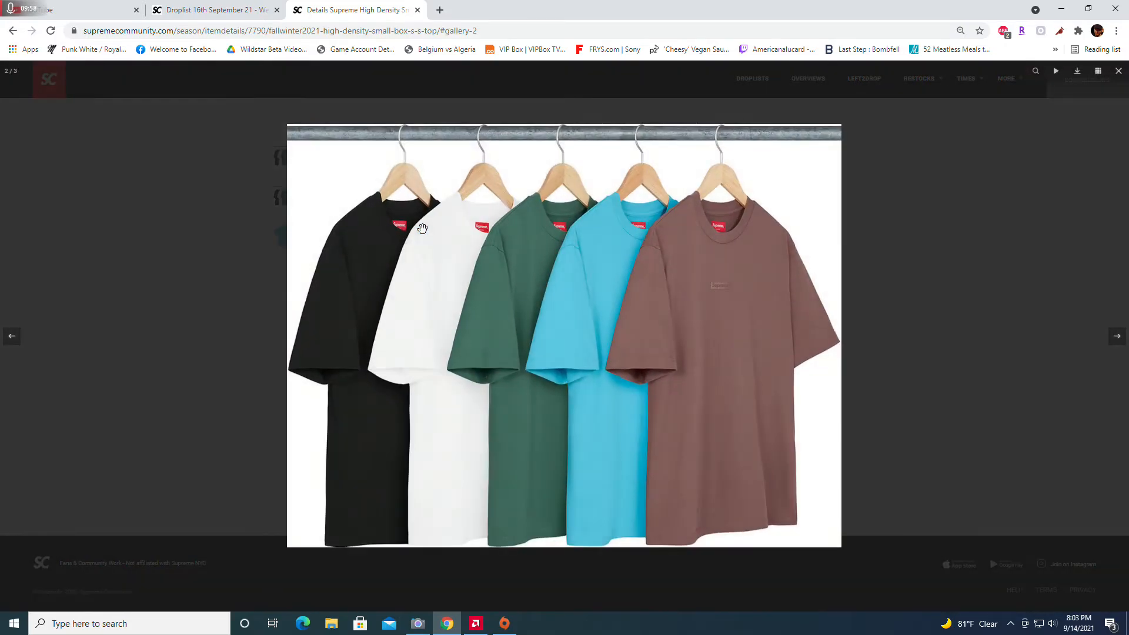
mouse_move(656, 301)
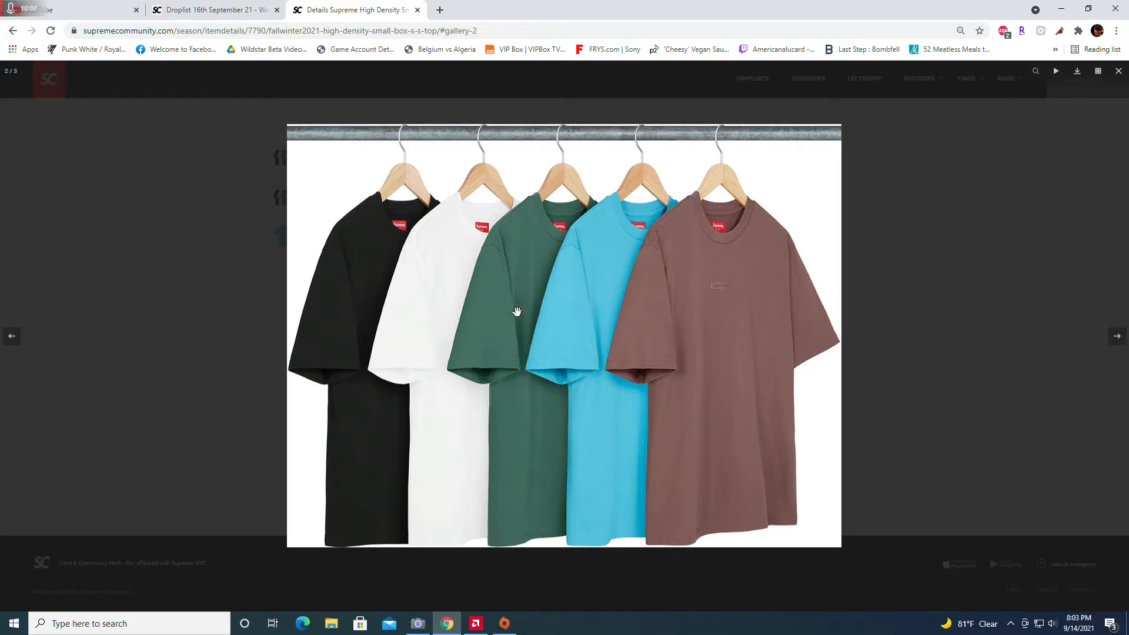
mouse_move(614, 302)
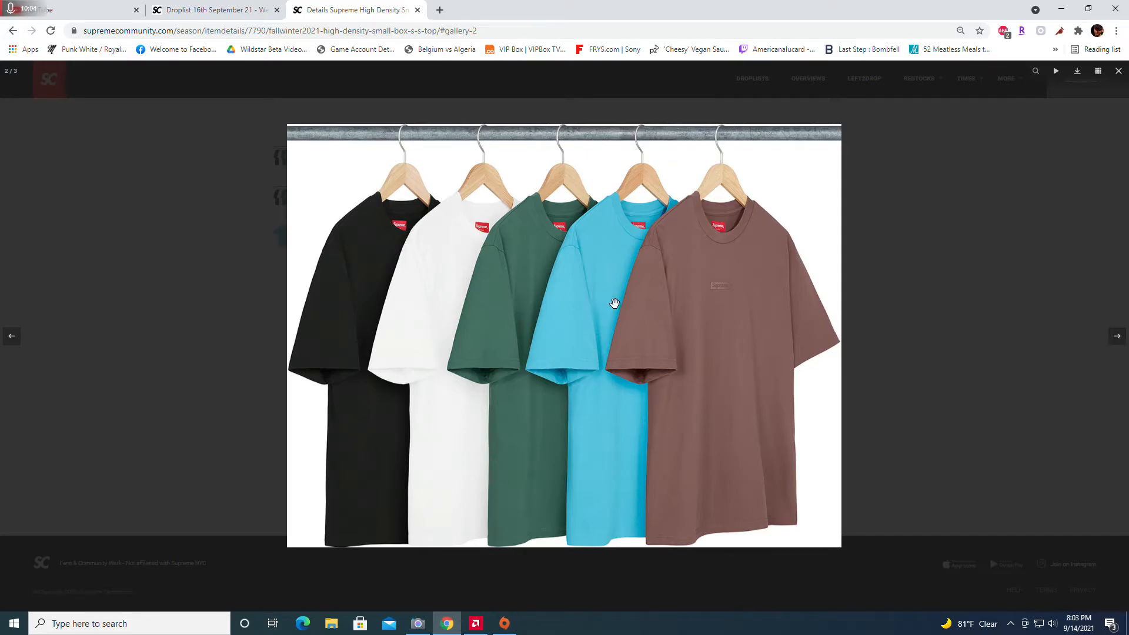
mouse_move(599, 283)
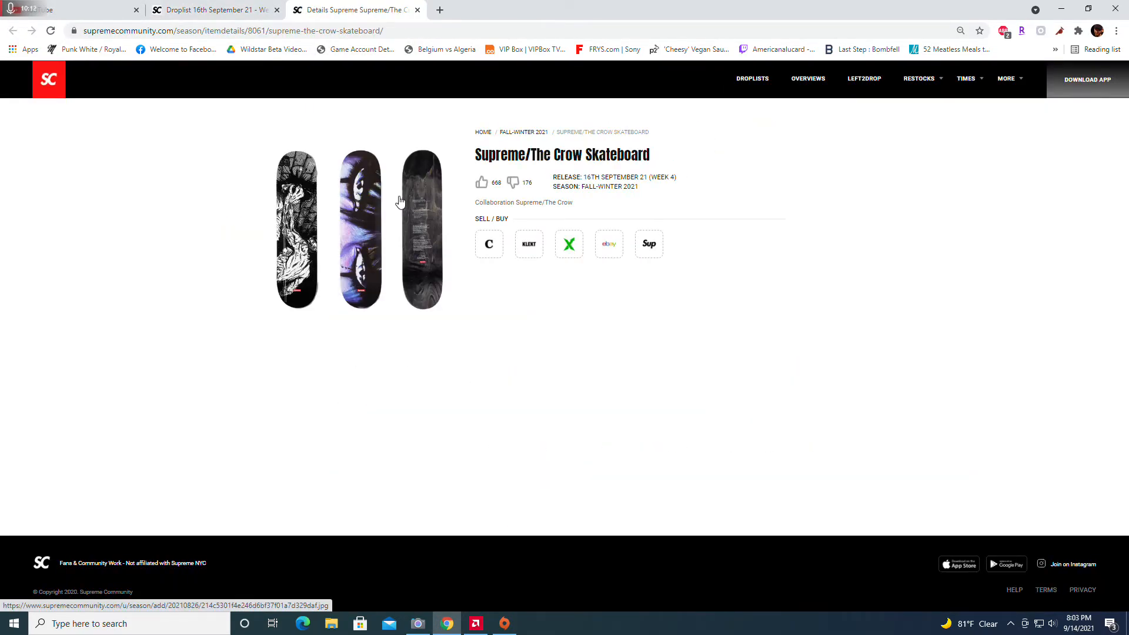
View The Crow skateboard and No Comp Box Logo New Era cap photos enlarged, then return to the droplist
left_click(360, 231)
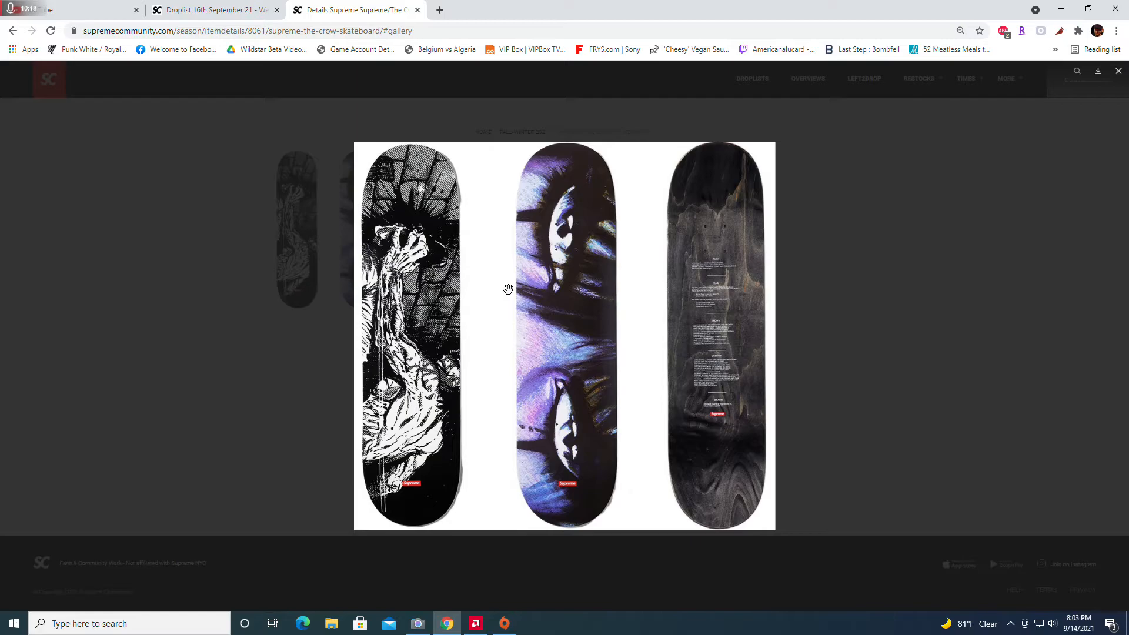
mouse_move(504, 279)
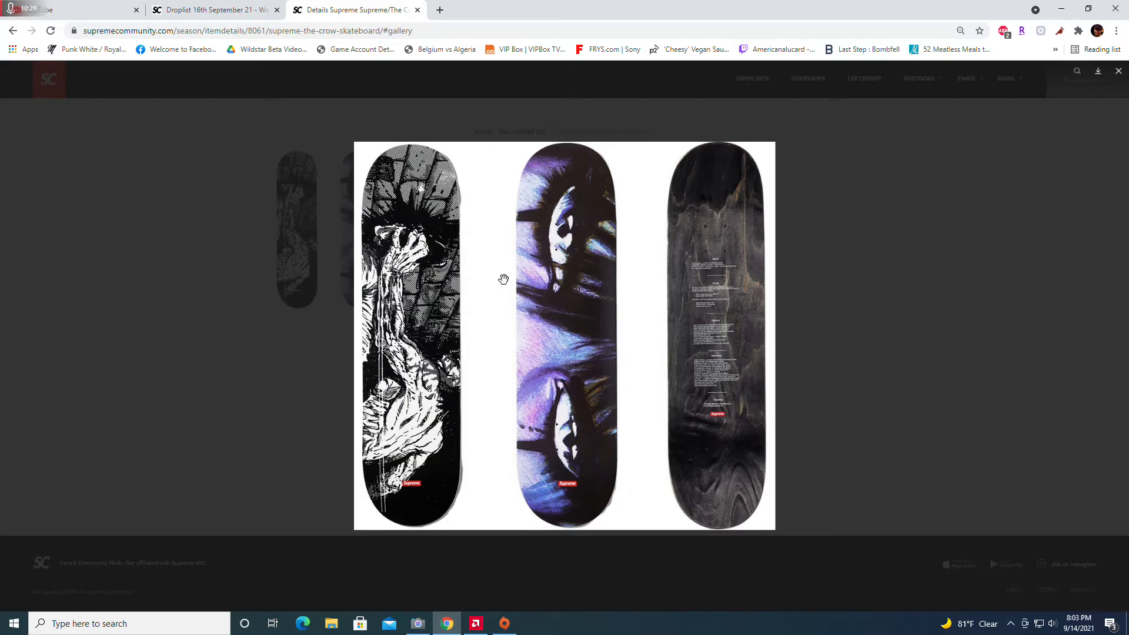
mouse_move(633, 299)
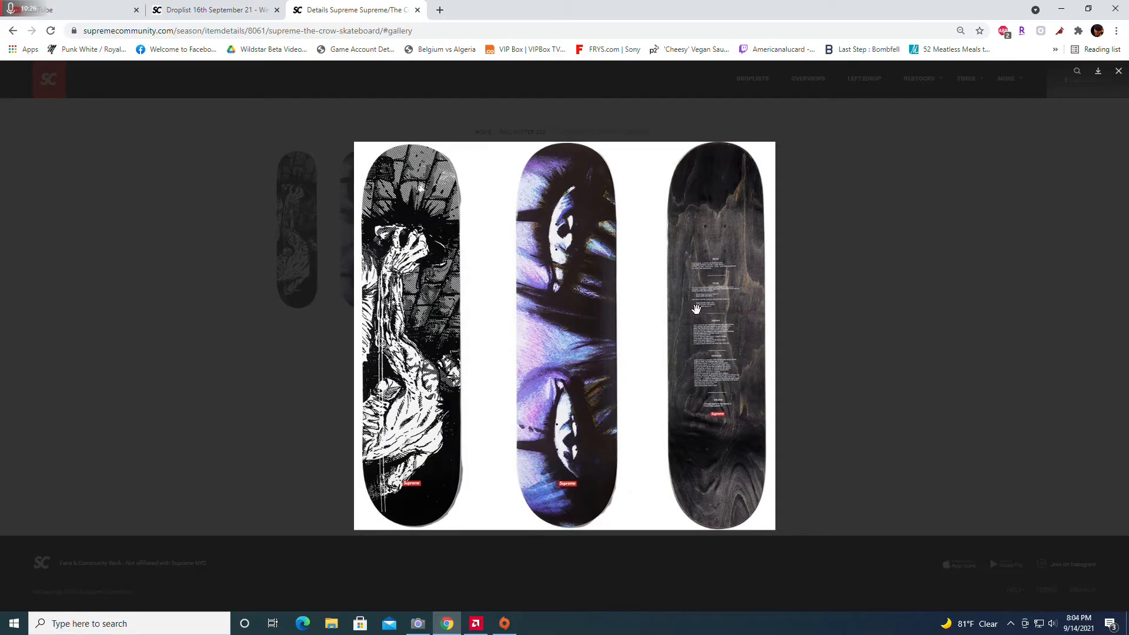
mouse_move(712, 323)
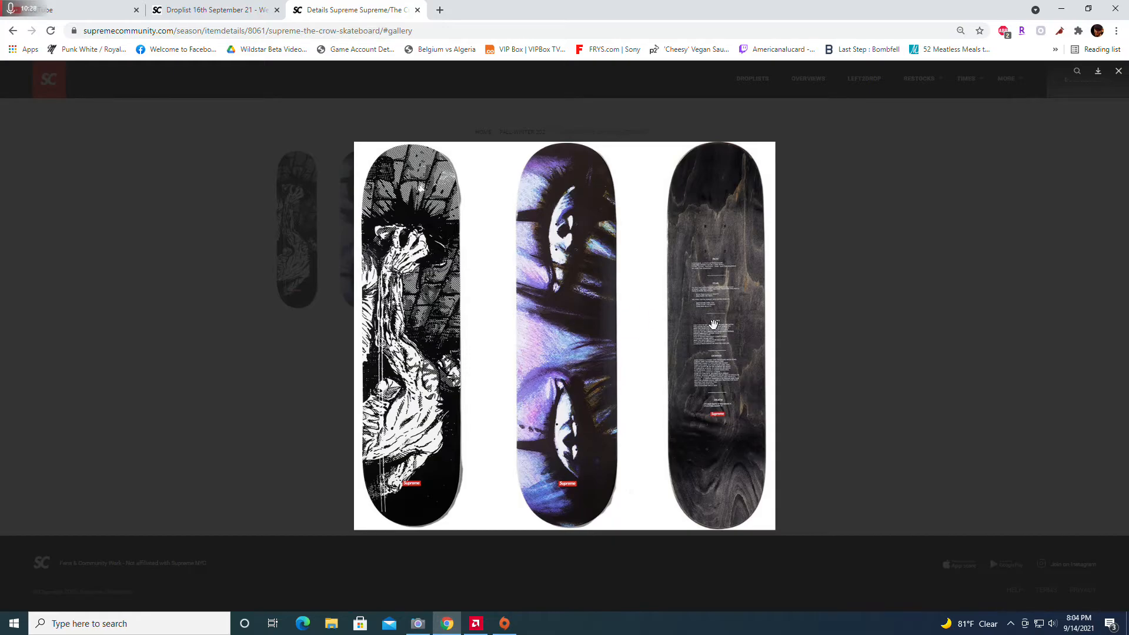
mouse_move(709, 317)
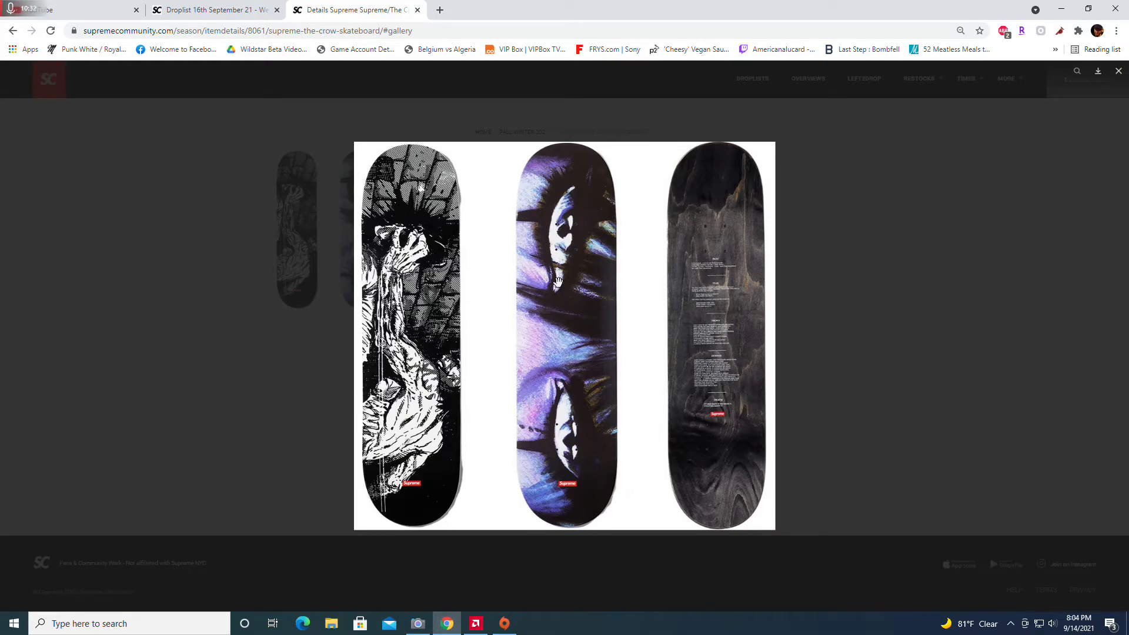
mouse_move(549, 340)
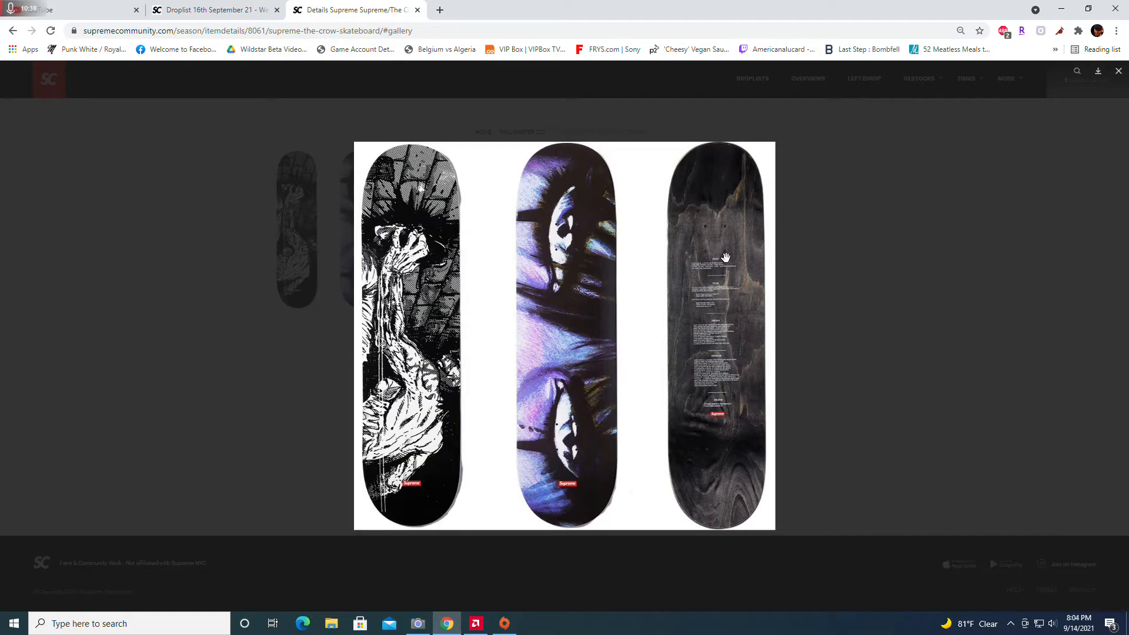
mouse_move(557, 393)
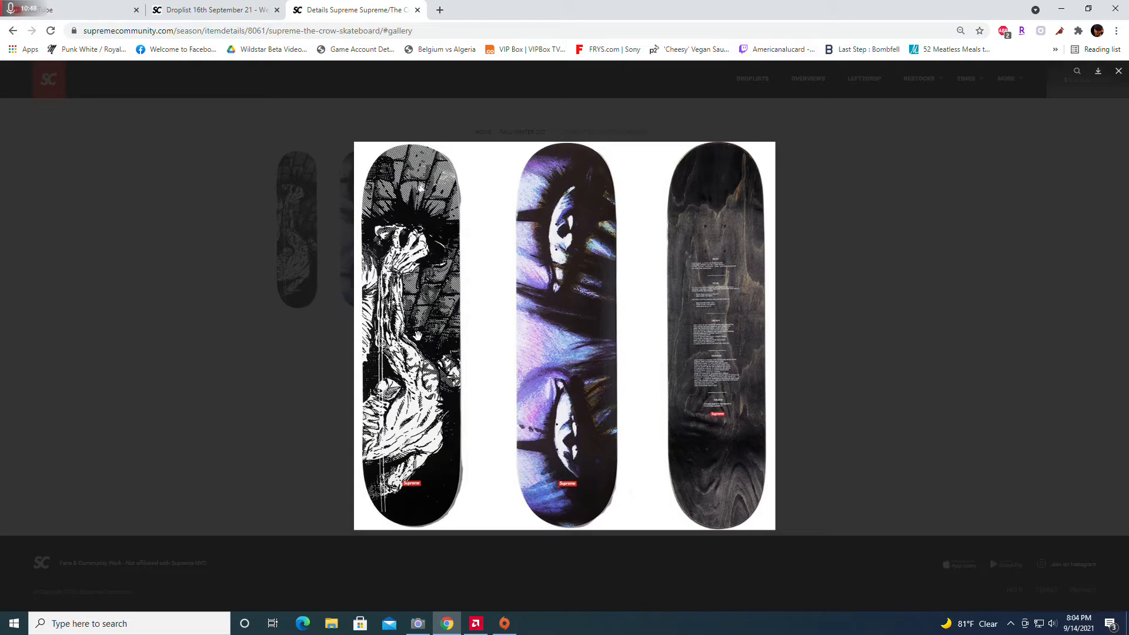
mouse_move(425, 322)
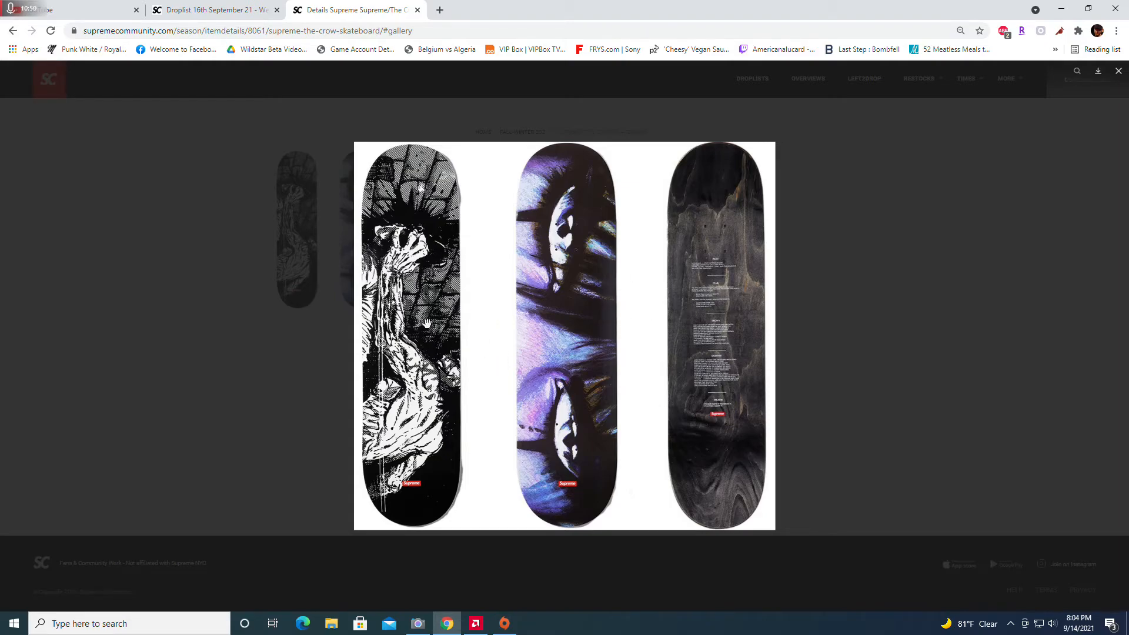
mouse_move(524, 290)
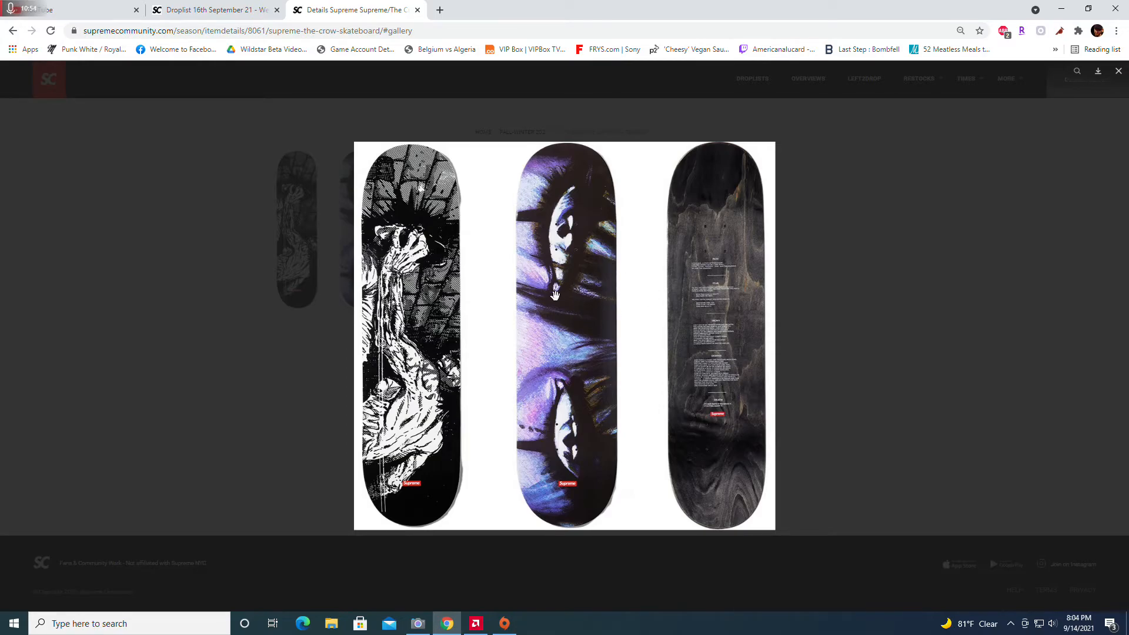
mouse_move(564, 275)
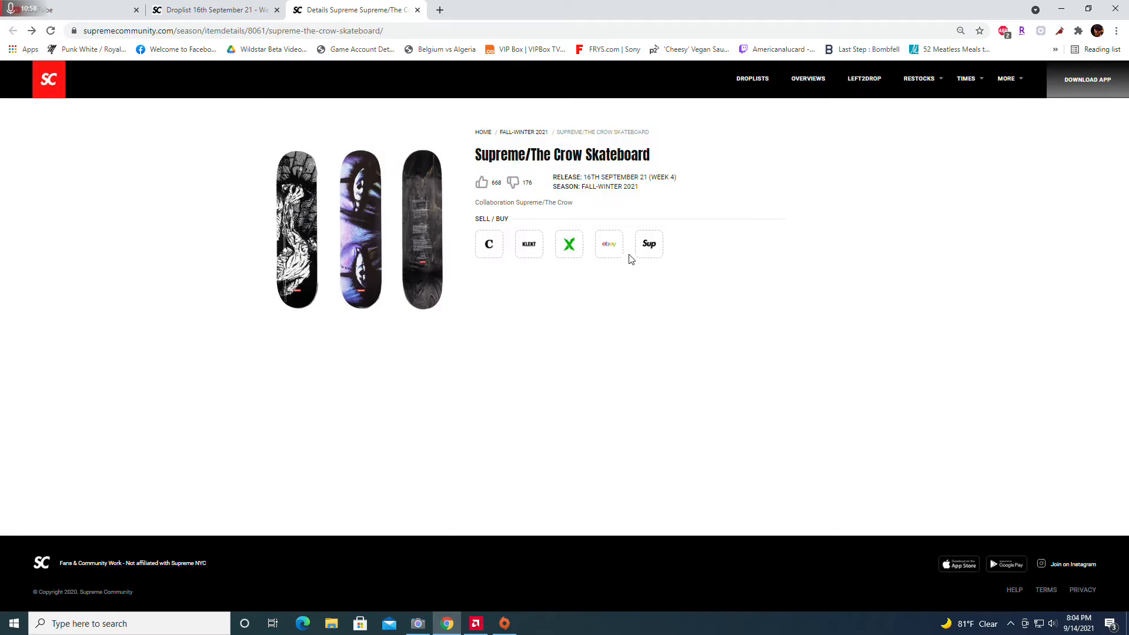
mouse_move(422, 179)
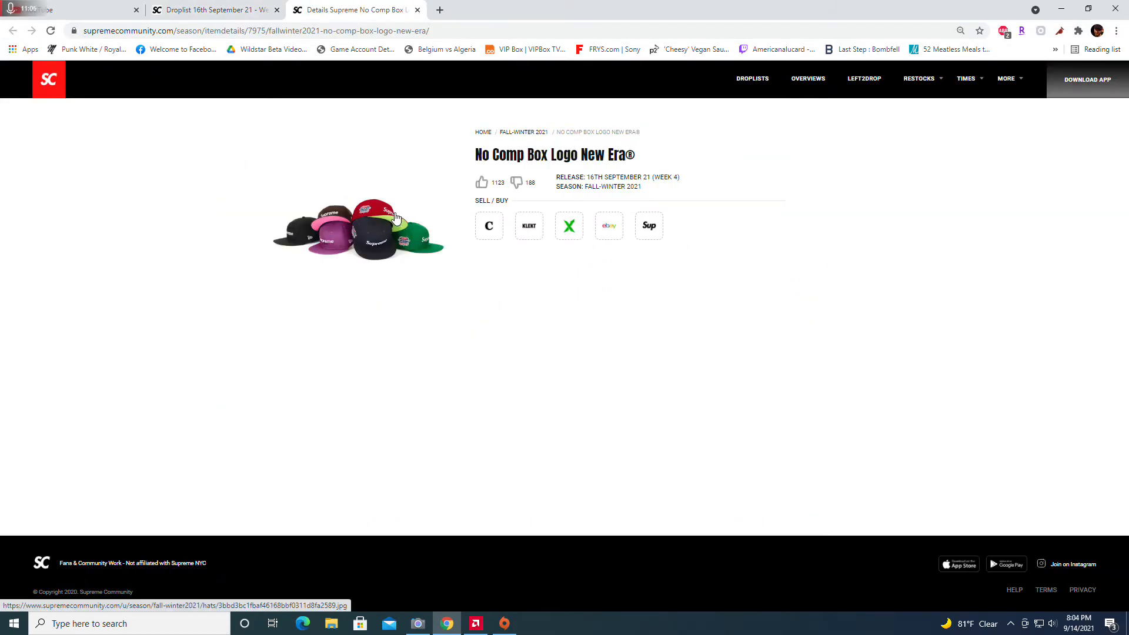
left_click(357, 230)
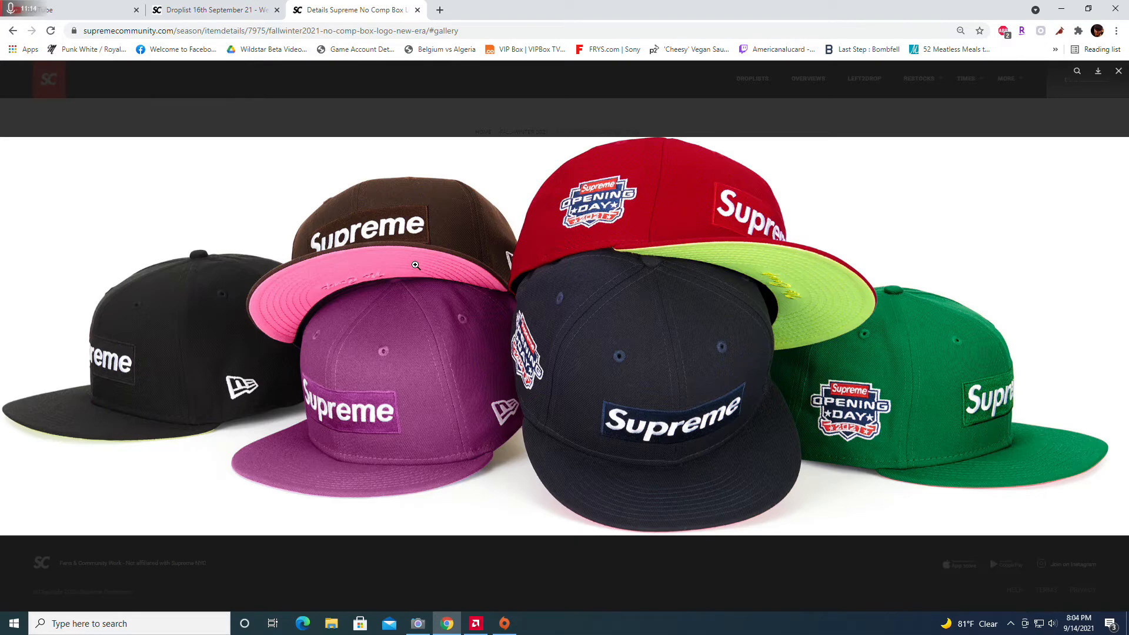
mouse_move(230, 394)
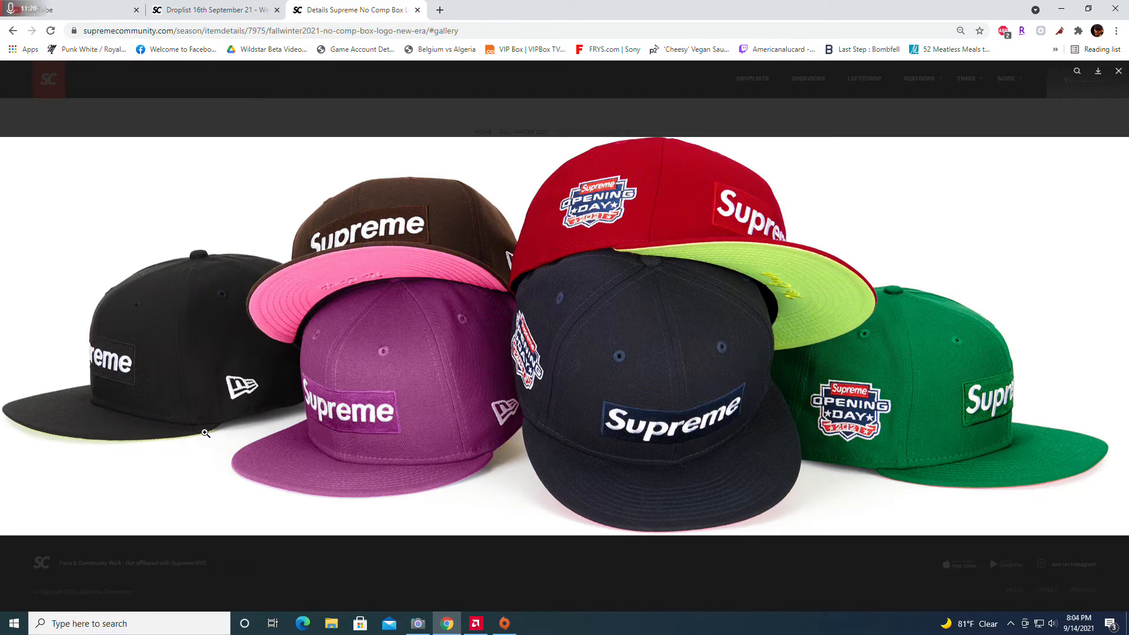
mouse_move(294, 305)
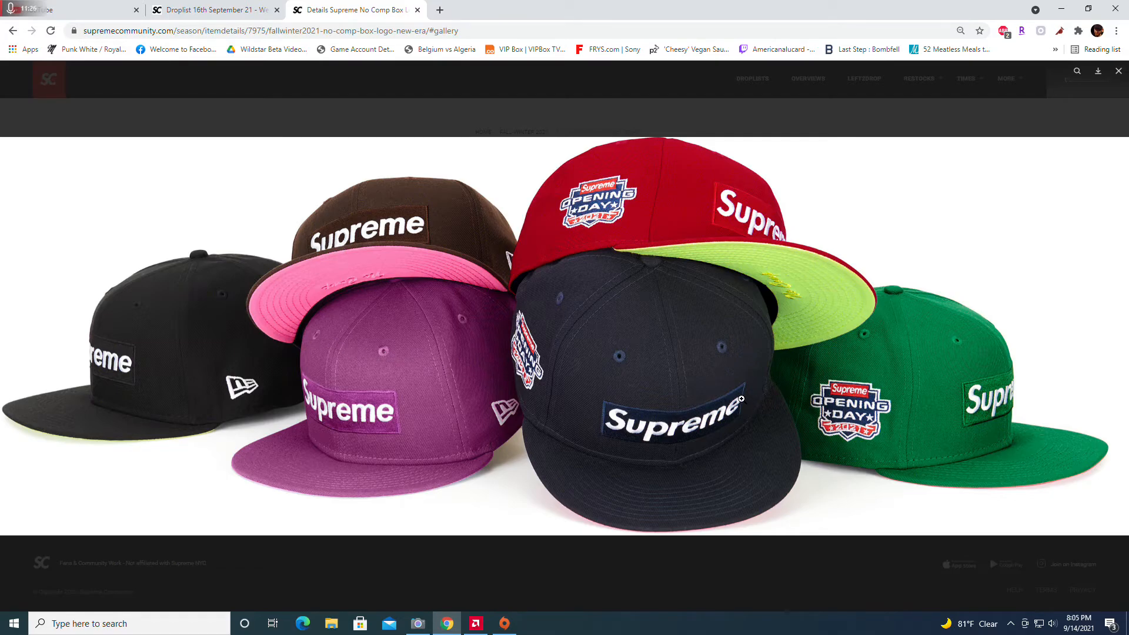
mouse_move(719, 387)
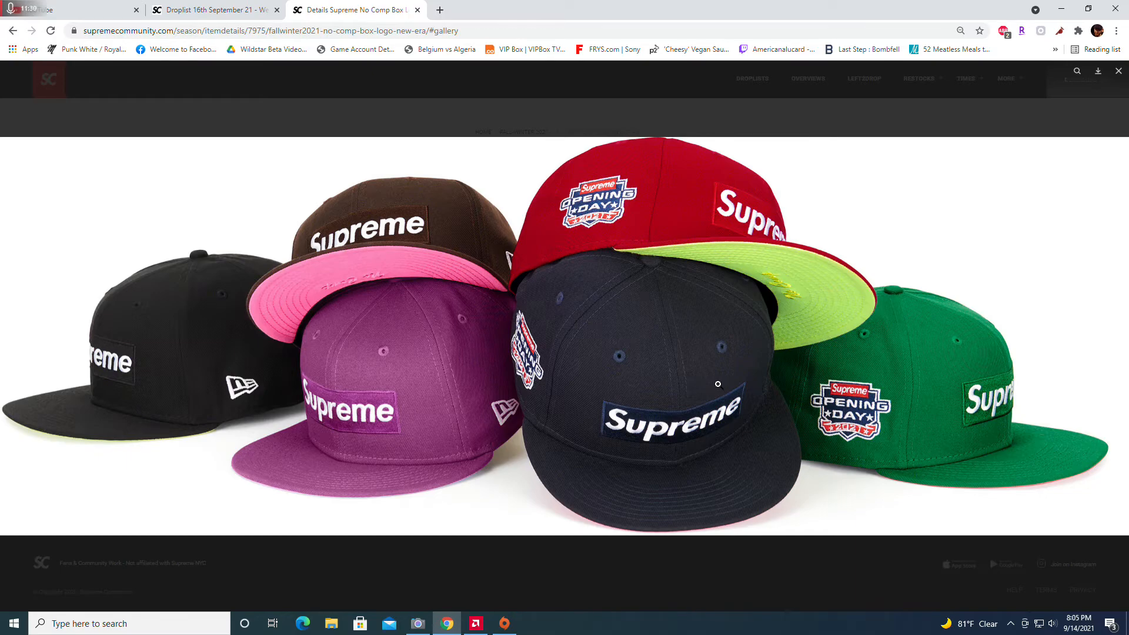
mouse_move(554, 318)
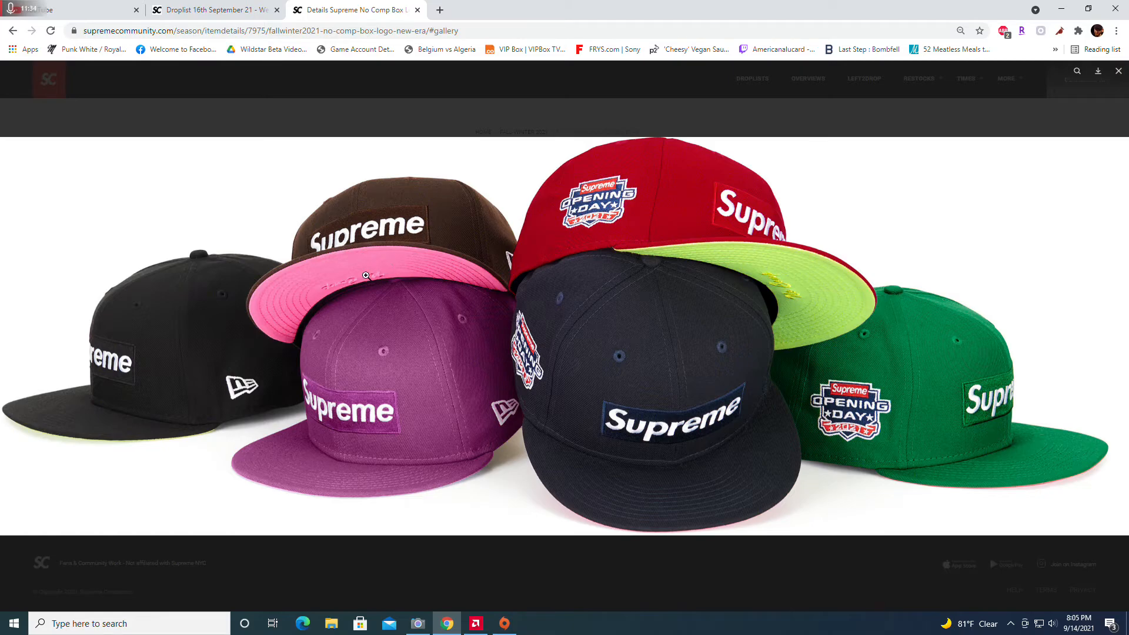
mouse_move(181, 397)
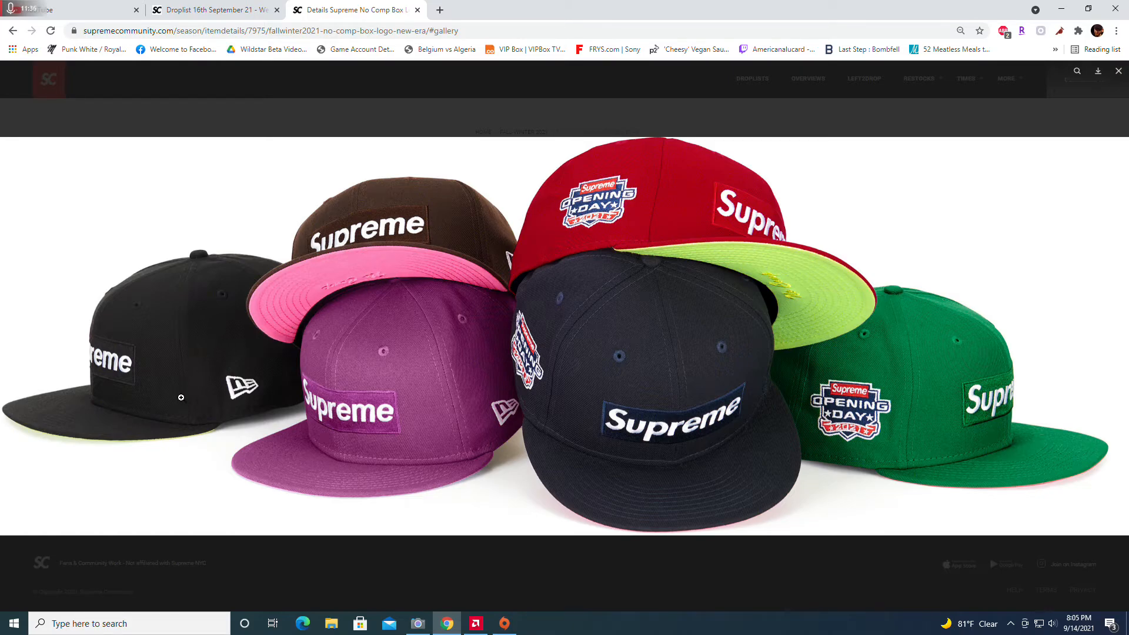
mouse_move(181, 428)
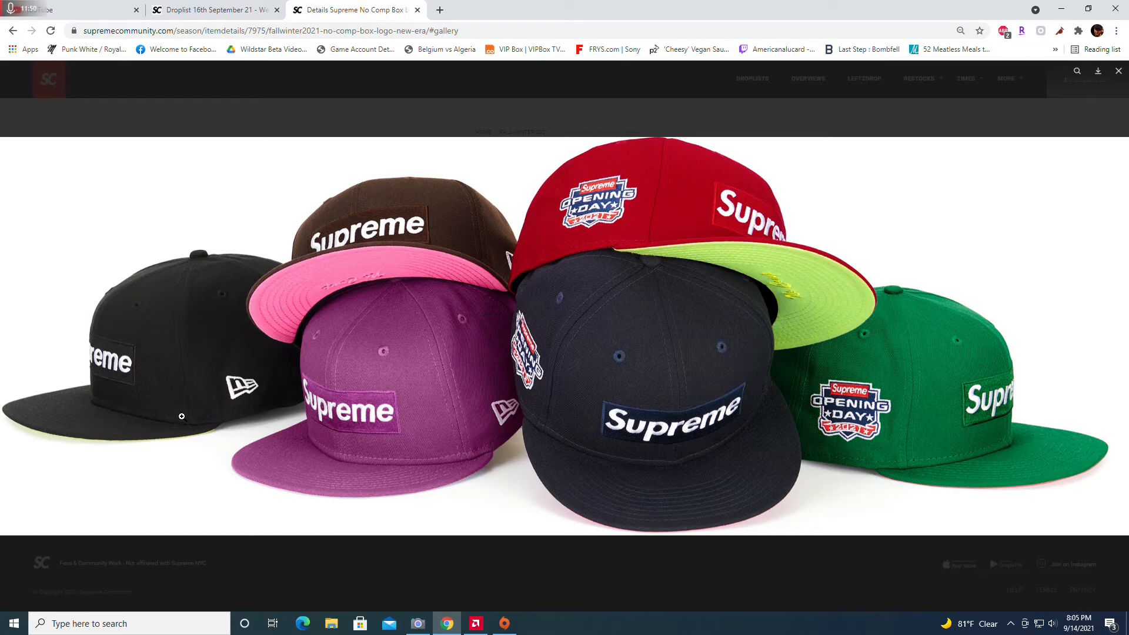
mouse_move(175, 387)
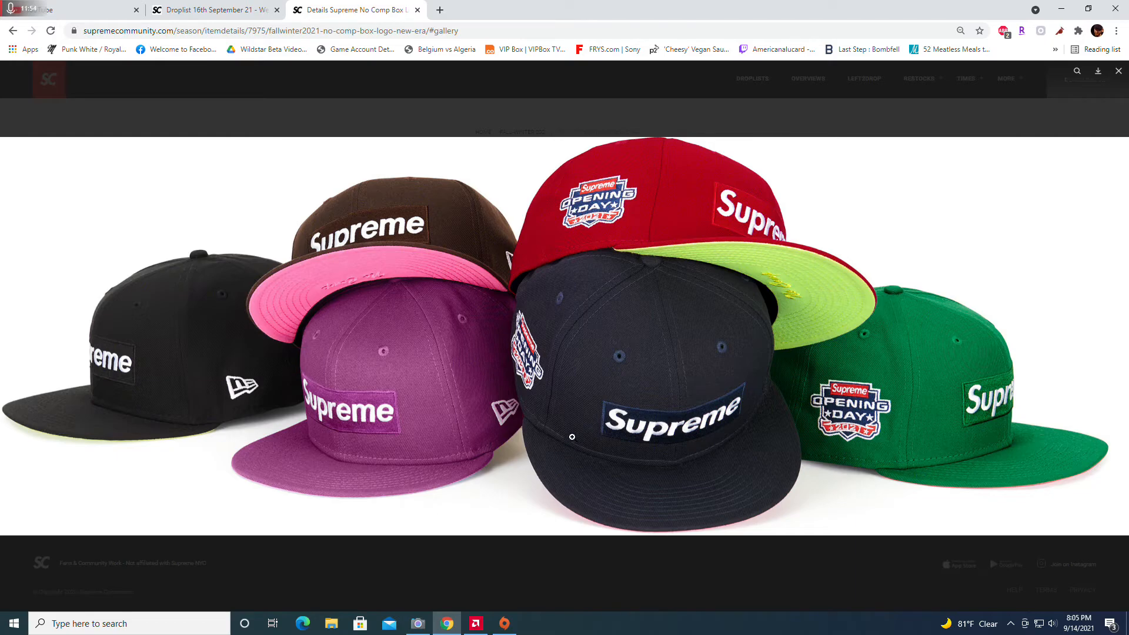
mouse_move(533, 421)
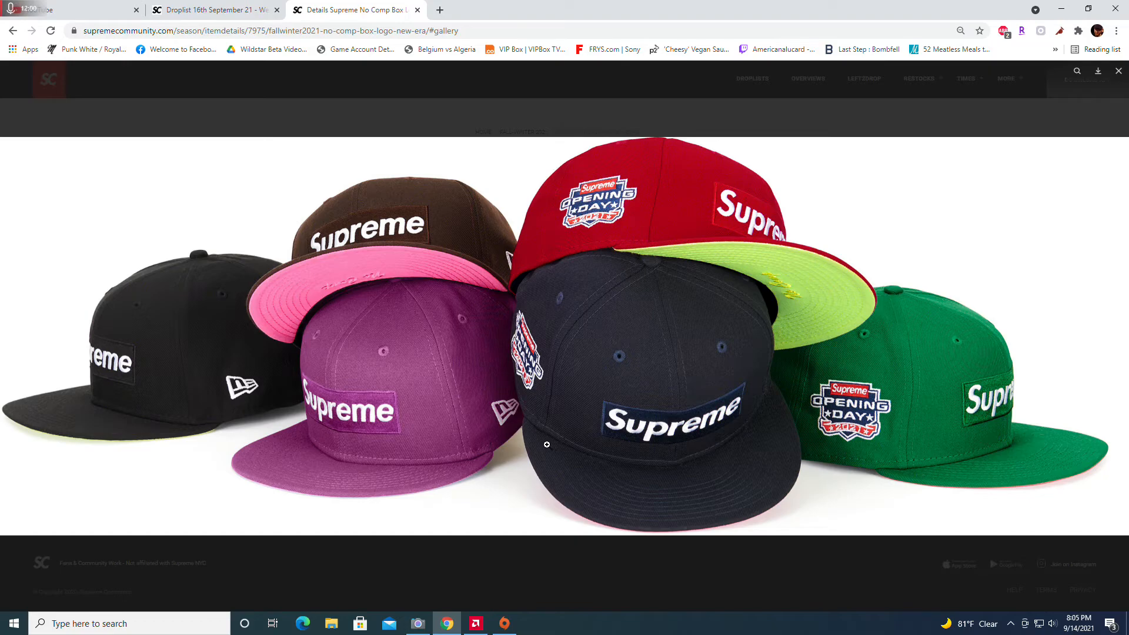
mouse_move(367, 193)
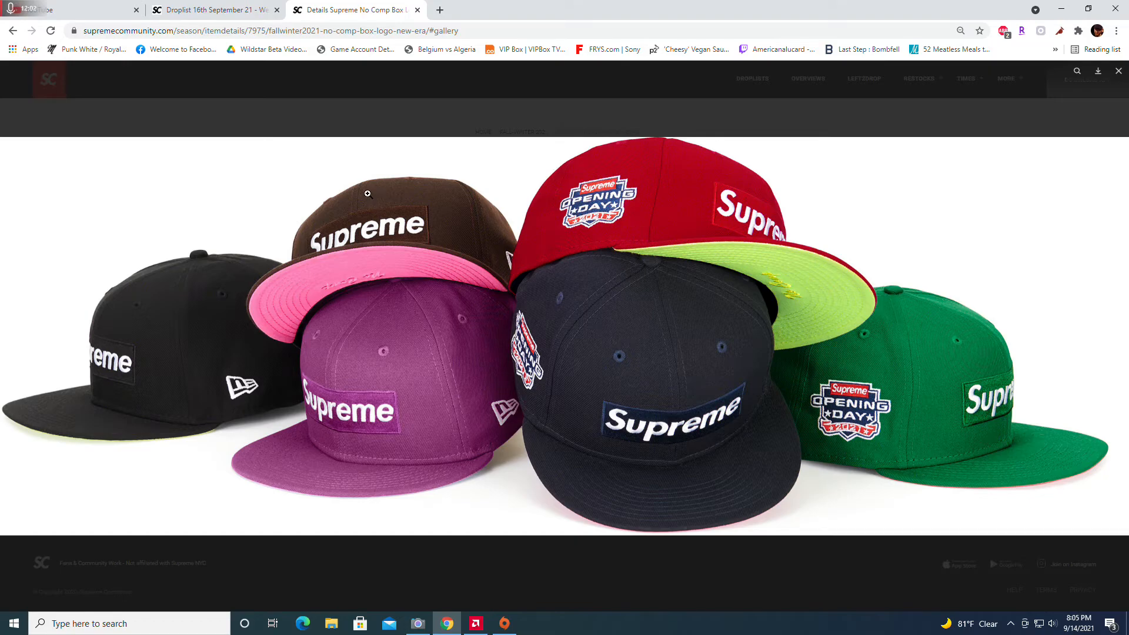
mouse_move(424, 213)
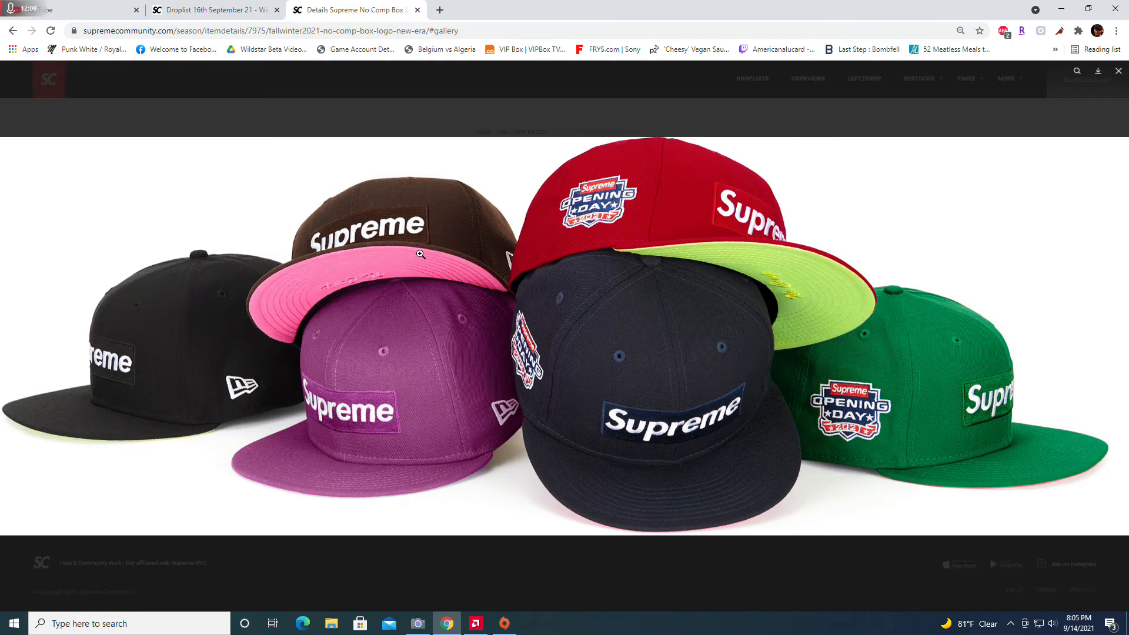
mouse_move(557, 396)
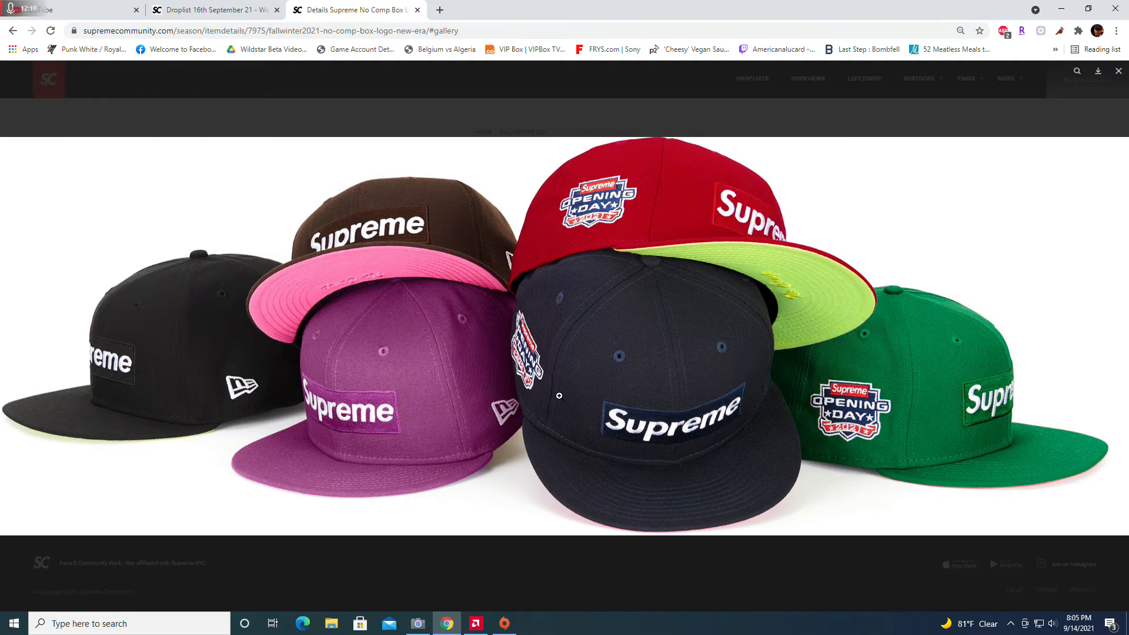
mouse_move(557, 396)
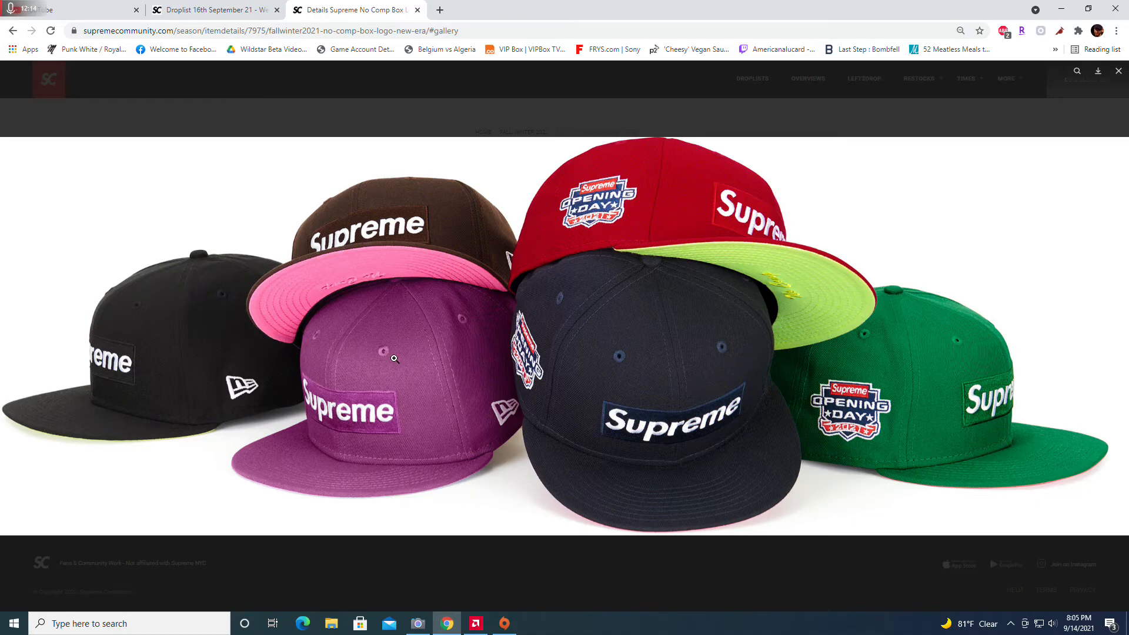
mouse_move(150, 461)
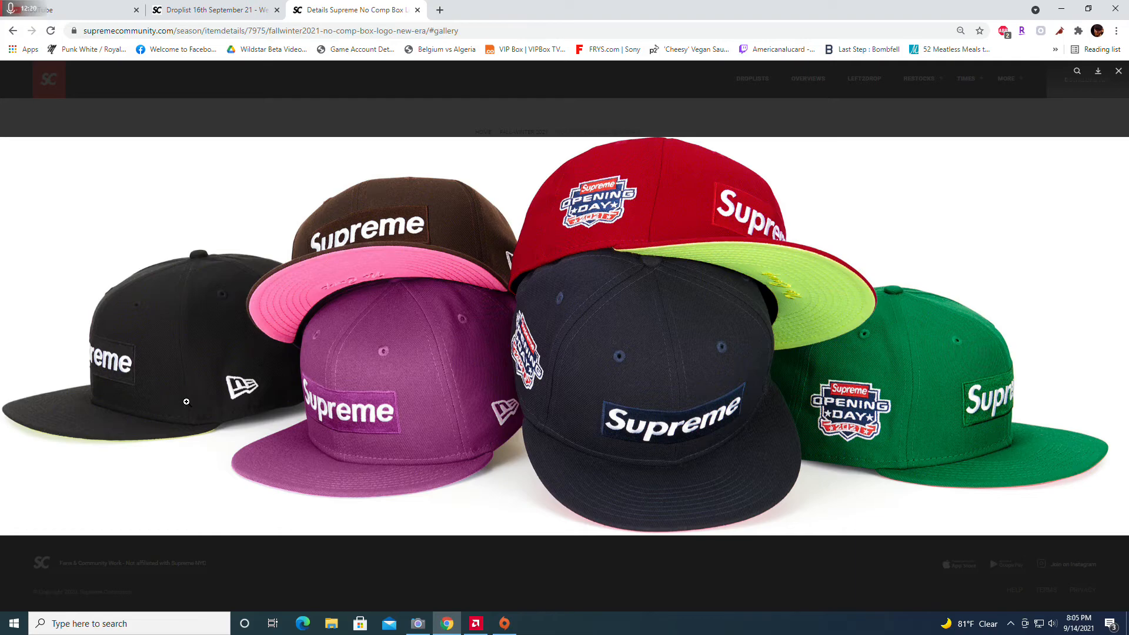
mouse_move(768, 274)
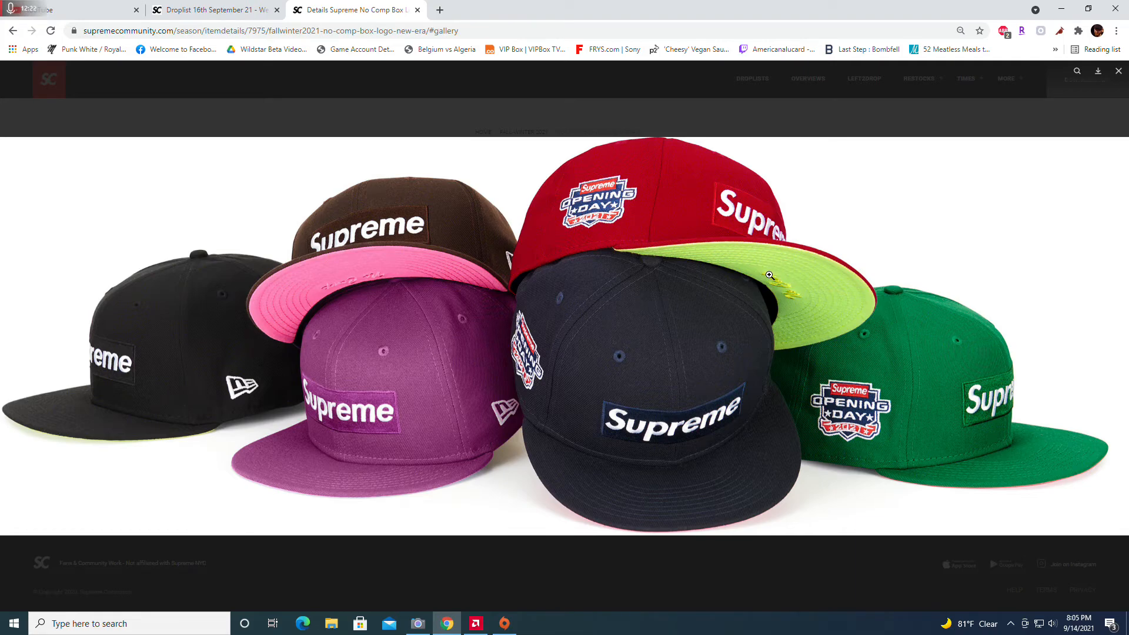
mouse_move(572, 311)
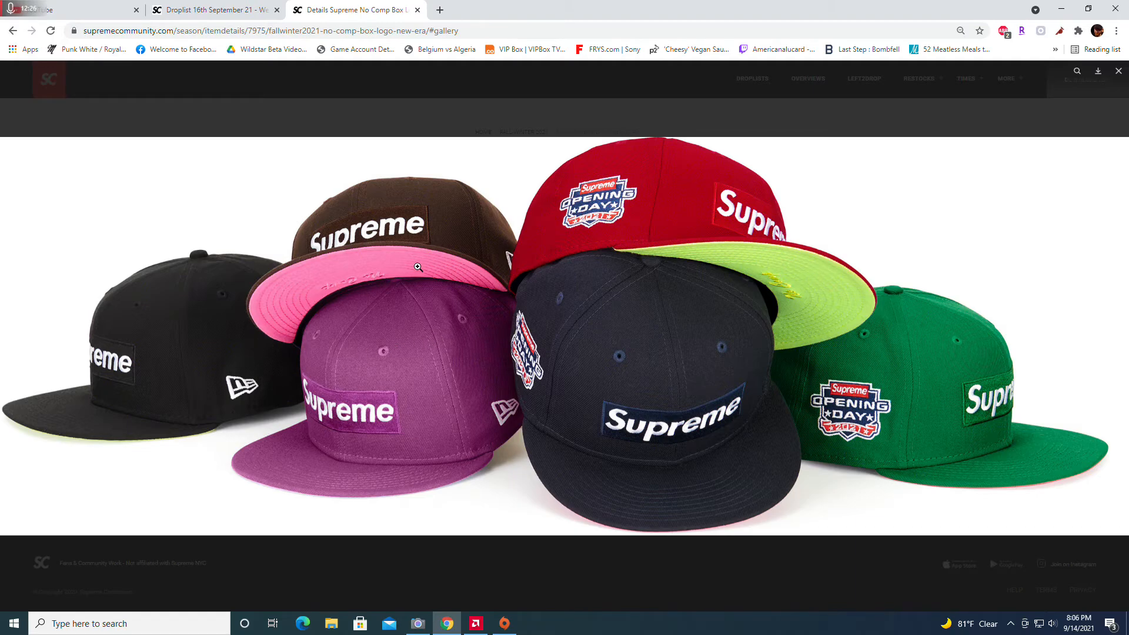
mouse_move(354, 161)
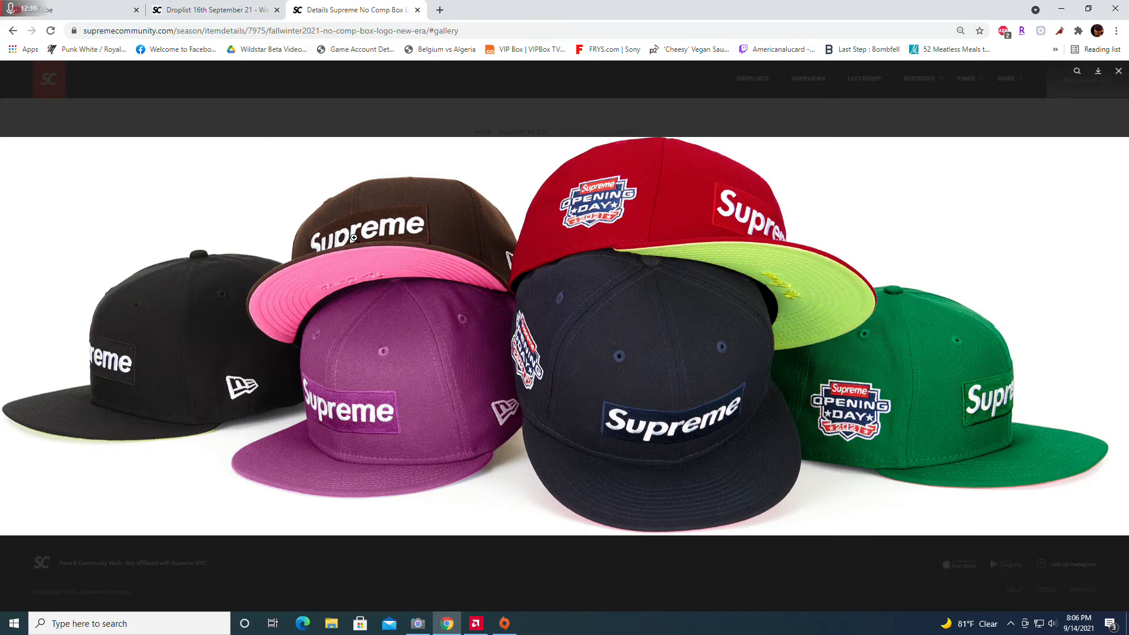
mouse_move(590, 320)
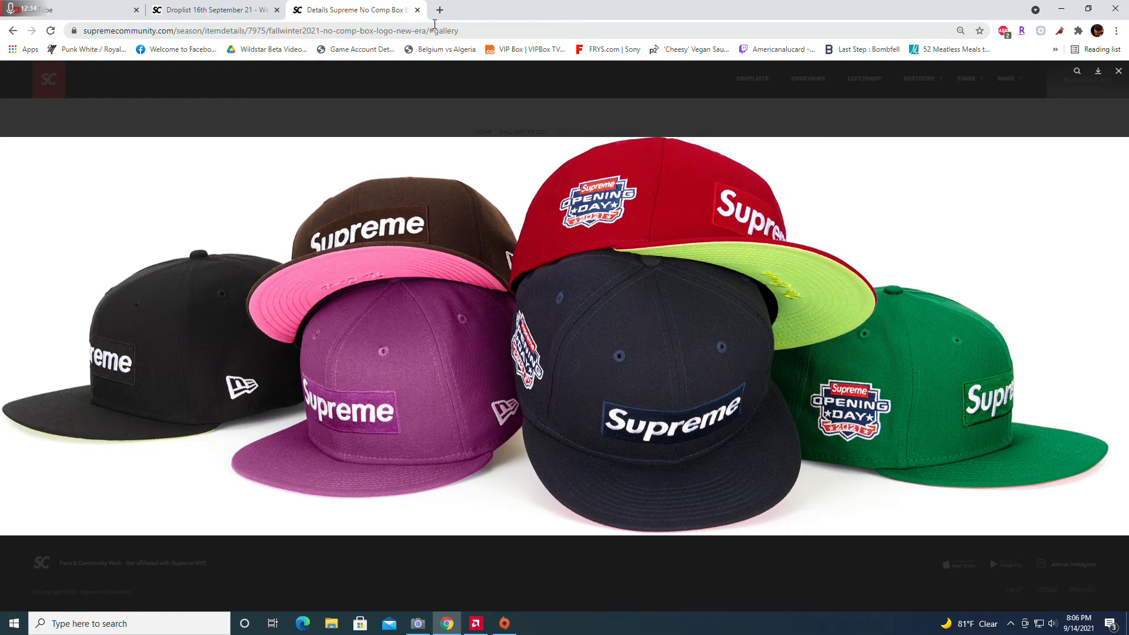
left_click(417, 9)
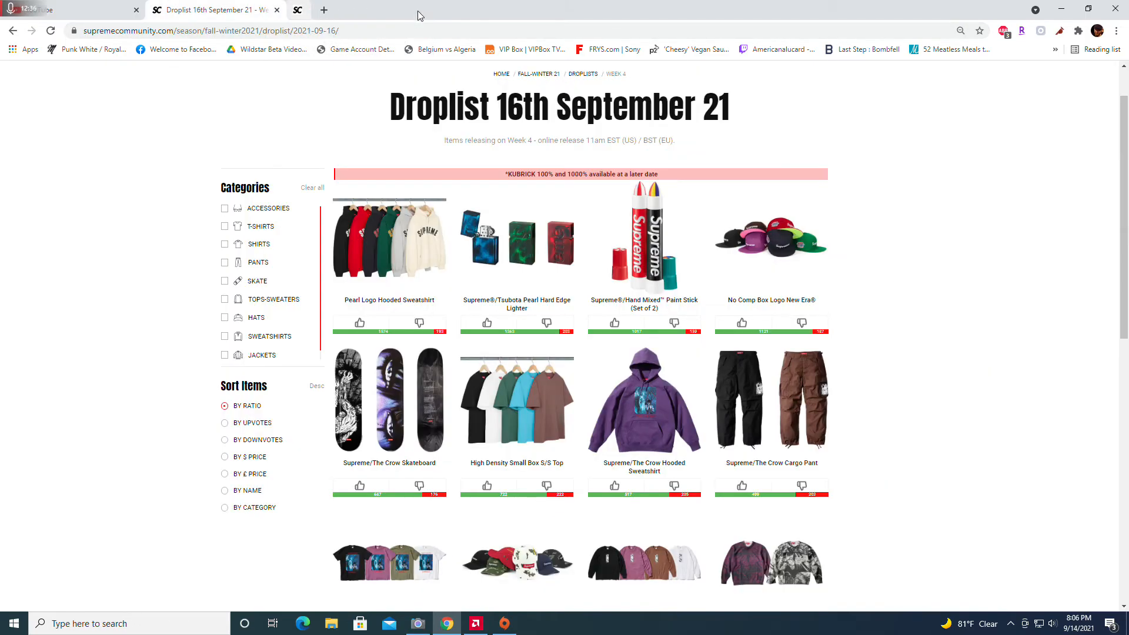
Check the Hand Mixed Paint Stick item page and its product image
left_click(644, 241)
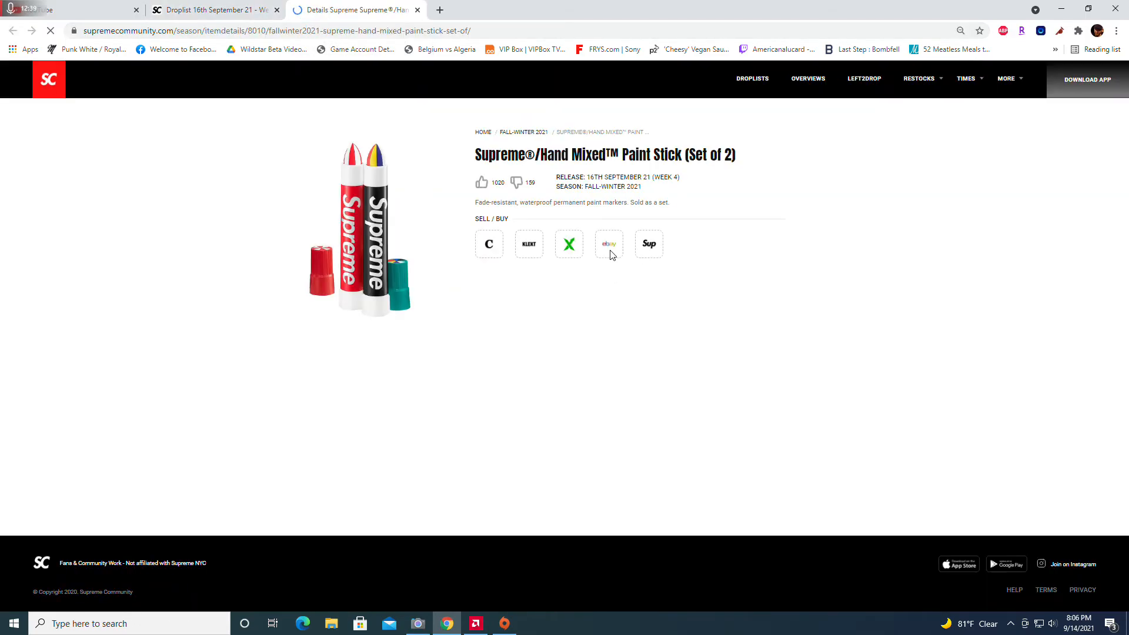
left_click(358, 223)
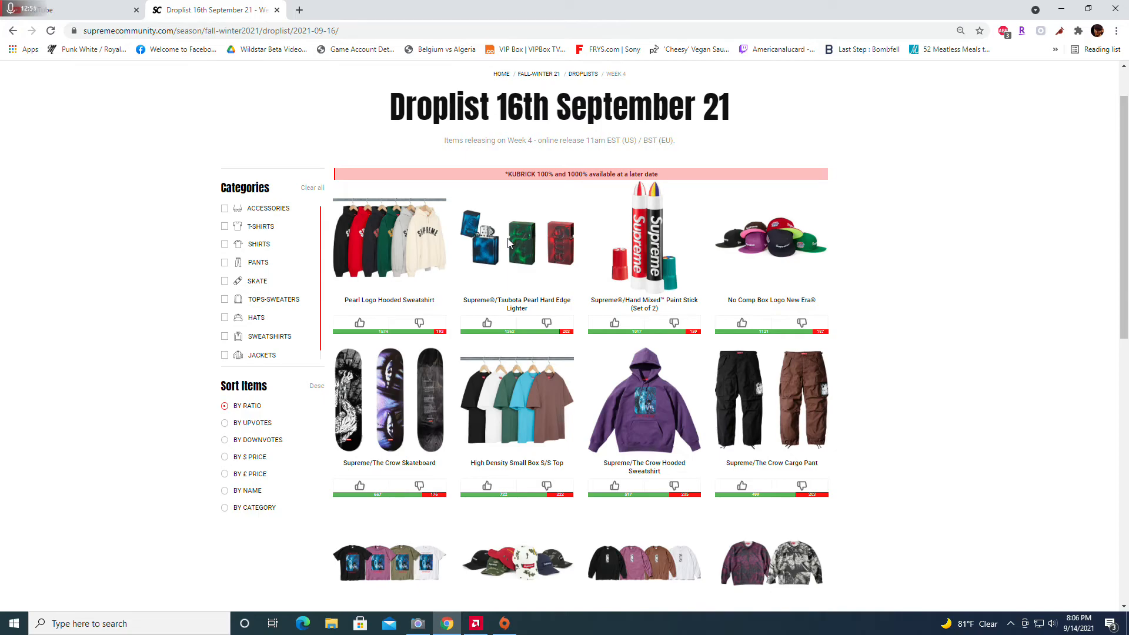
View the Tsubota Pearl Hard Edge Lighter photo enlarged, then return to the droplist grid
left_click(515, 241)
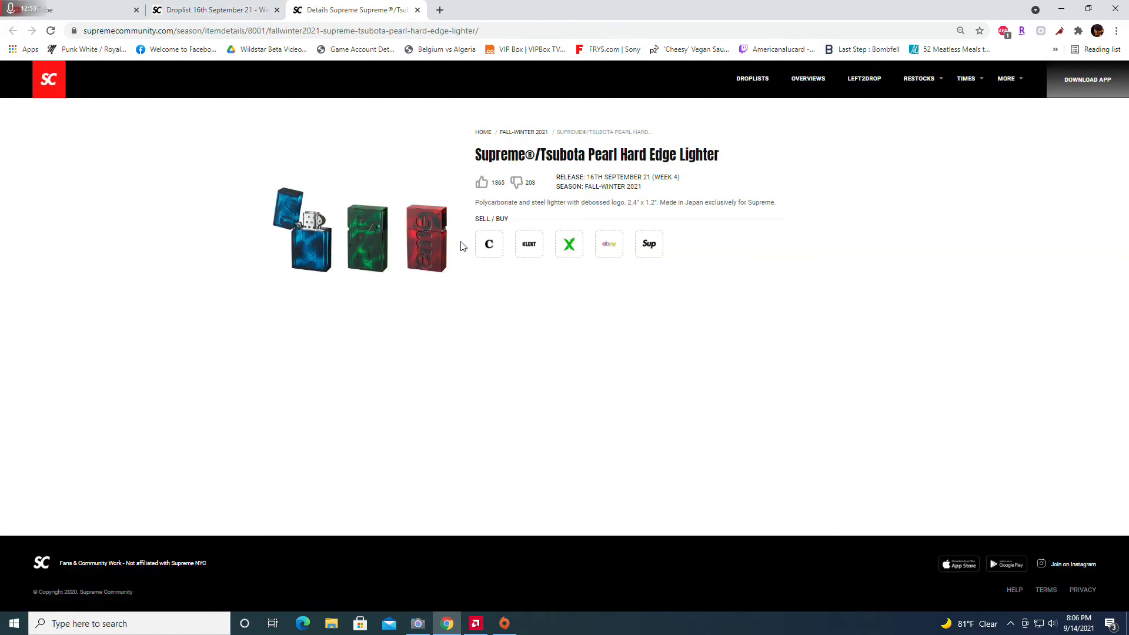
left_click(302, 231)
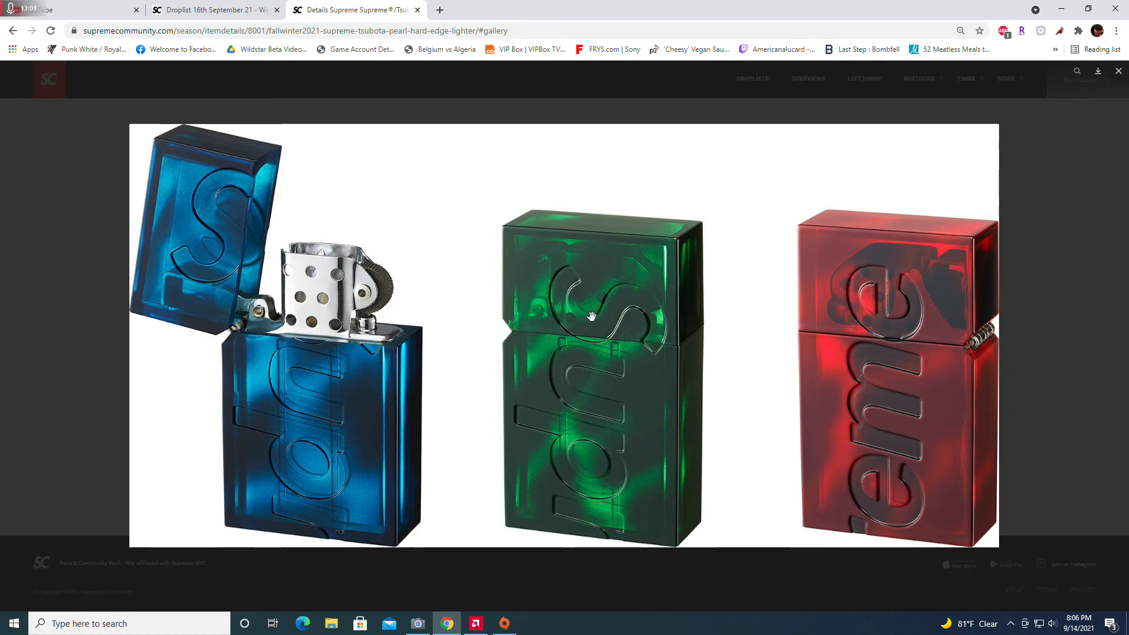
mouse_move(961, 346)
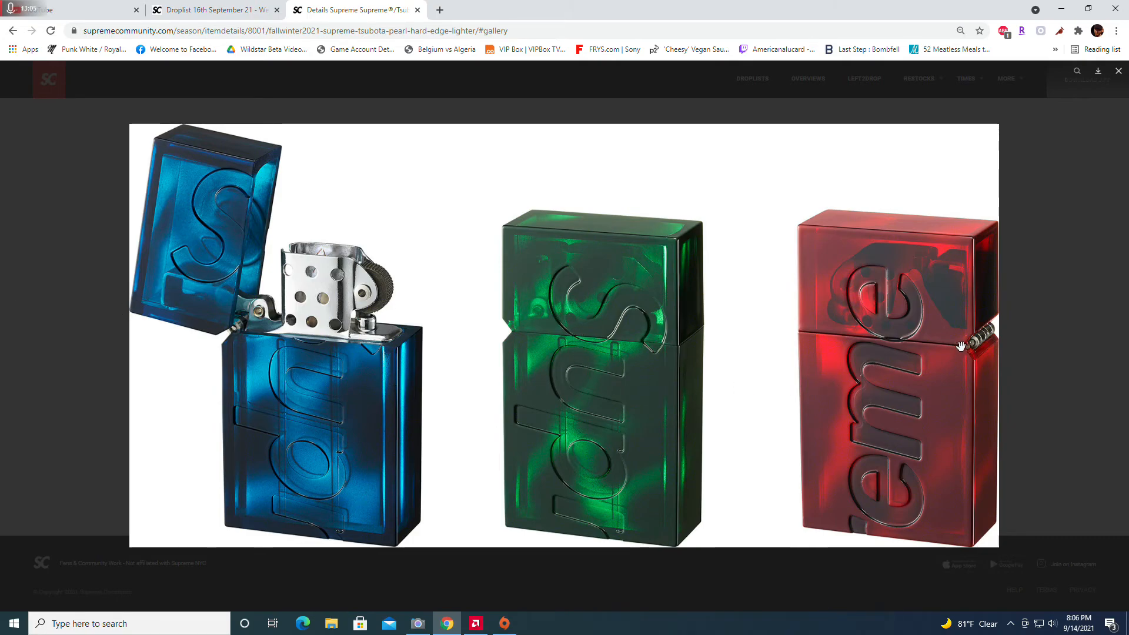
mouse_move(200, 203)
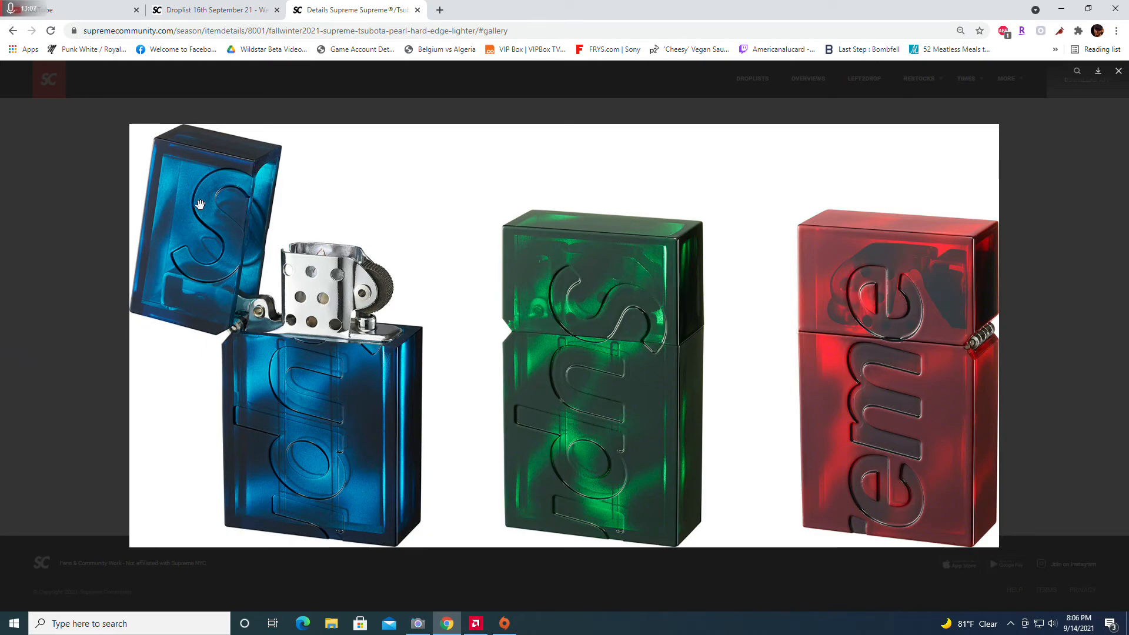
left_click(214, 10)
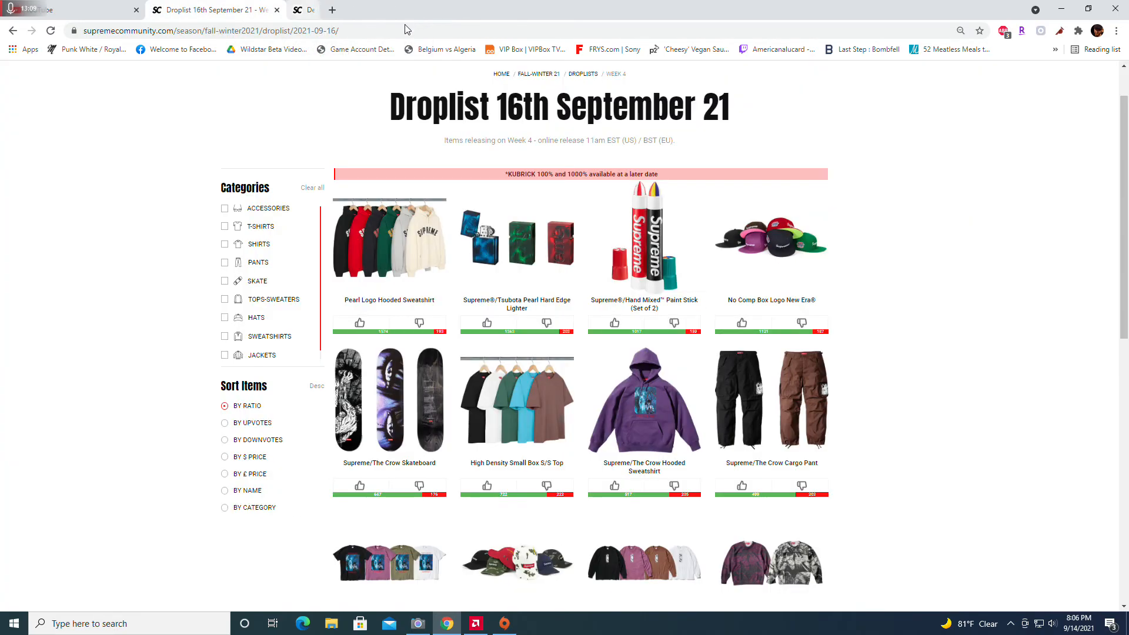
Browse the Pearl Logo Hooded Sweatshirt gallery from the navy hoodie to the six-colourway rack shot, then close it
left_click(389, 242)
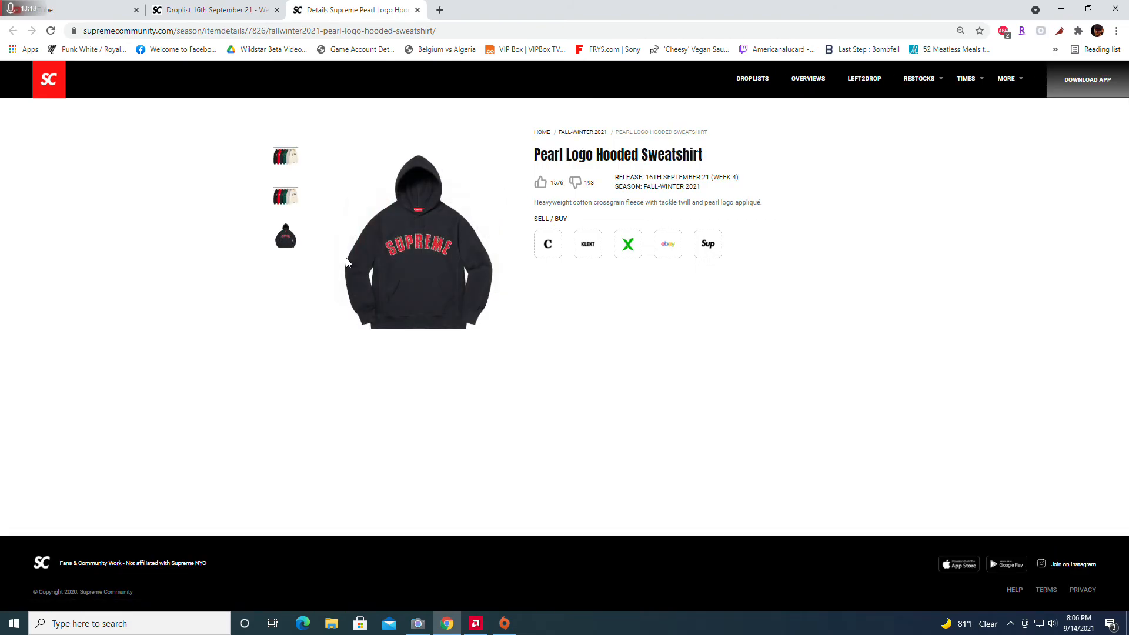
left_click(417, 248)
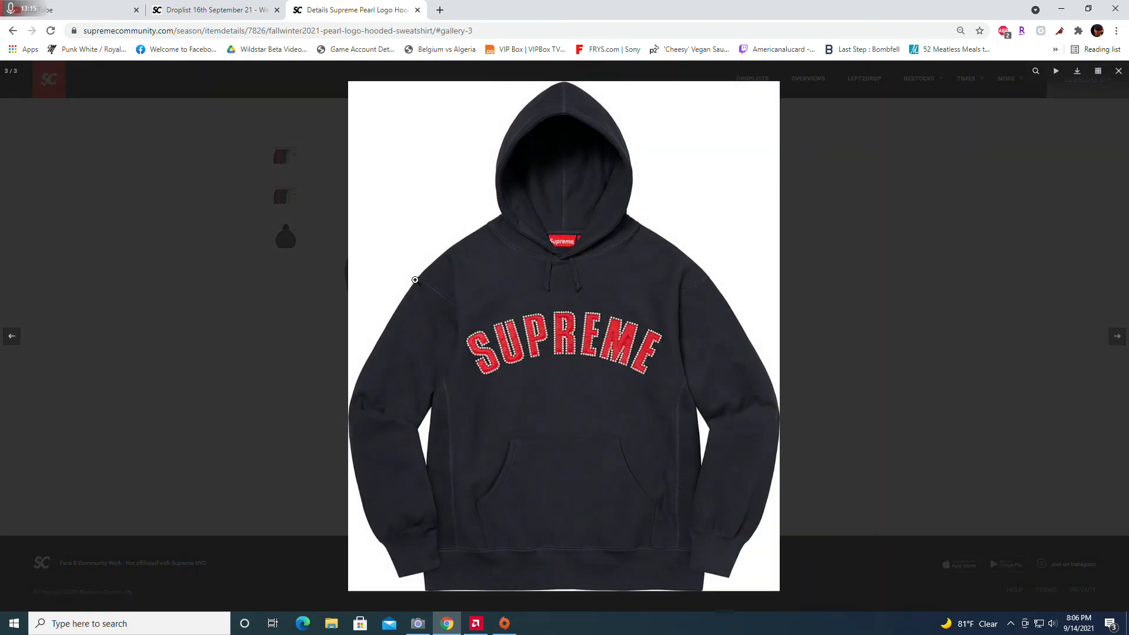
left_click(1118, 70)
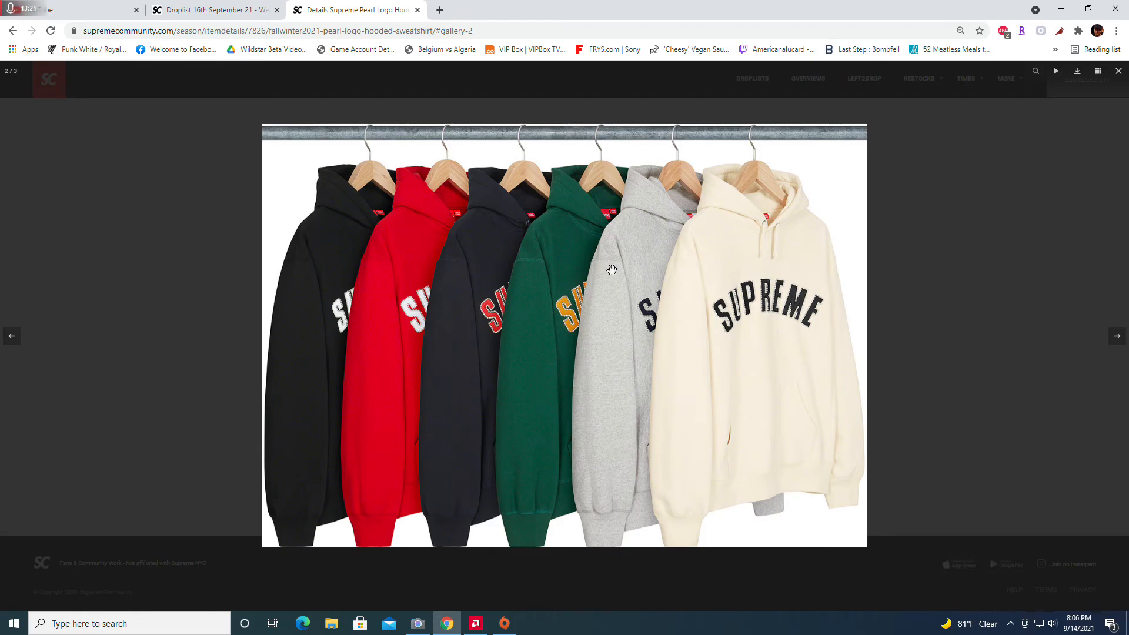
mouse_move(616, 346)
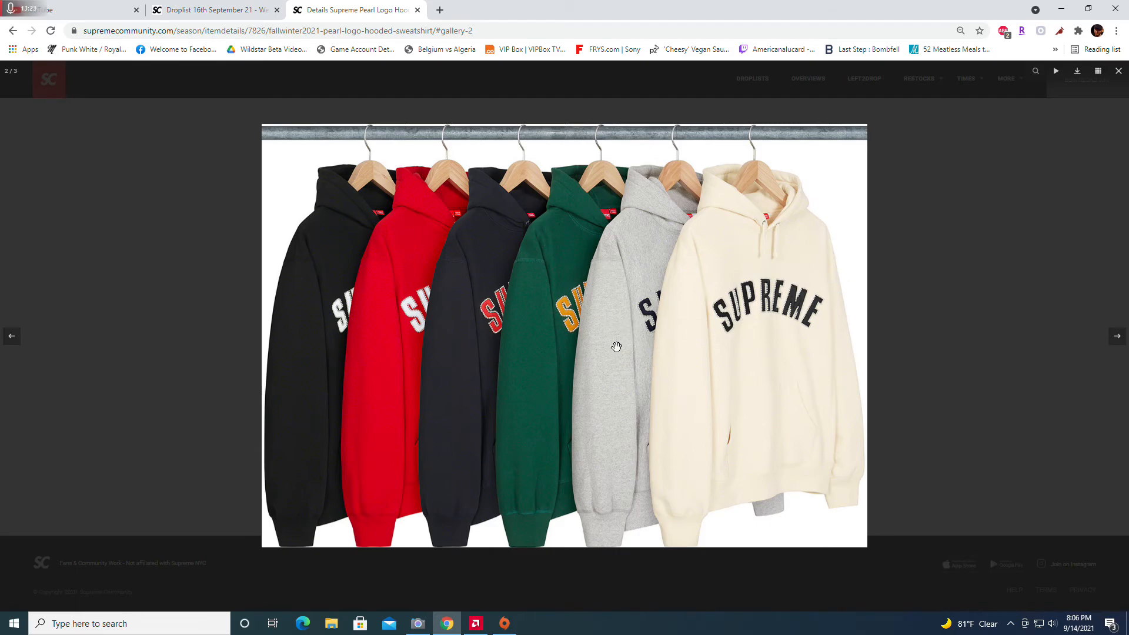
mouse_move(571, 281)
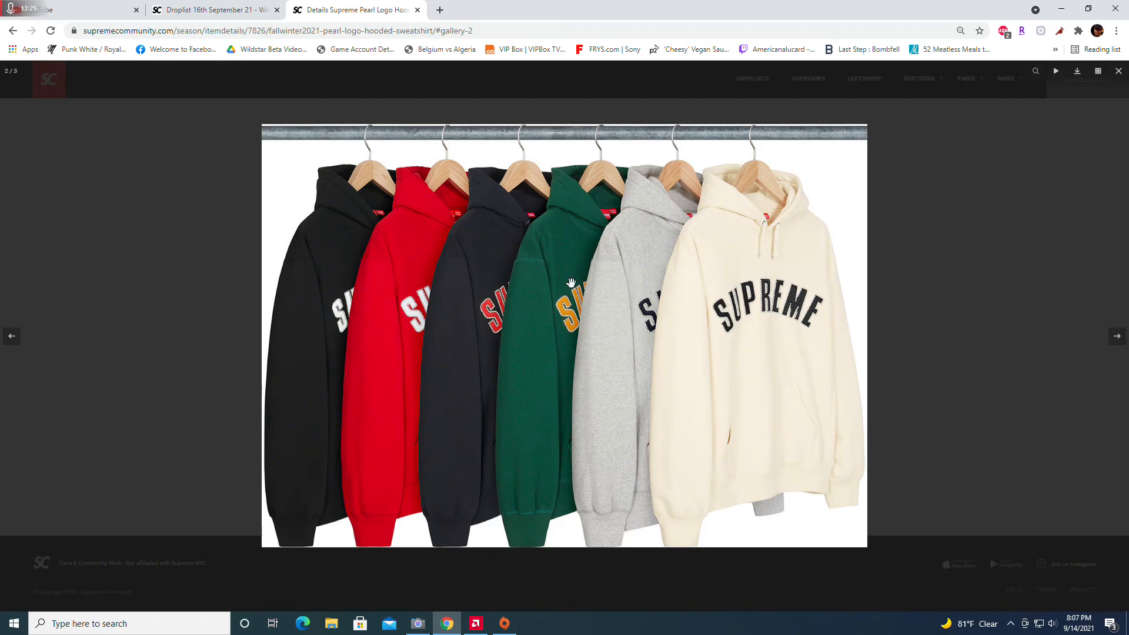
mouse_move(474, 303)
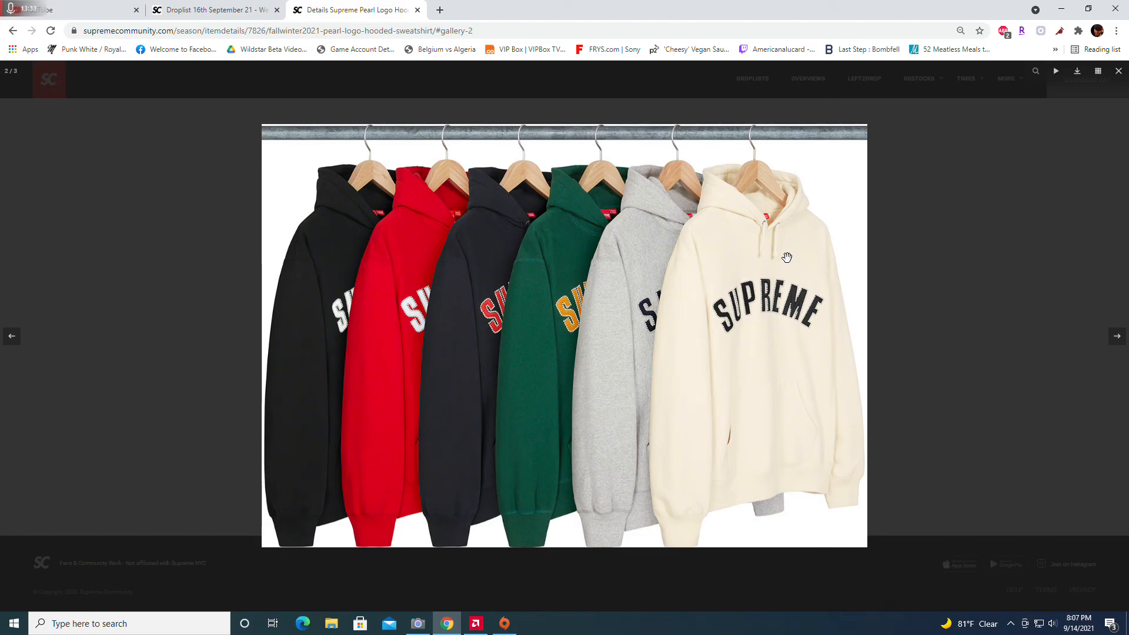
left_click(1116, 71)
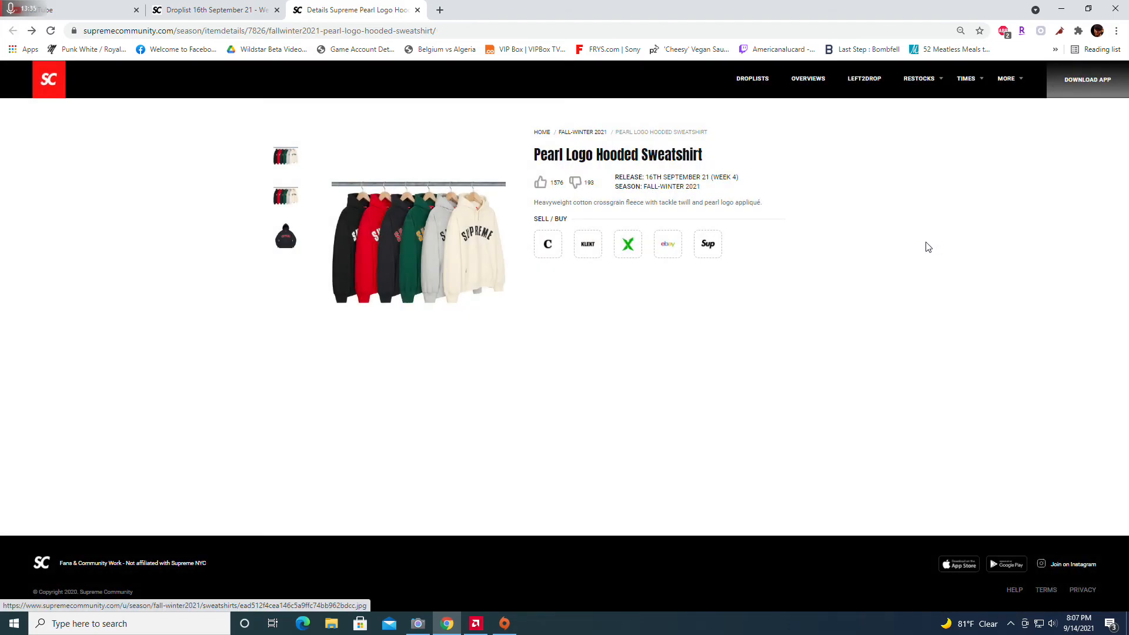
mouse_move(893, 245)
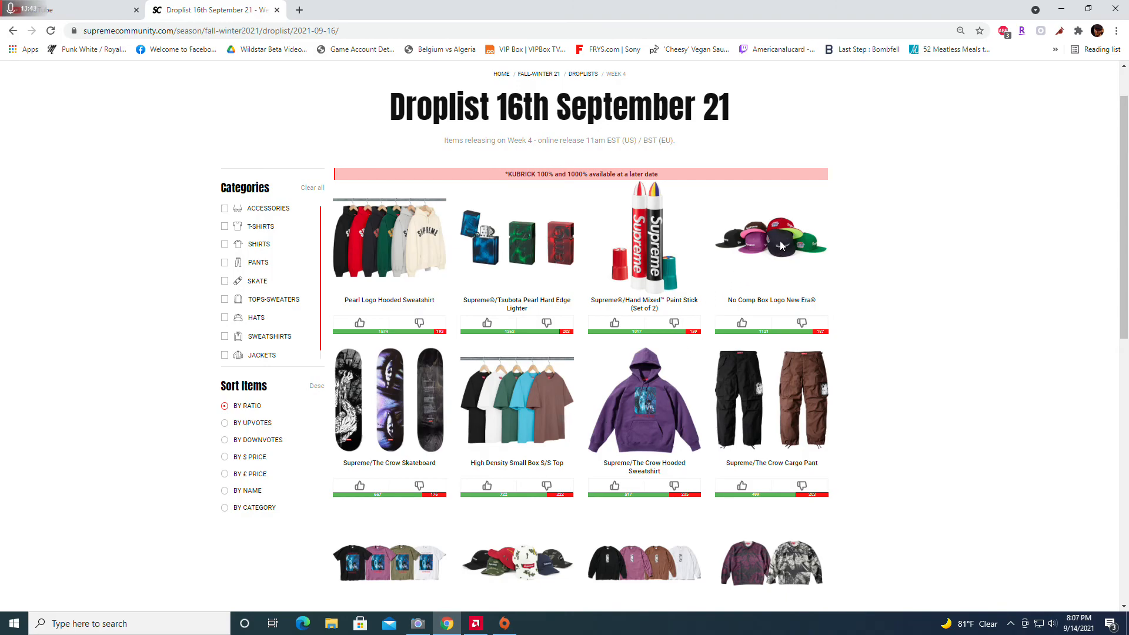
mouse_move(565, 384)
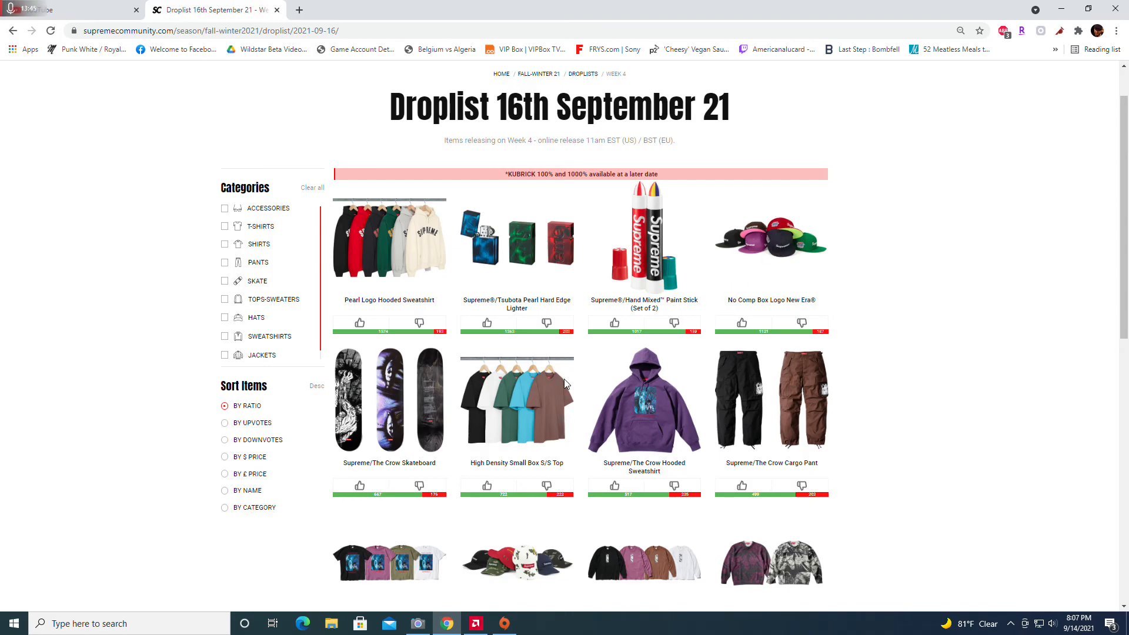
scroll("down", 3)
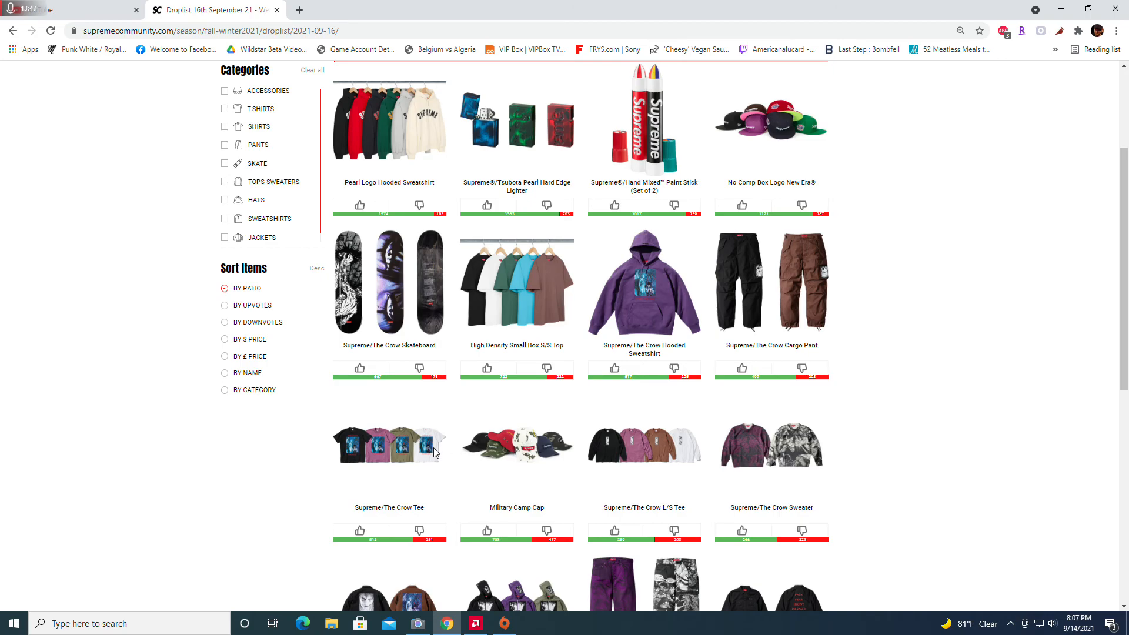
mouse_move(656, 465)
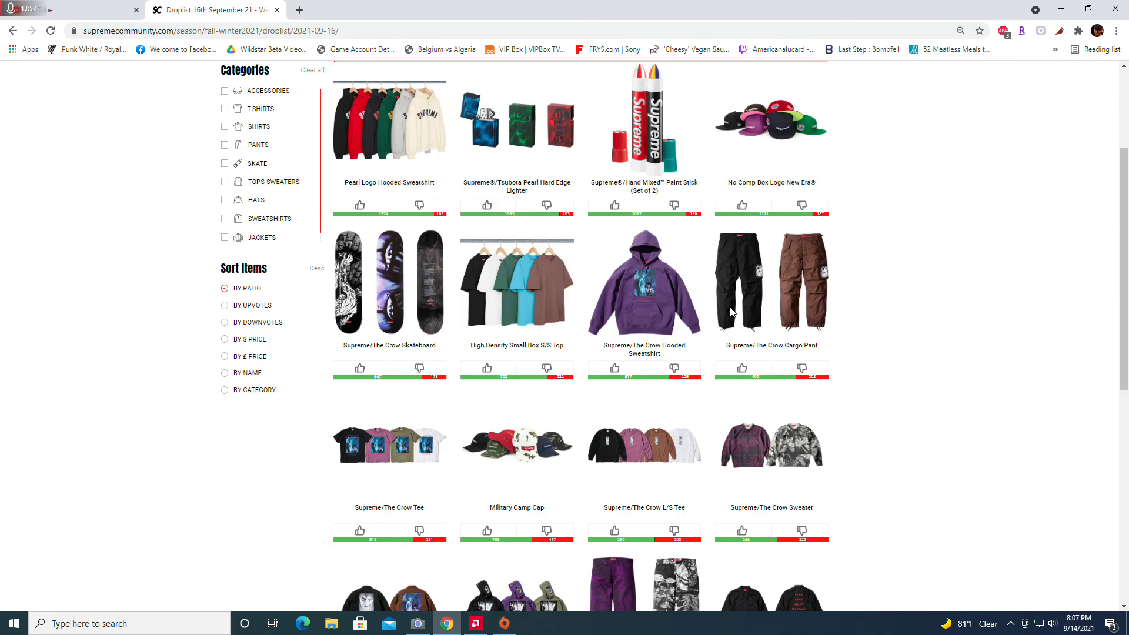
mouse_move(696, 339)
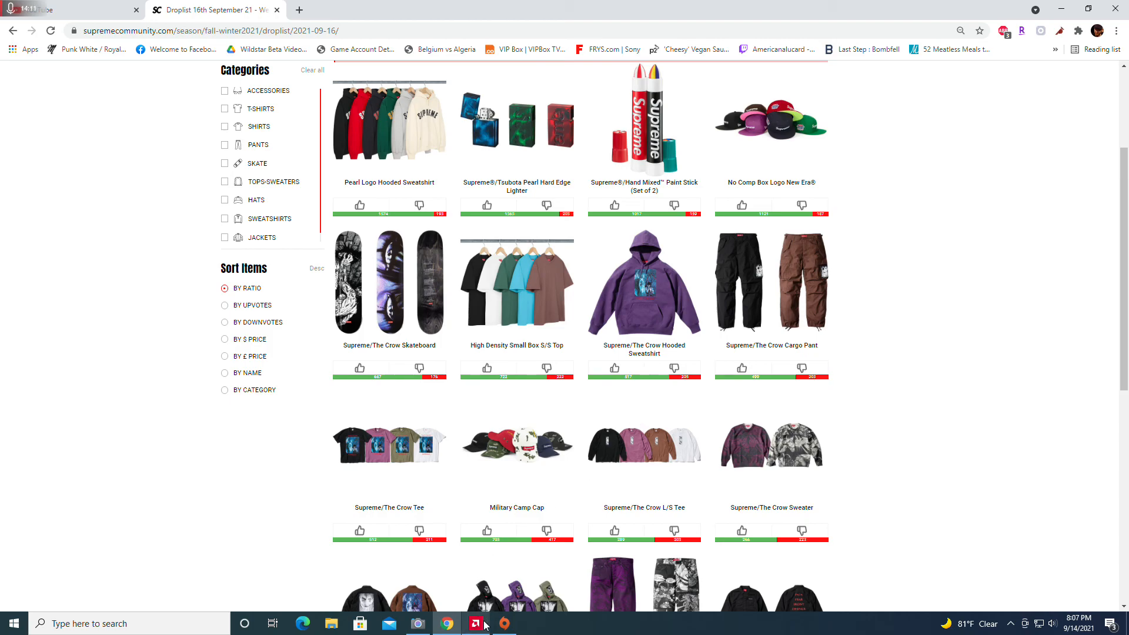
left_click(474, 623)
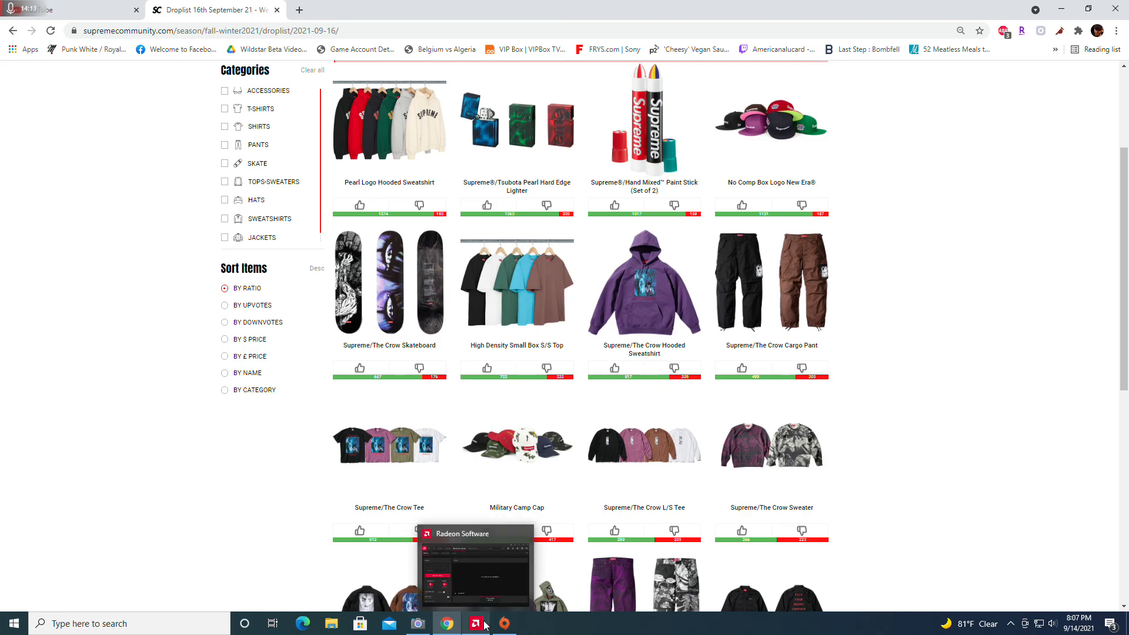